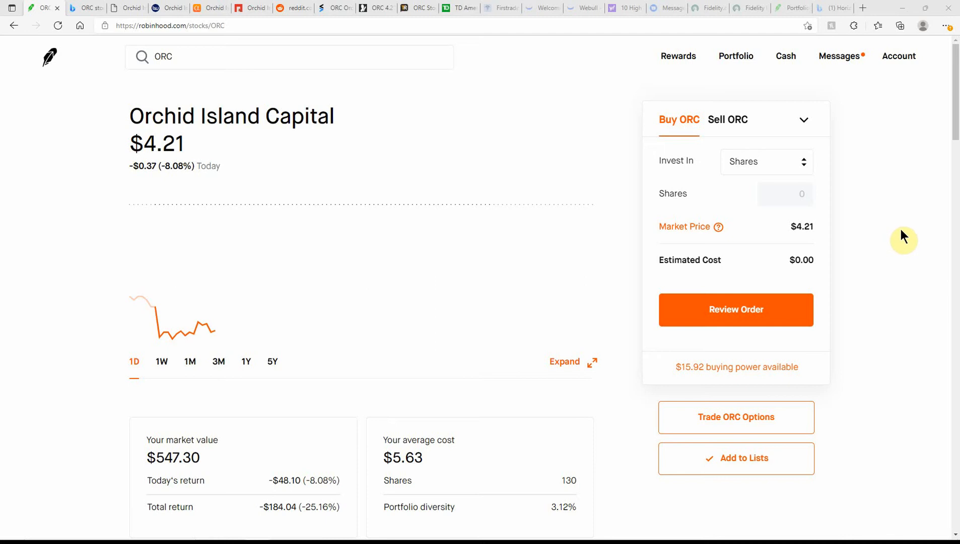
pyautogui.moveTo(147, 303)
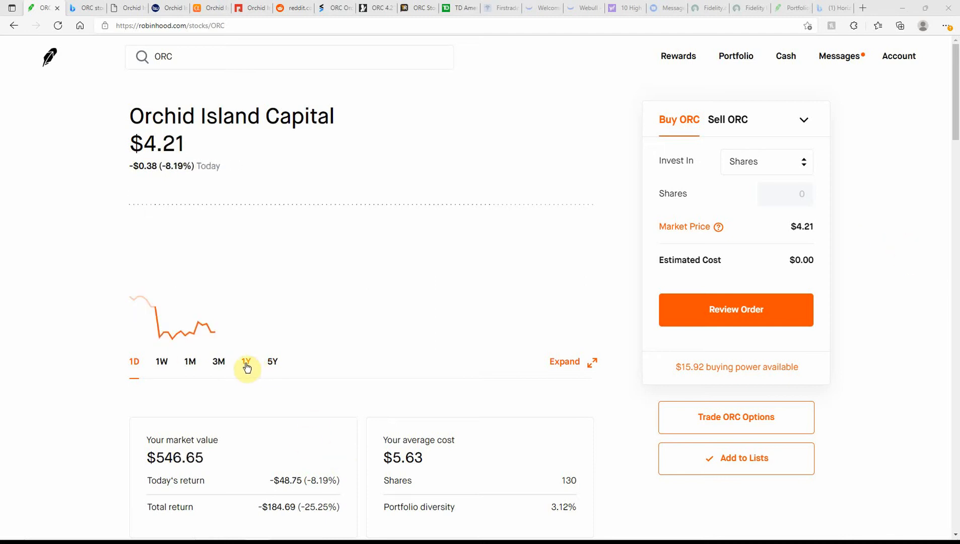
# - Cycle ORC's chart through 1Y, 3M, 1M, 1W and 1D ranges, settling on the one-week view
pyautogui.click(245, 362)
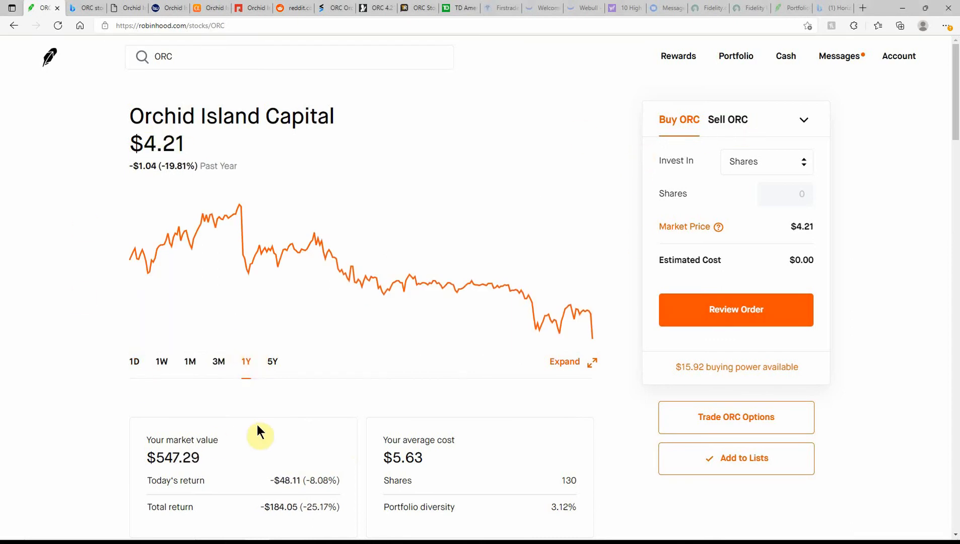
pyautogui.moveTo(214, 415)
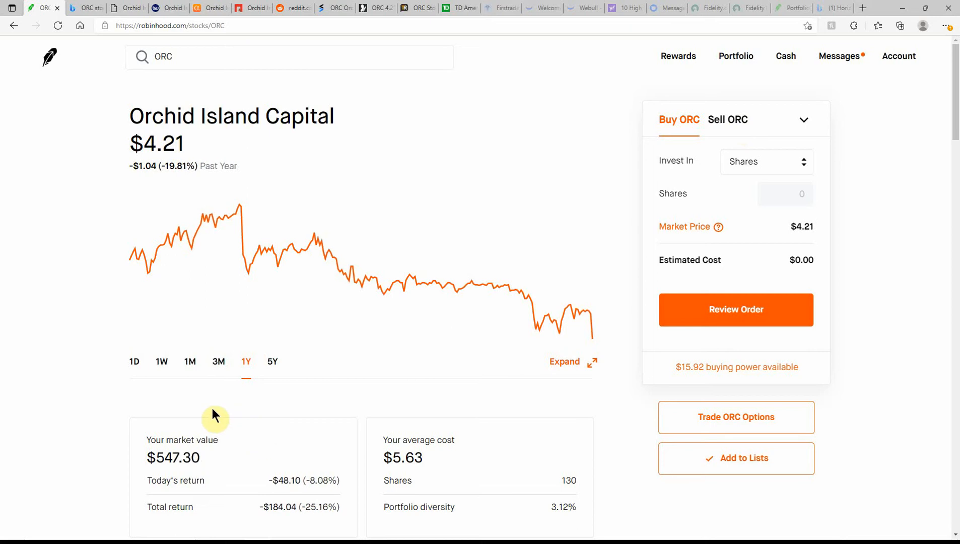
pyautogui.moveTo(226, 244)
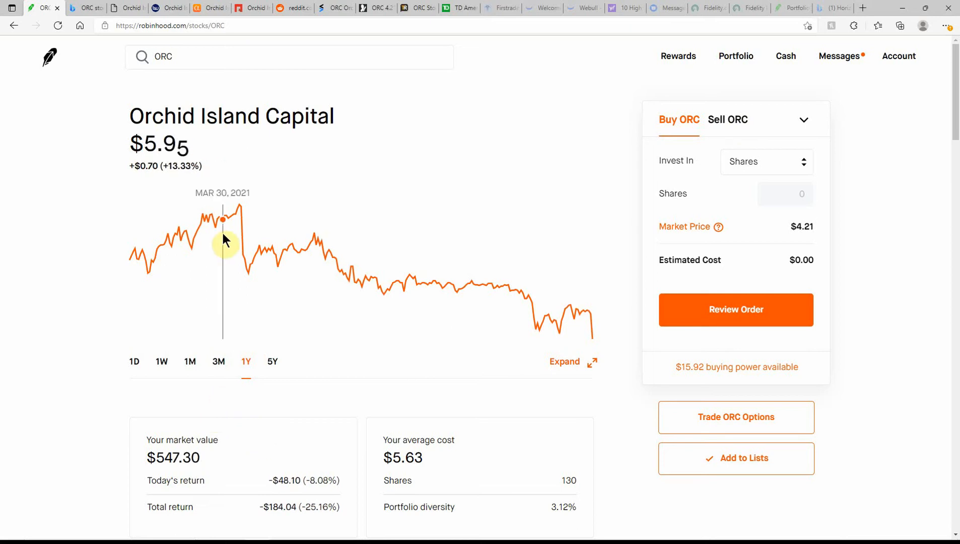
pyautogui.moveTo(221, 364)
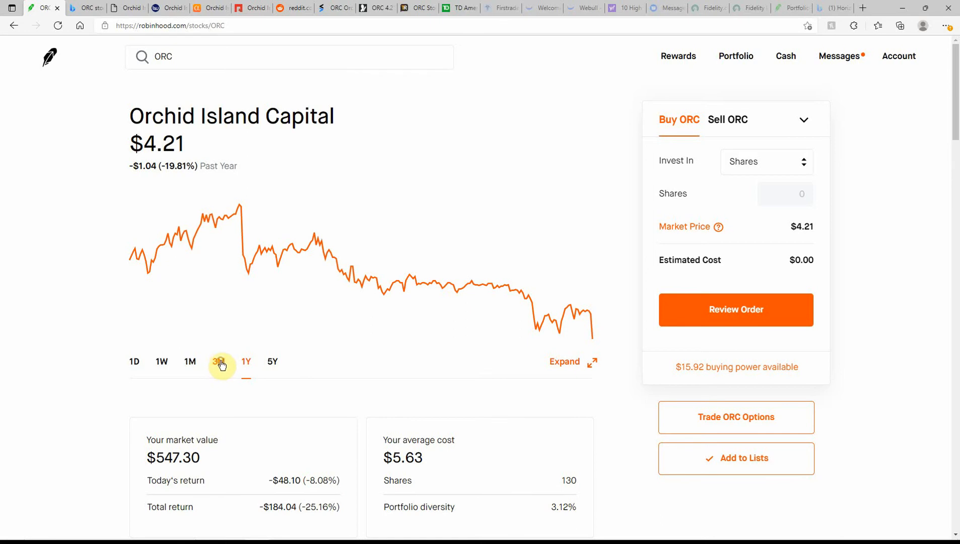
pyautogui.click(219, 360)
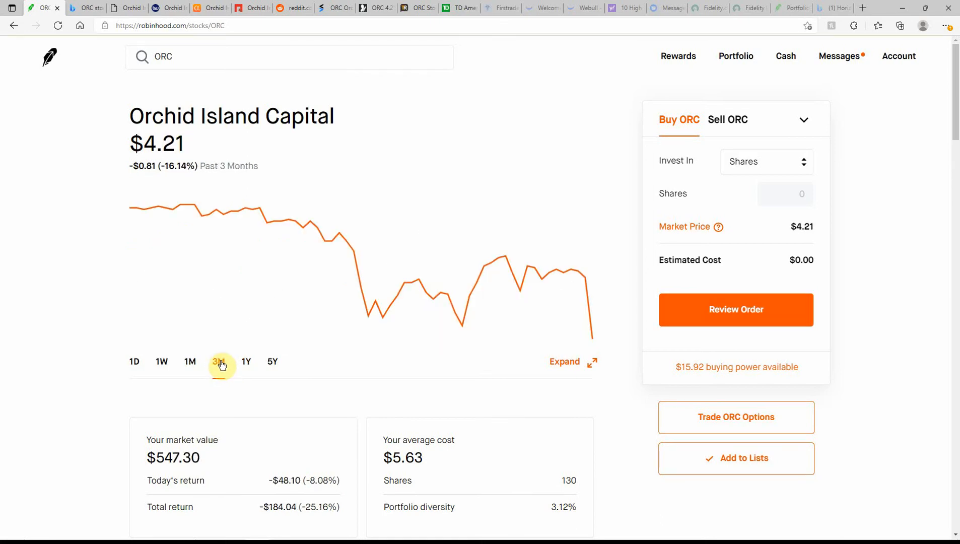
pyautogui.click(189, 362)
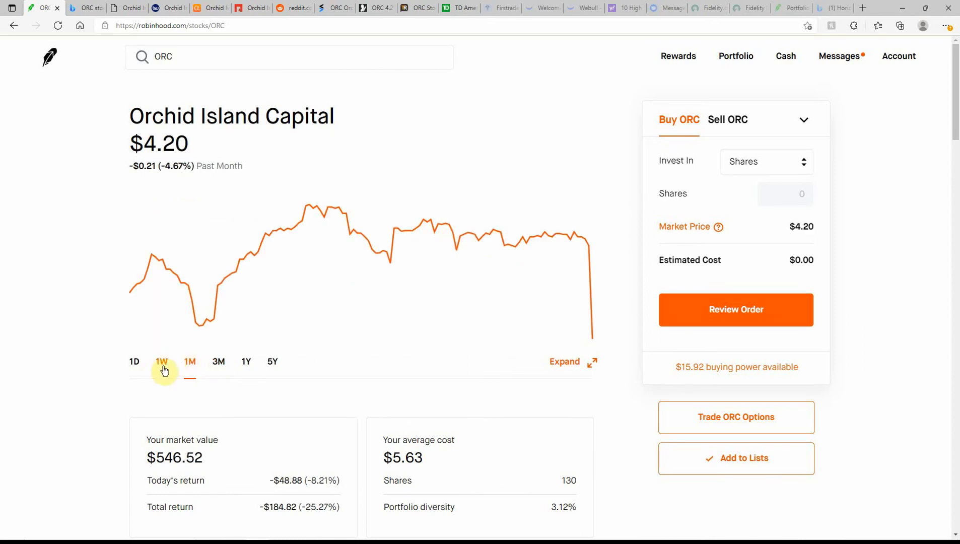
pyautogui.click(161, 361)
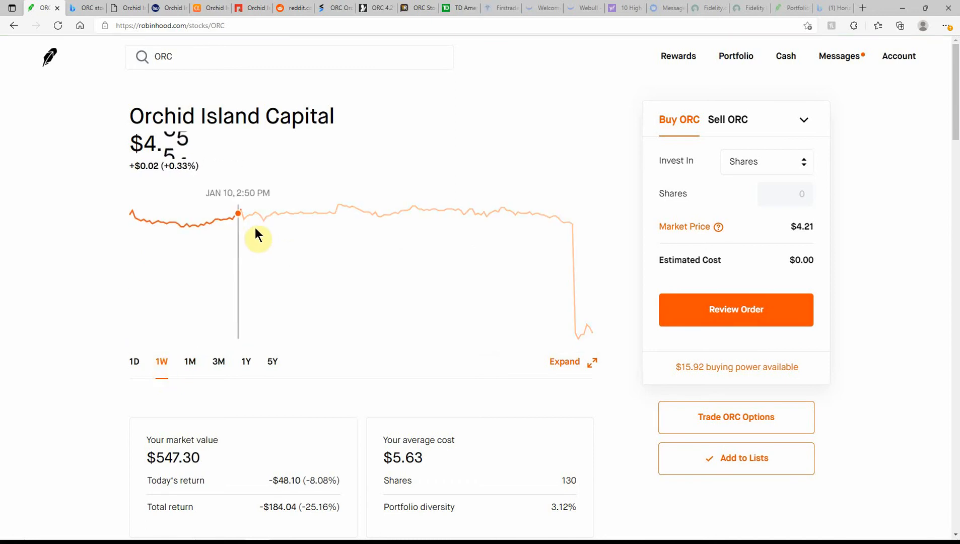
pyautogui.moveTo(575, 239)
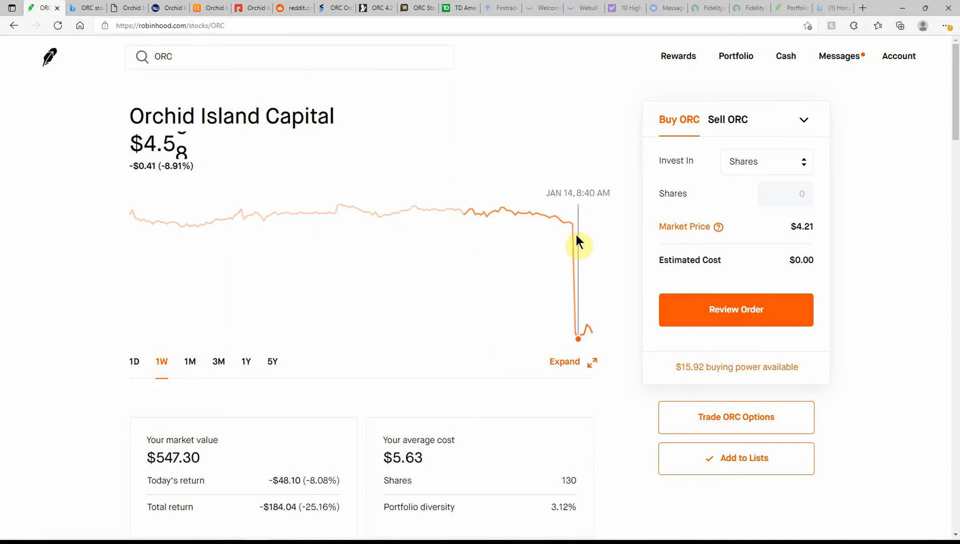
pyautogui.moveTo(570, 238)
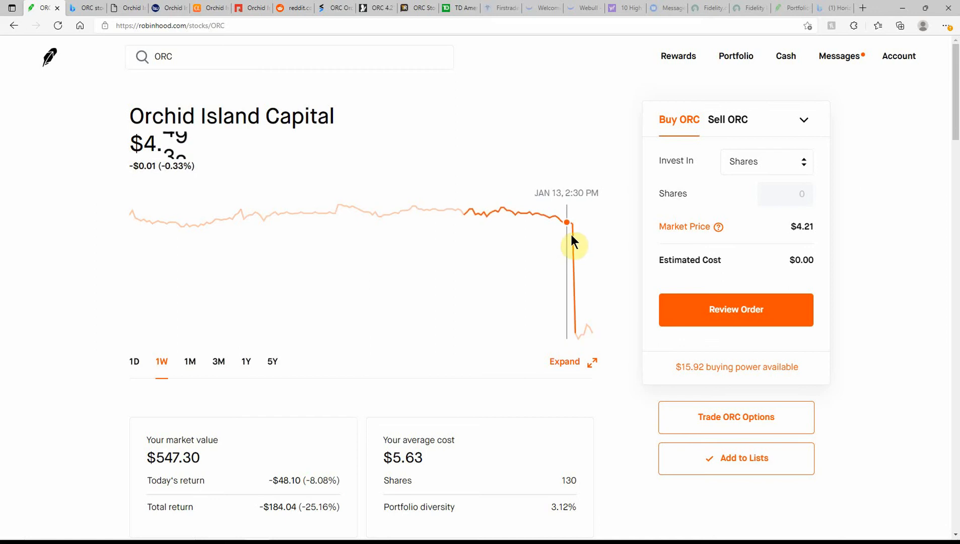
pyautogui.click(134, 361)
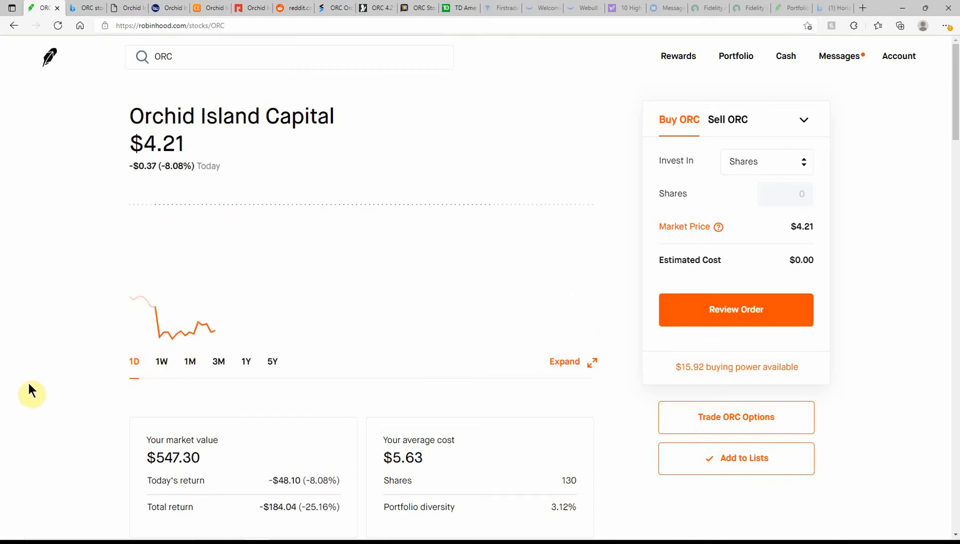
pyautogui.moveTo(515, 400)
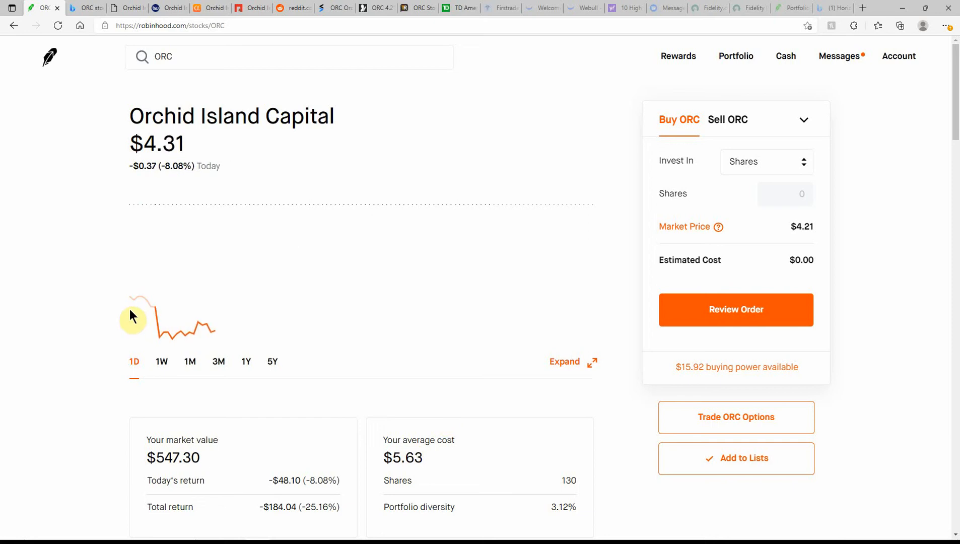
pyautogui.click(161, 362)
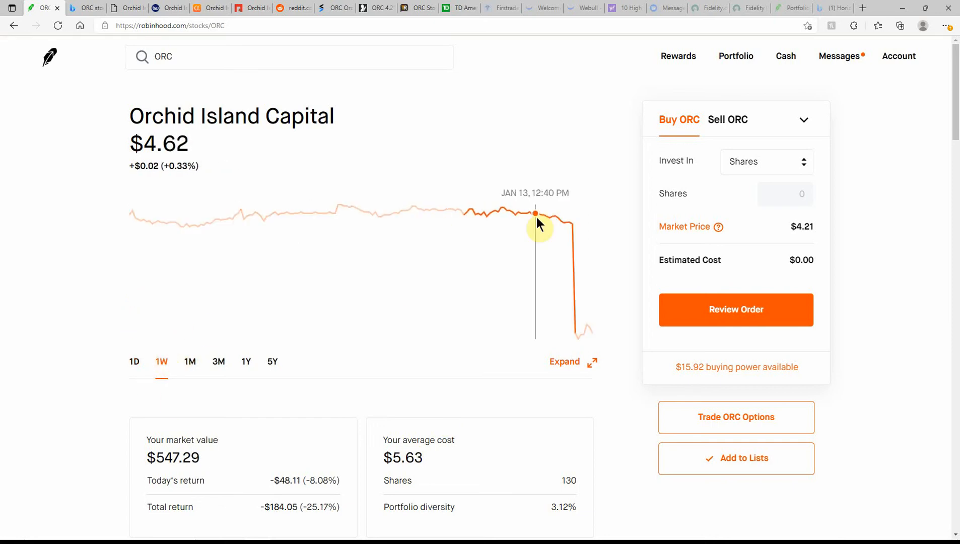
pyautogui.moveTo(580, 238)
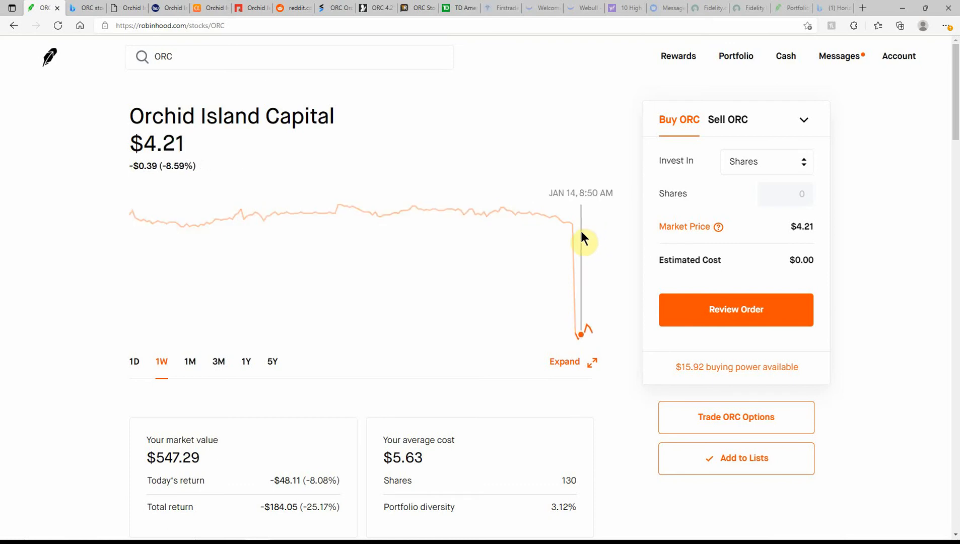
pyautogui.moveTo(538, 232)
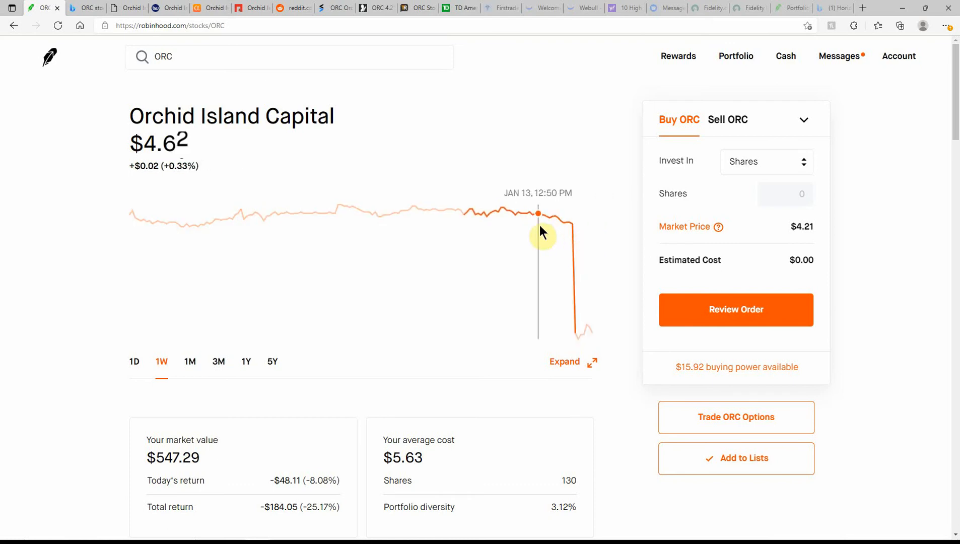
pyautogui.moveTo(586, 238)
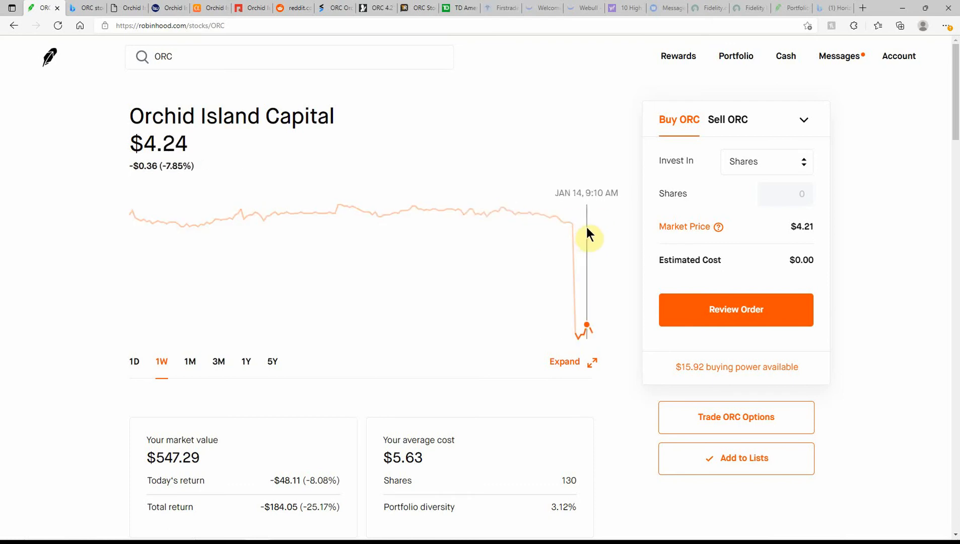
pyautogui.moveTo(139, 387)
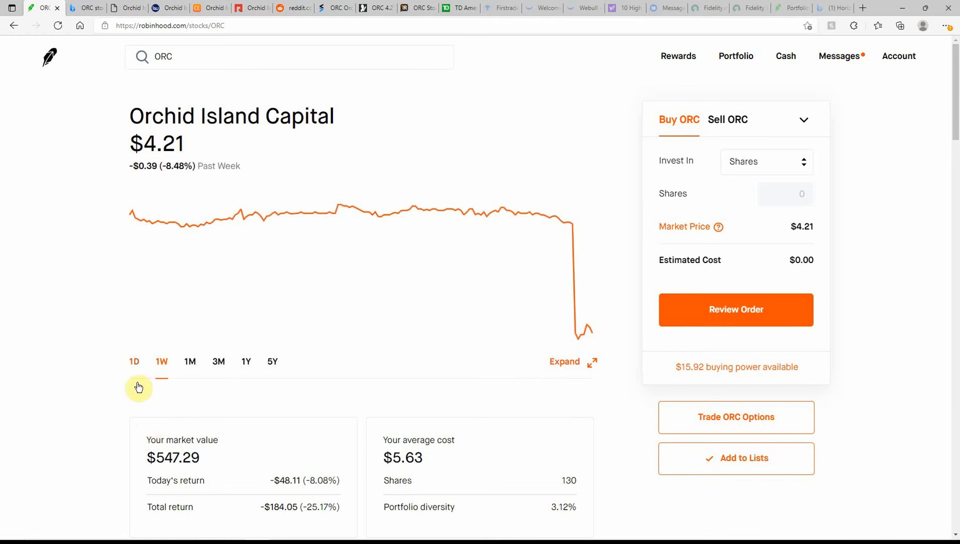
# - Scroll to the Upcoming Activity dividend card: $8.45 pending on 130 shares, payable Jan 27, 2022
pyautogui.scroll(-3)
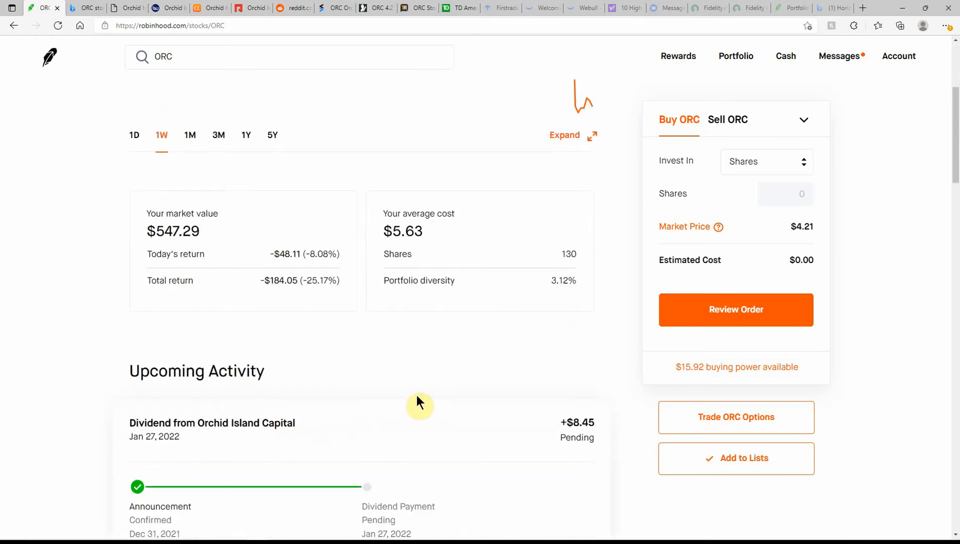
pyautogui.moveTo(389, 445)
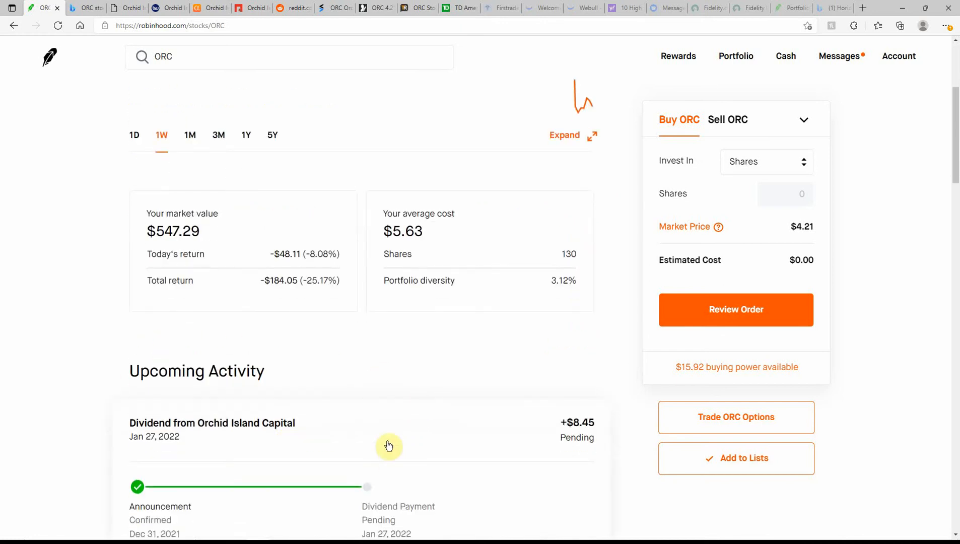
pyautogui.scroll(-3)
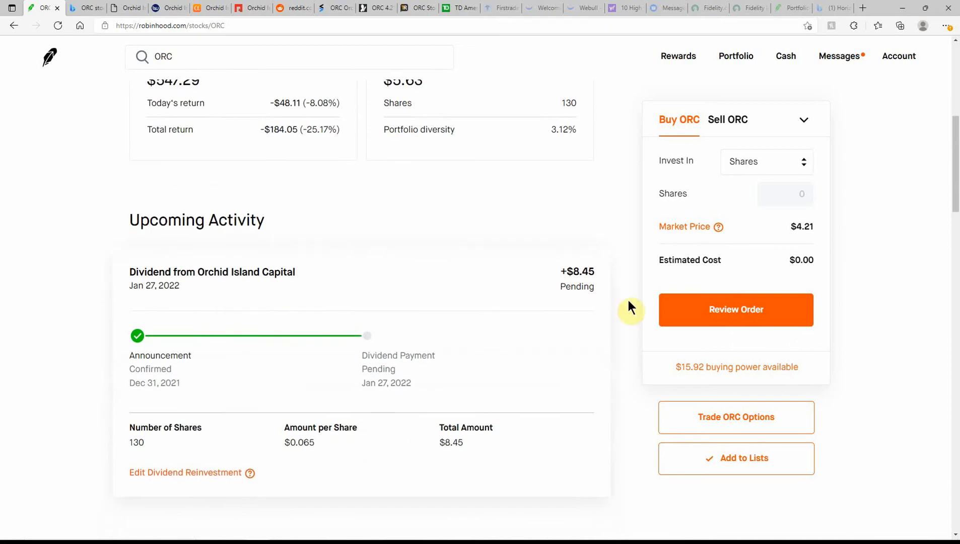
pyautogui.moveTo(450, 443)
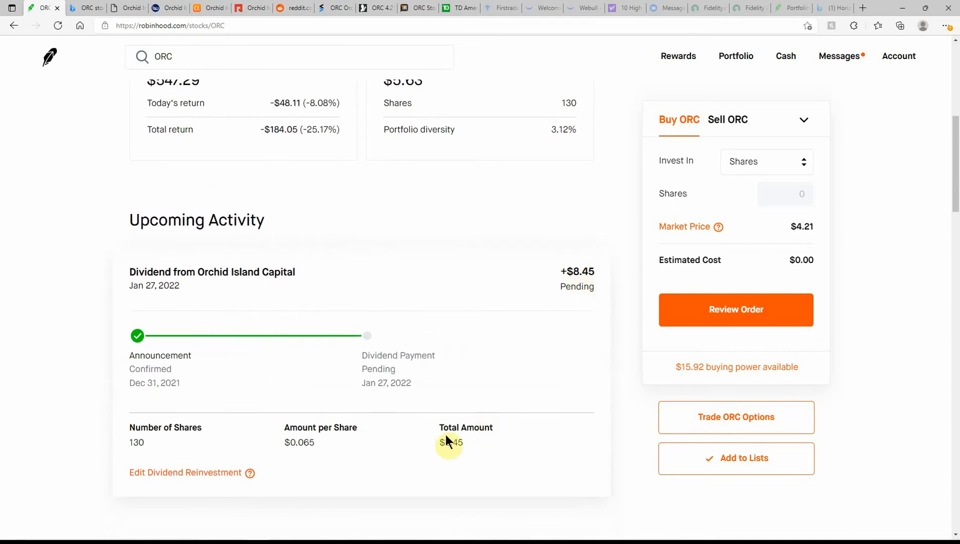
pyautogui.moveTo(147, 444)
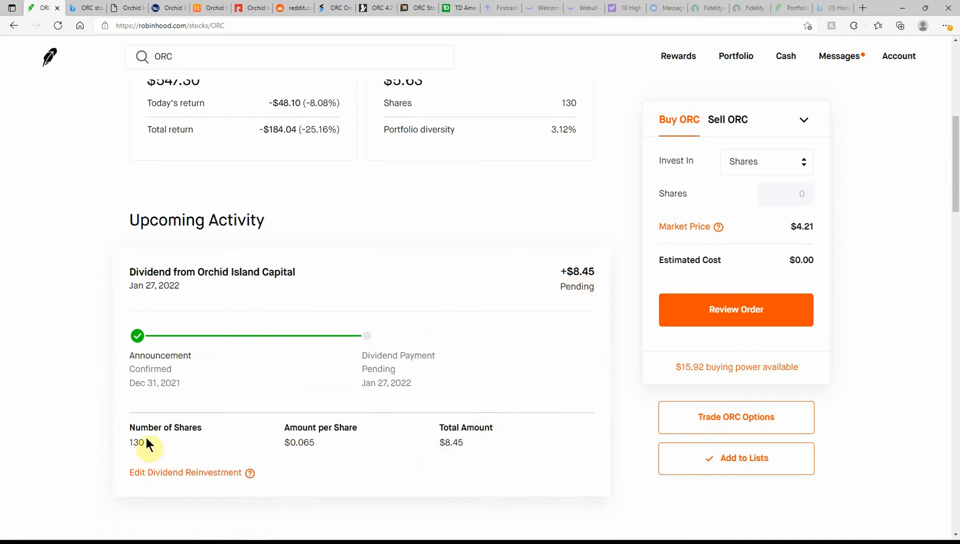
pyautogui.moveTo(302, 446)
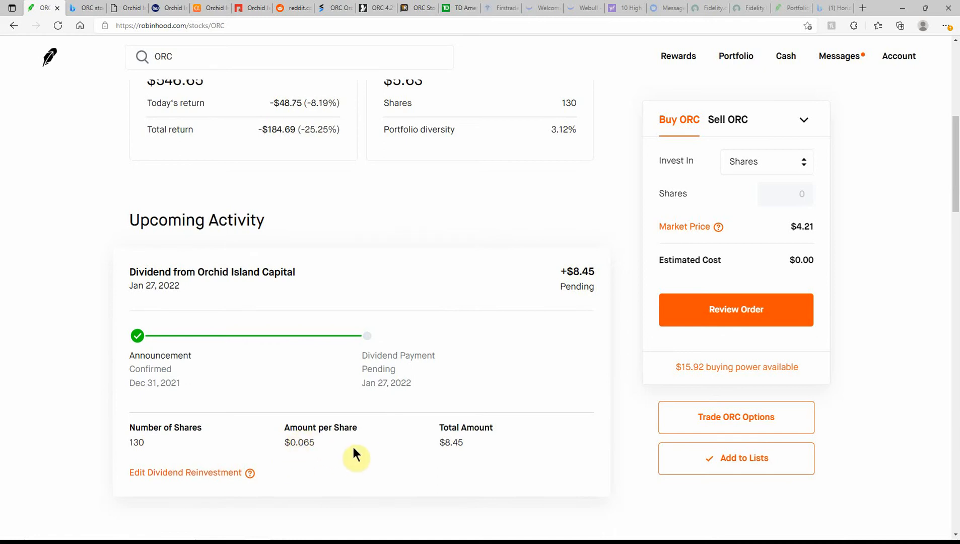
# - Scroll to ORC's About description and key statistics, including the 16.88 dividend yield
pyautogui.scroll(-3)
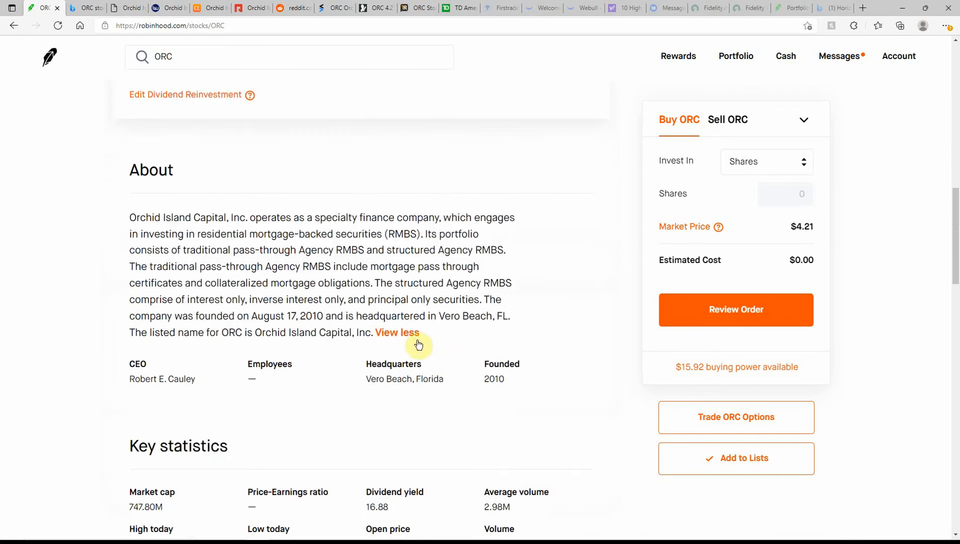
pyautogui.moveTo(356, 179)
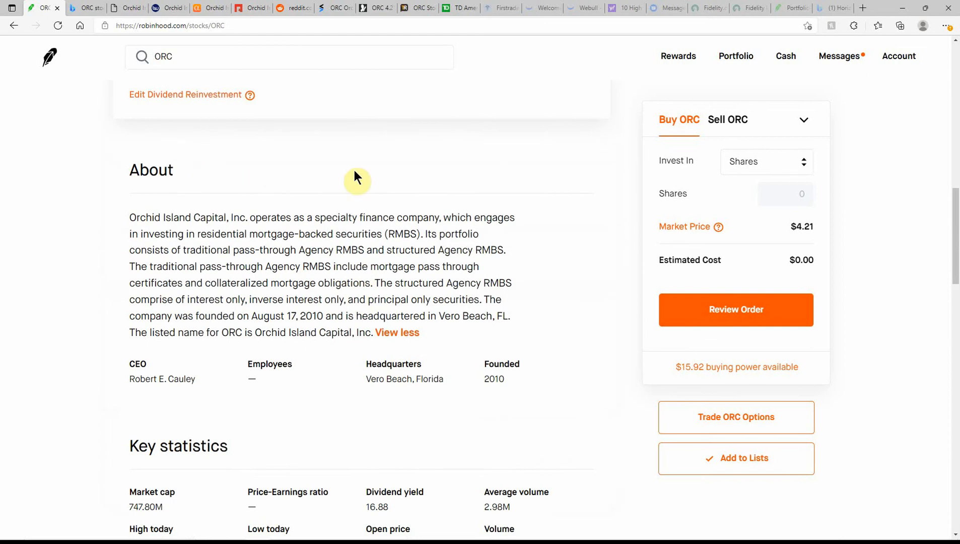
pyautogui.moveTo(451, 177)
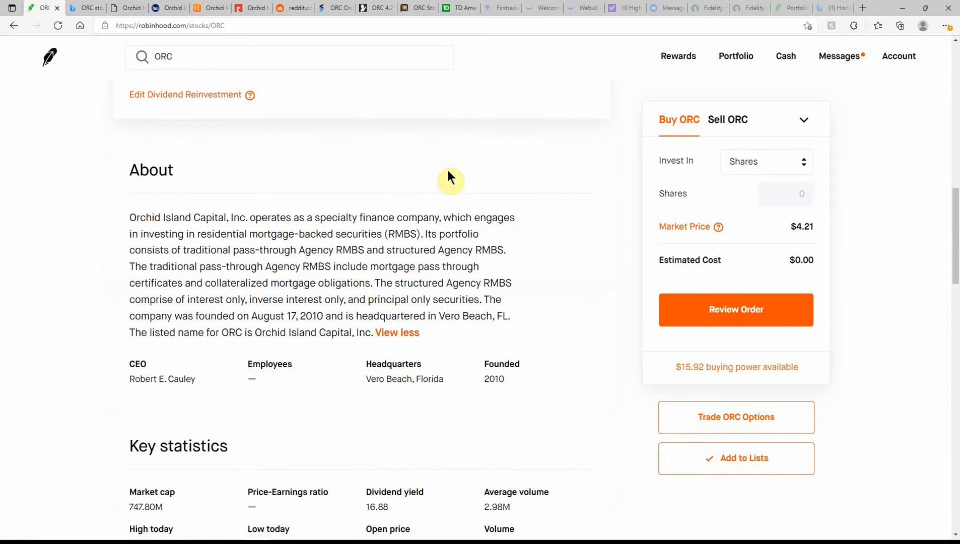
pyautogui.moveTo(254, 160)
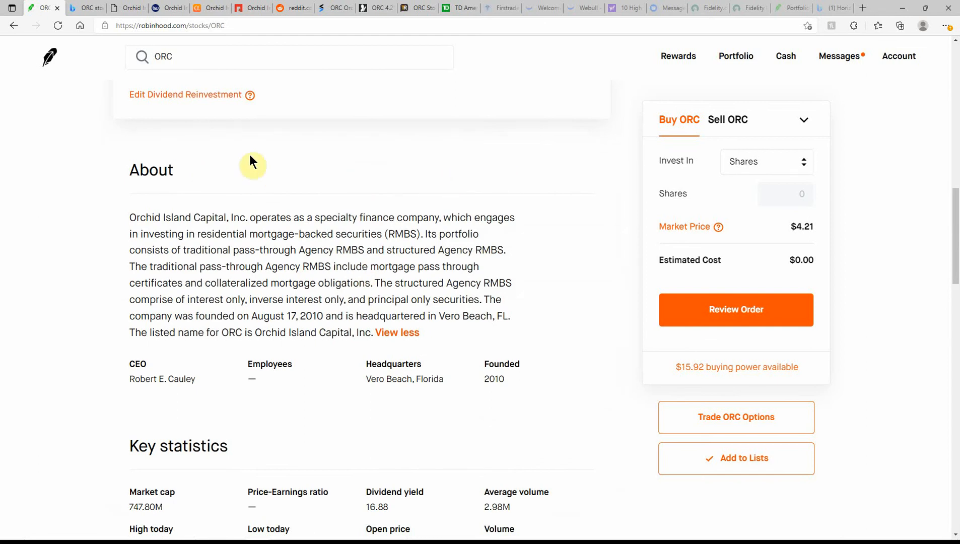
pyautogui.moveTo(291, 256)
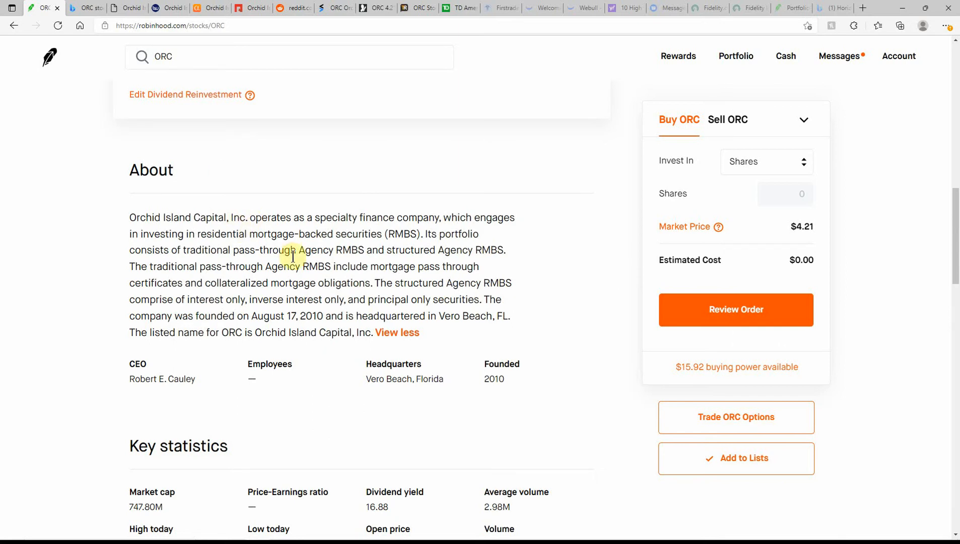
pyautogui.moveTo(469, 260)
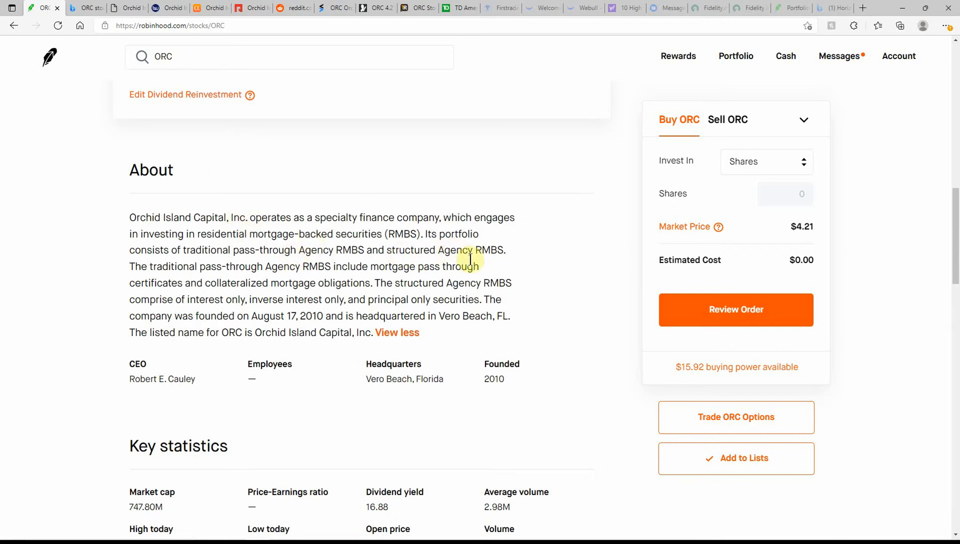
pyautogui.moveTo(504, 397)
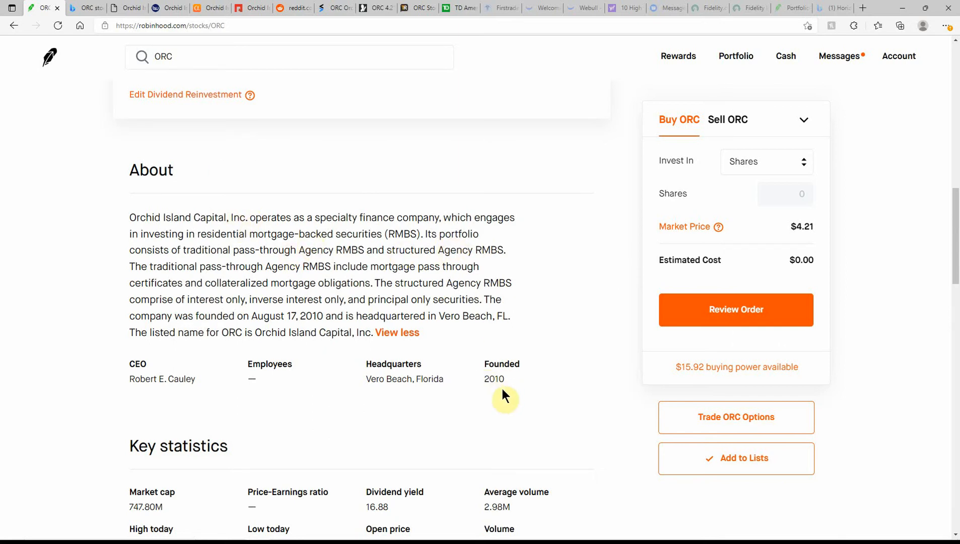
# - Scroll past Key statistics and Related lists to the estimated-versus-actual earnings chart, next report Feb 24
pyautogui.scroll(-3)
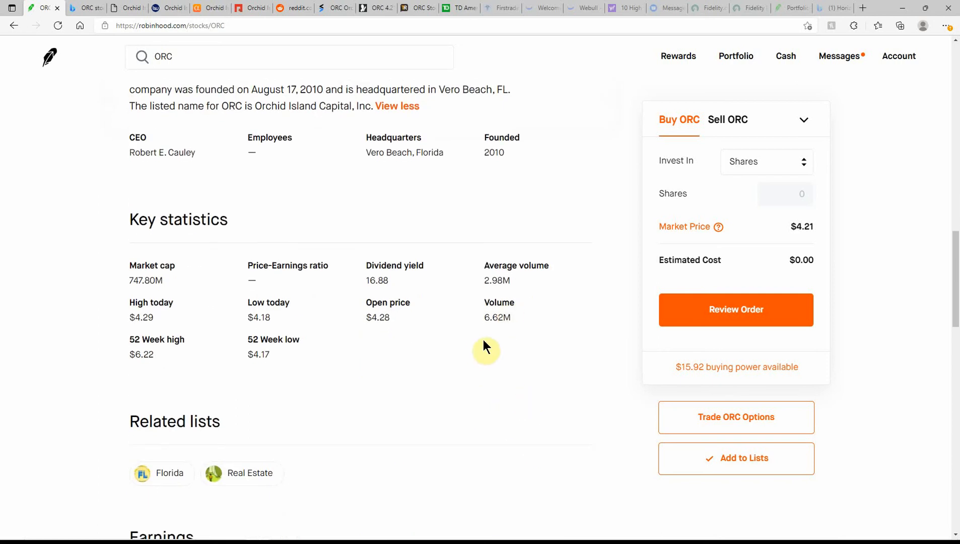
pyautogui.moveTo(502, 324)
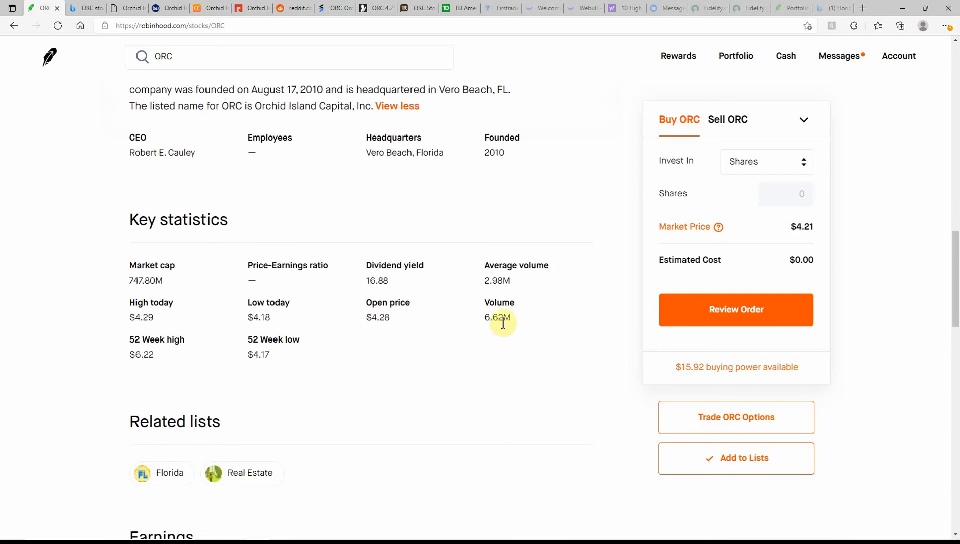
pyautogui.moveTo(506, 293)
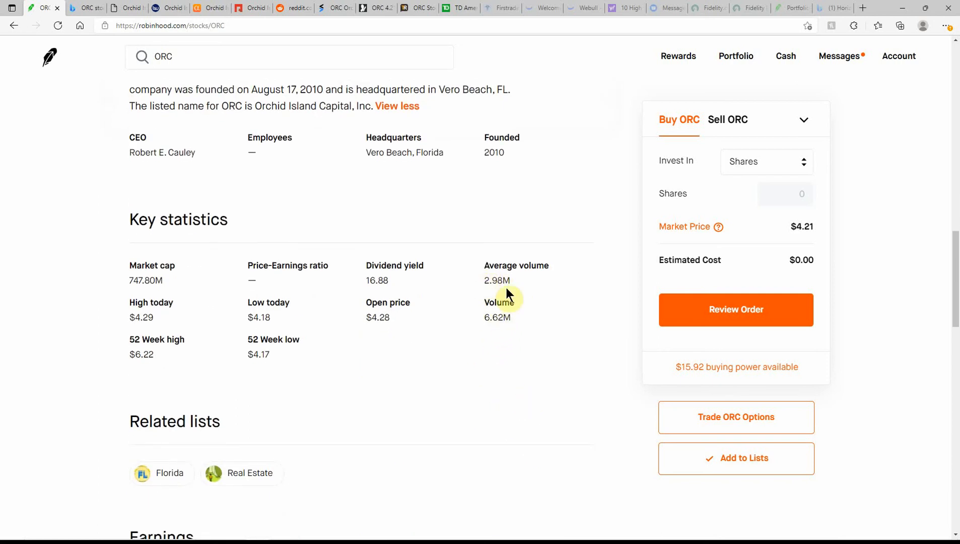
pyautogui.moveTo(501, 287)
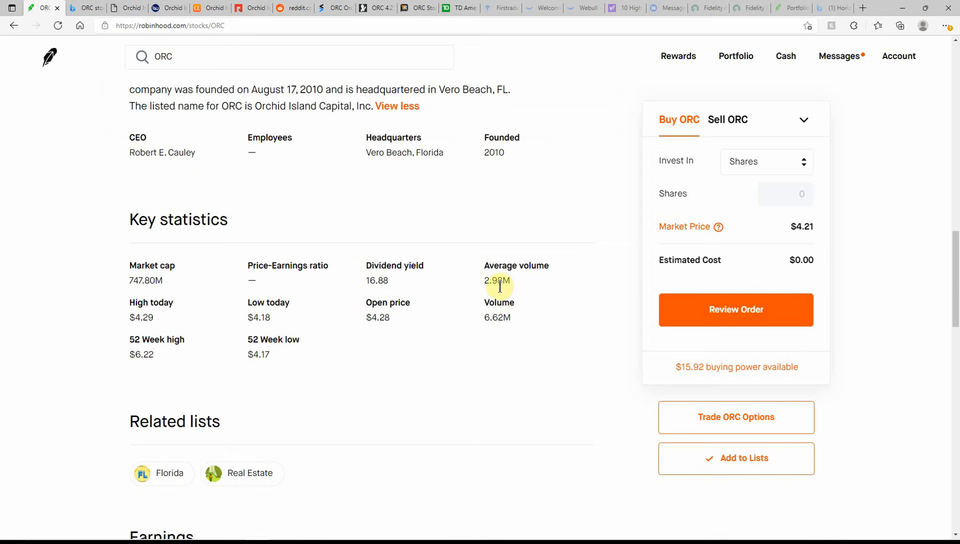
pyautogui.moveTo(177, 288)
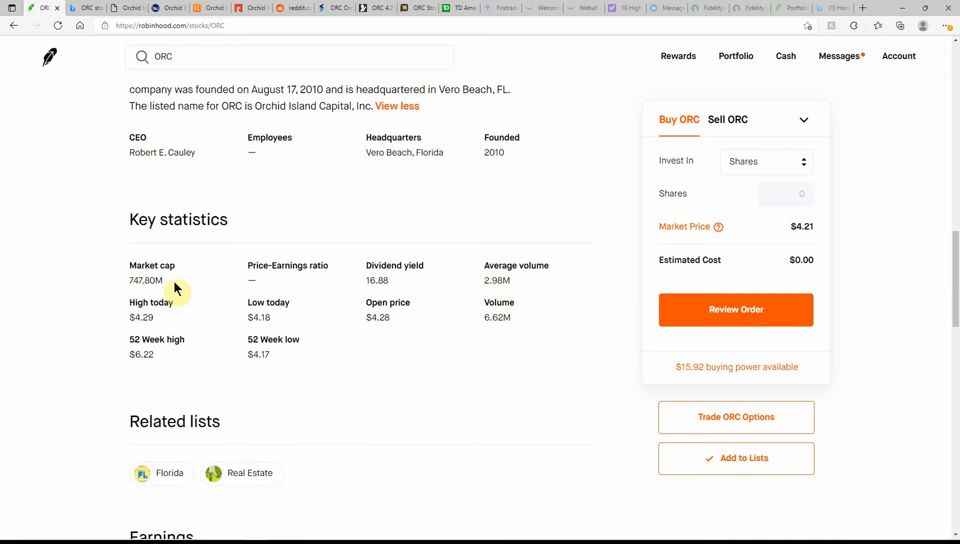
pyautogui.moveTo(293, 371)
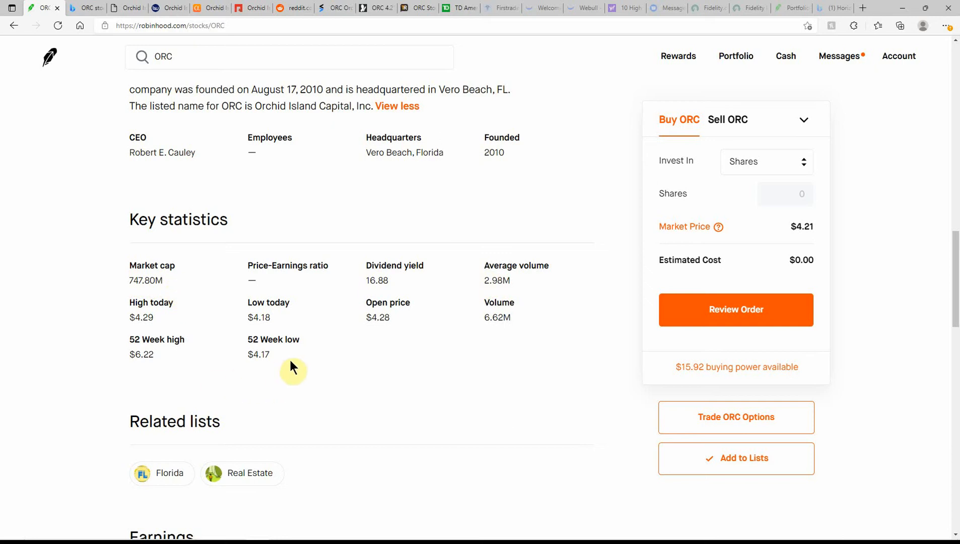
pyautogui.moveTo(249, 359)
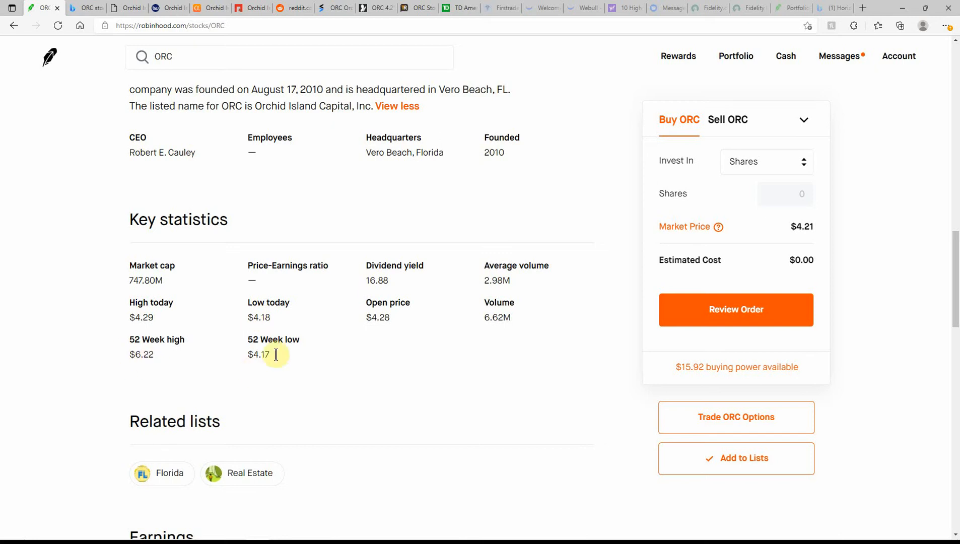
pyautogui.moveTo(133, 322)
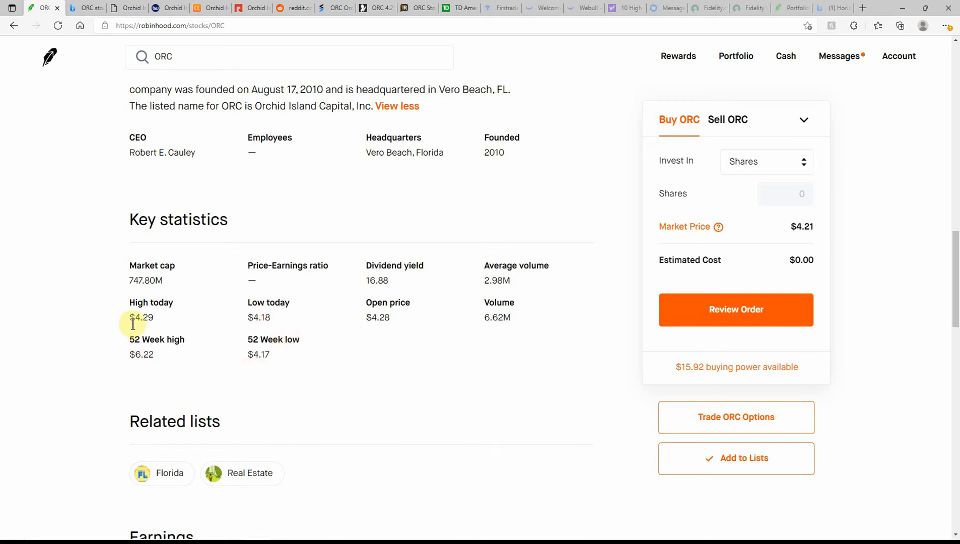
pyautogui.moveTo(152, 340)
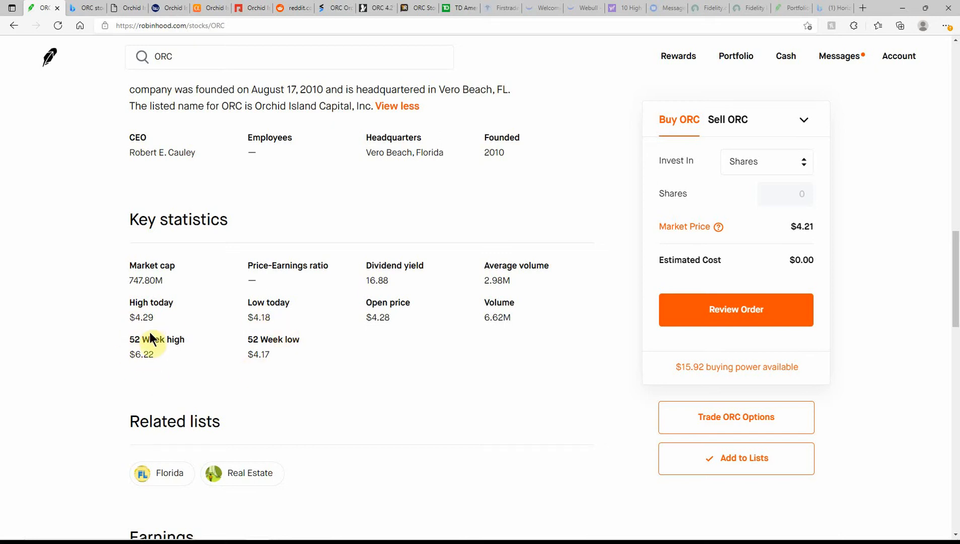
pyautogui.moveTo(174, 363)
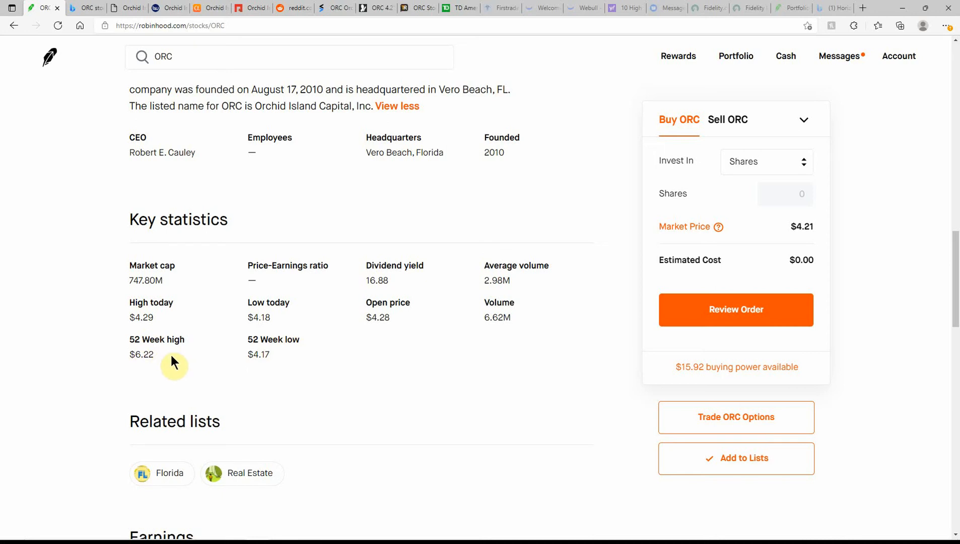
pyautogui.moveTo(262, 317)
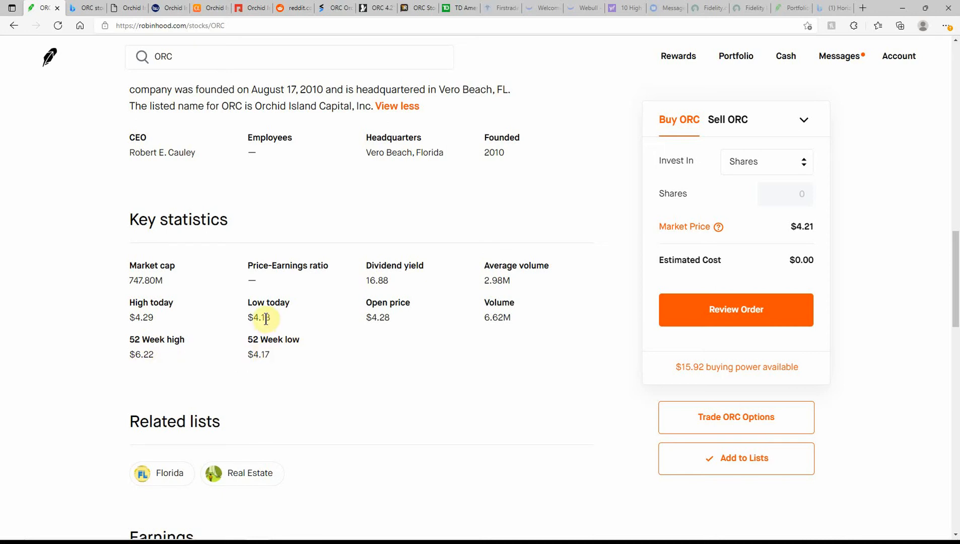
pyautogui.moveTo(232, 360)
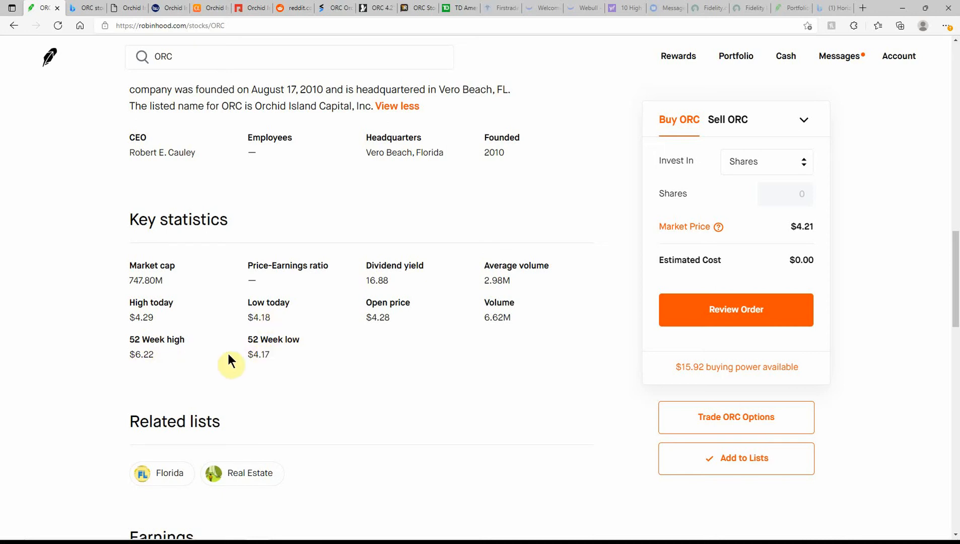
pyautogui.moveTo(163, 366)
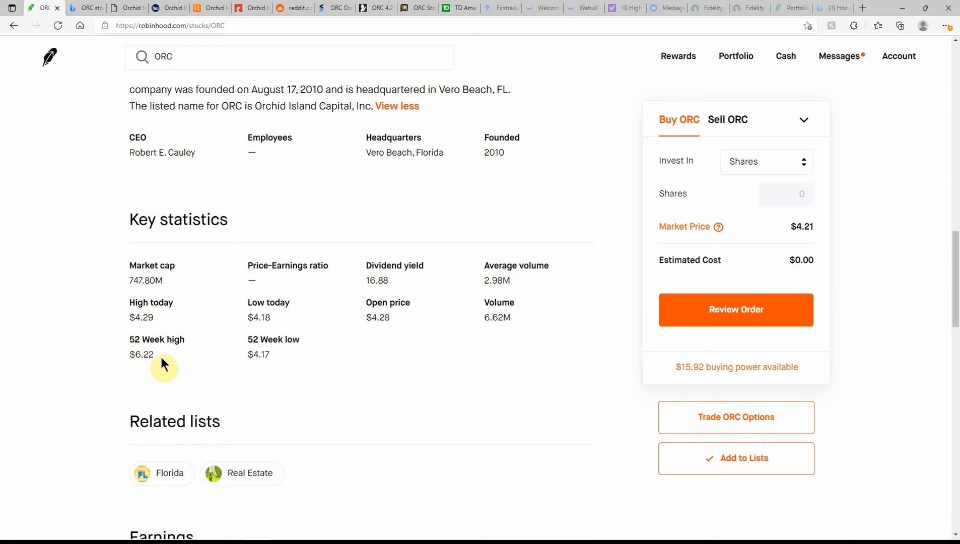
pyautogui.scroll(-3)
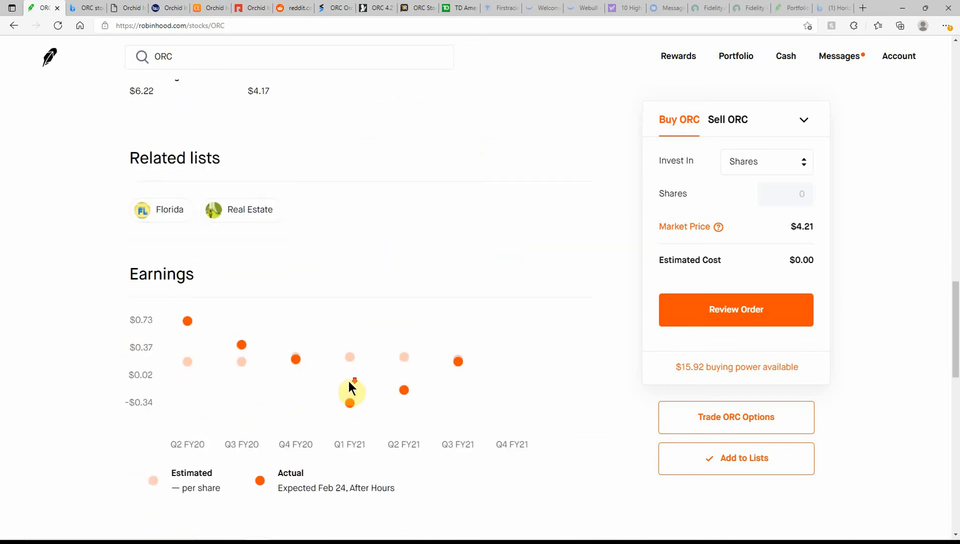
pyautogui.scroll(-3)
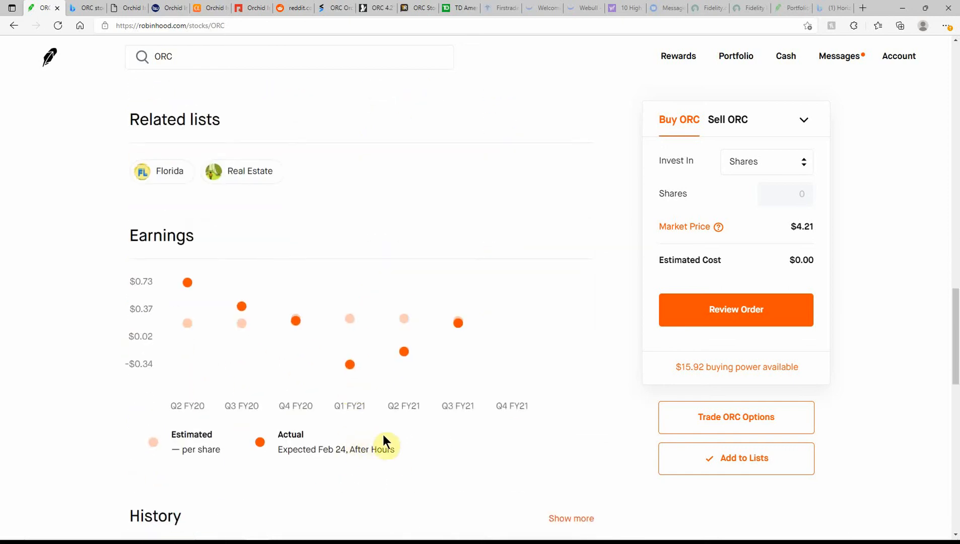
pyautogui.moveTo(353, 468)
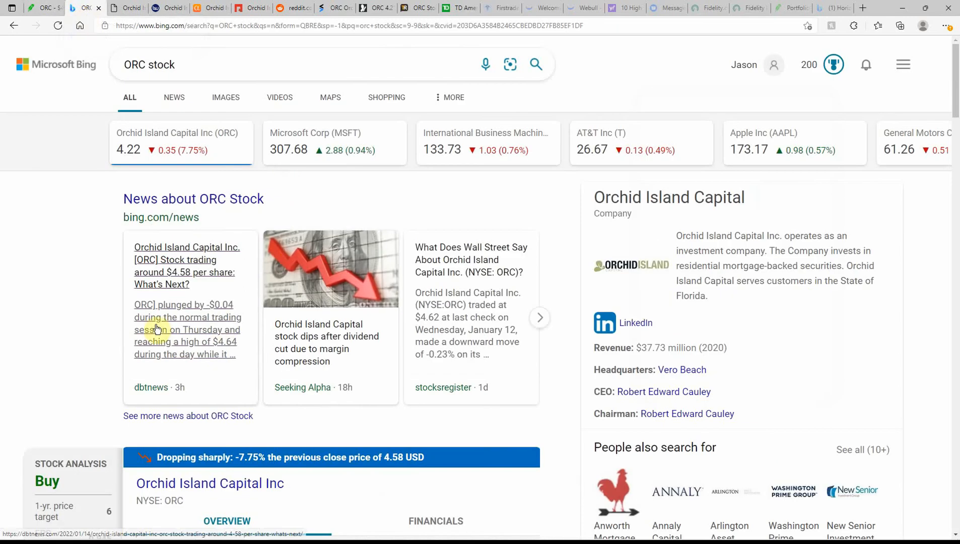
# - Scroll the Bing ORC results to the Stock Analysis panel showing a Buy rating and 4.22 price, down 7.75%
pyautogui.scroll(-3)
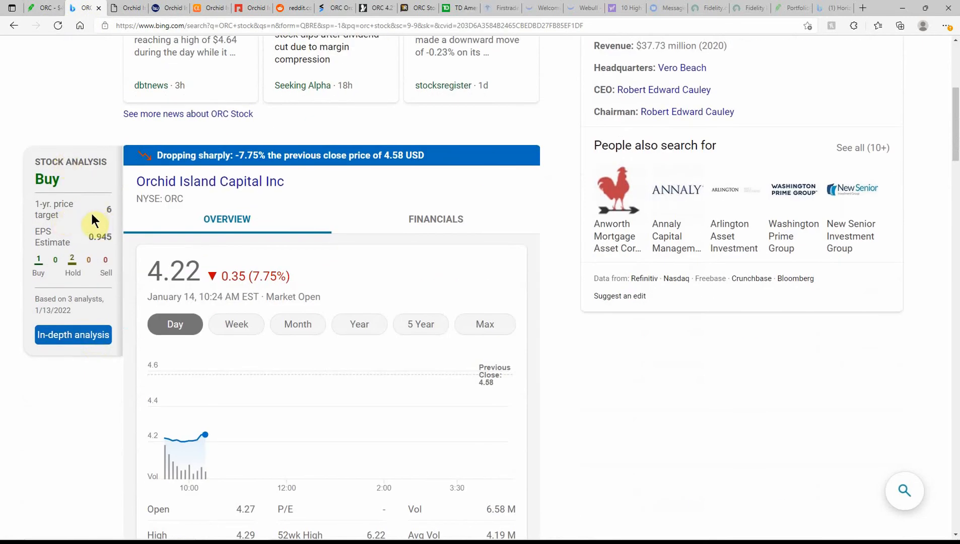
pyautogui.moveTo(100, 9)
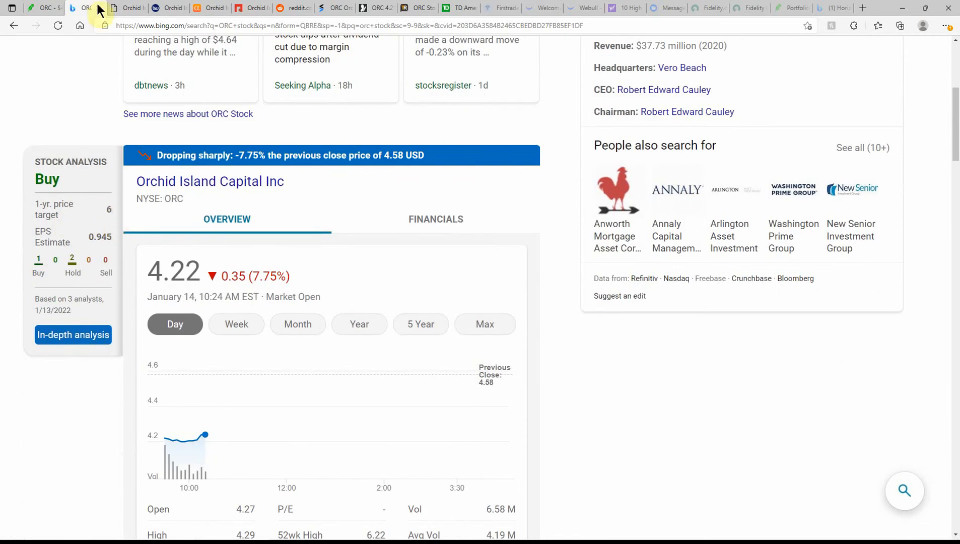
# - Switch to the ETF Daily News upgrade article and read down to the hedge fund and About Orchid Island sections
pyautogui.click(126, 7)
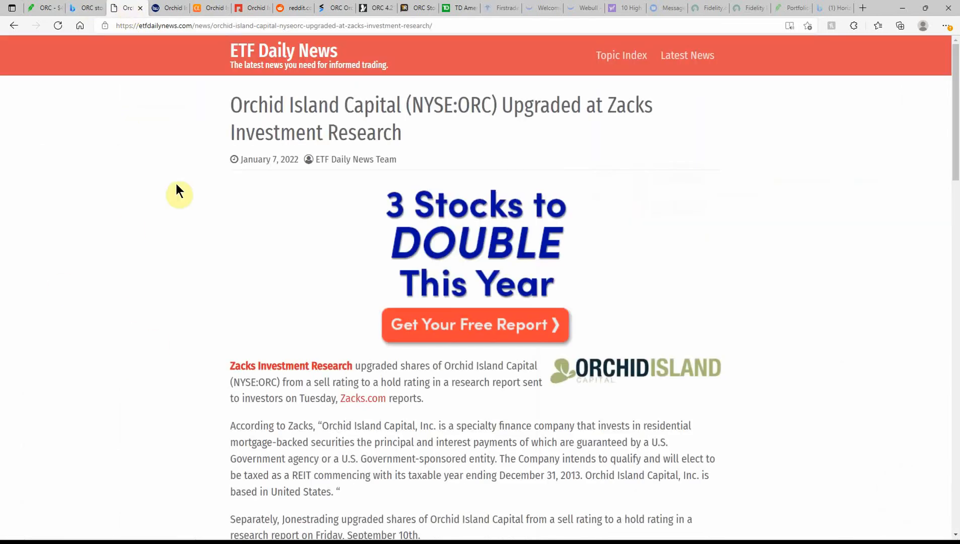
pyautogui.moveTo(489, 172)
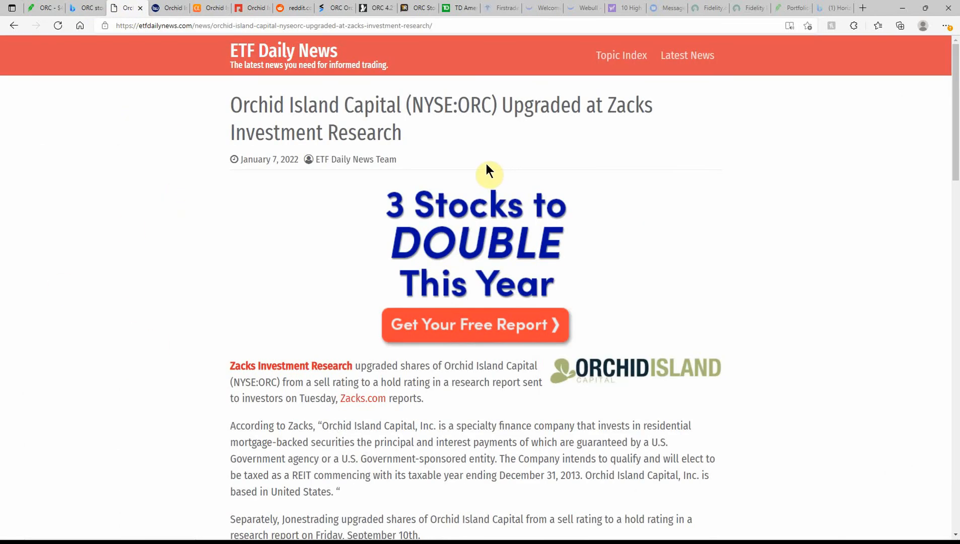
pyautogui.moveTo(301, 172)
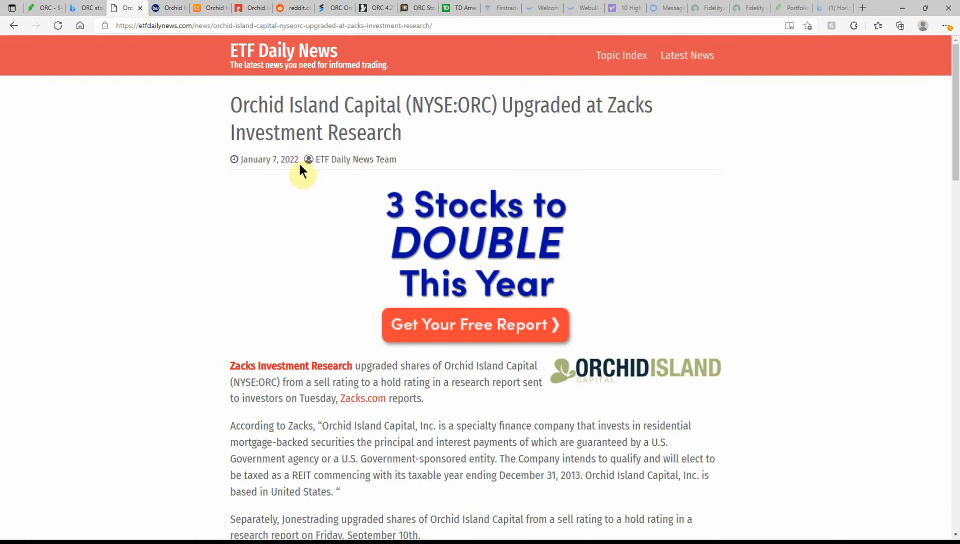
pyautogui.moveTo(147, 406)
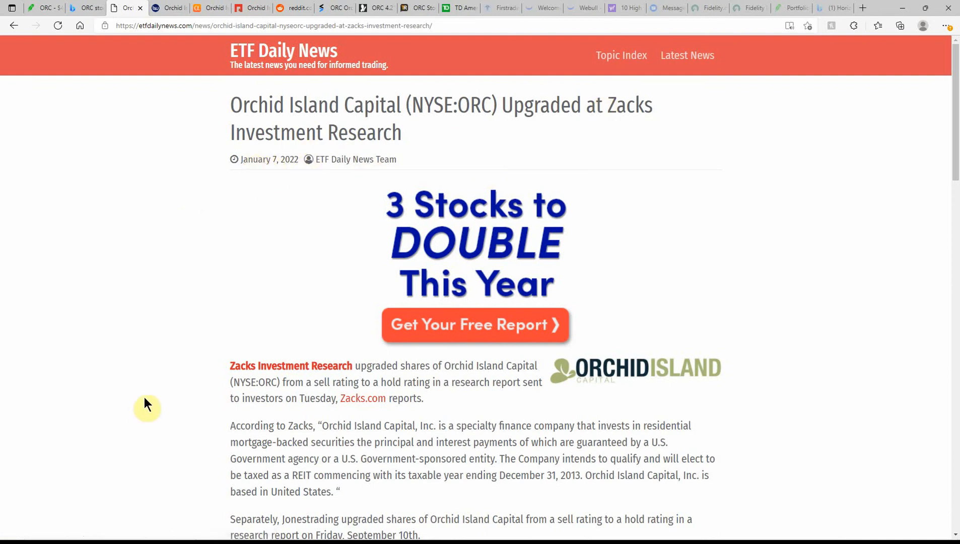
pyautogui.scroll(-3)
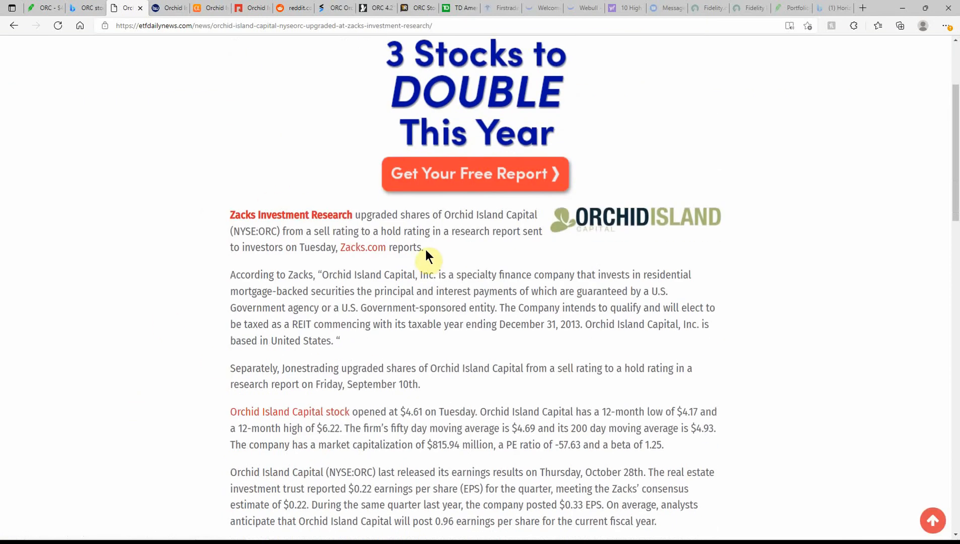
pyautogui.moveTo(257, 245)
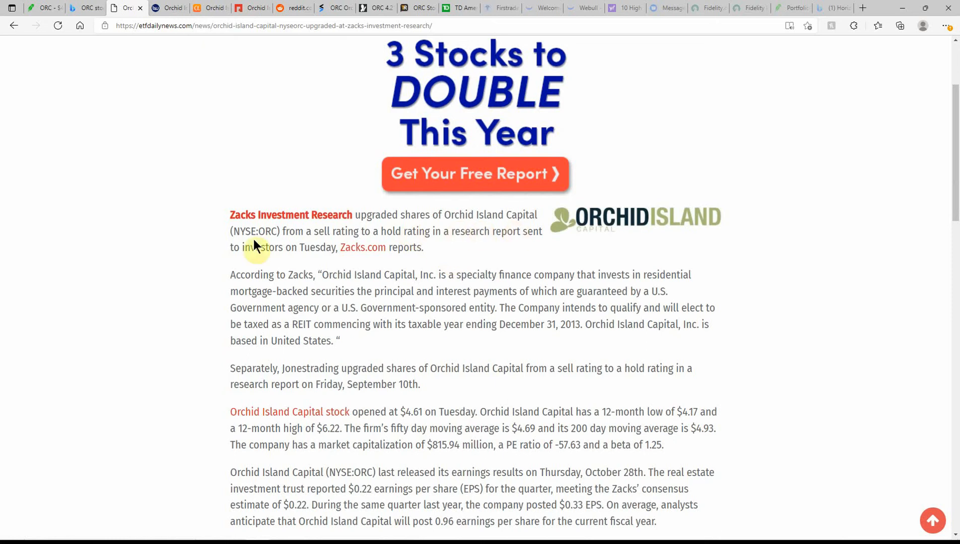
pyautogui.moveTo(385, 247)
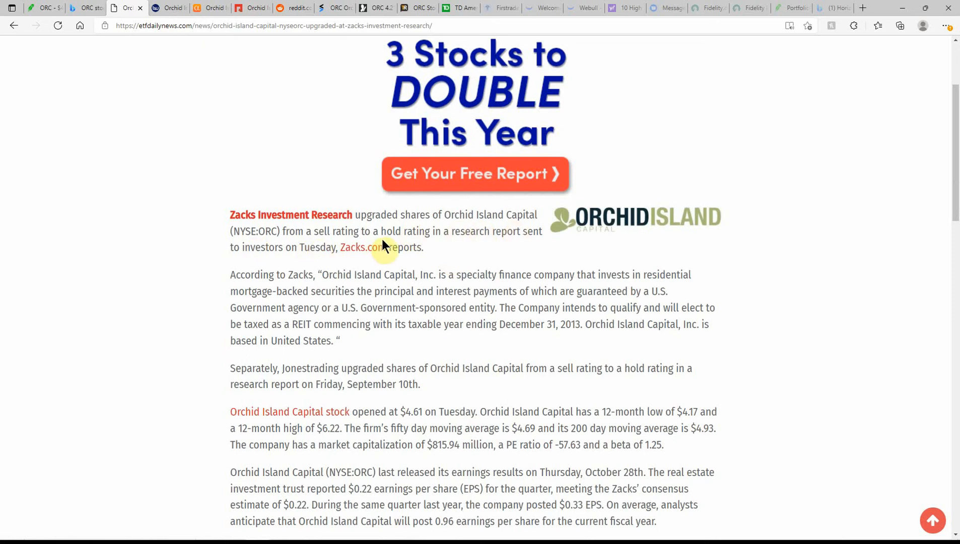
pyautogui.moveTo(356, 321)
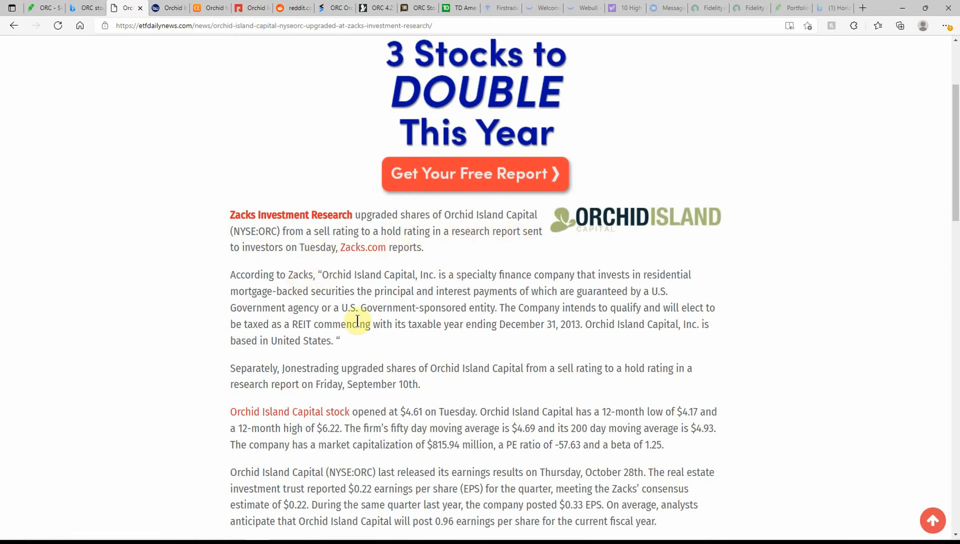
pyautogui.scroll(-3)
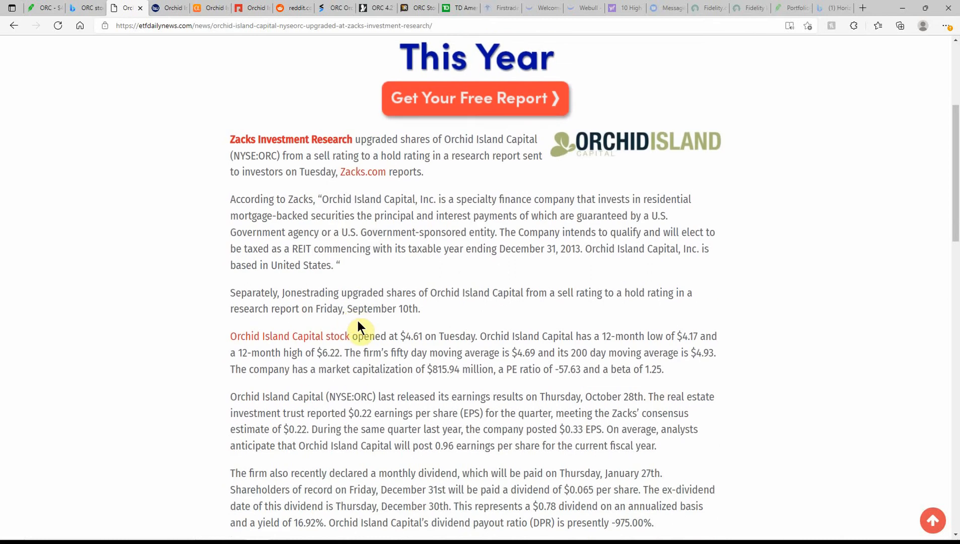
pyautogui.moveTo(199, 164)
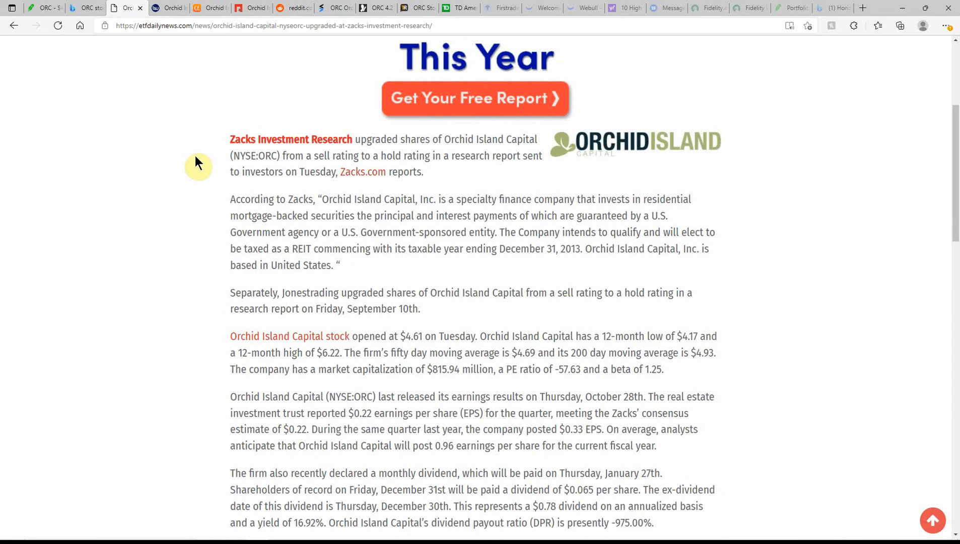
pyautogui.moveTo(232, 56)
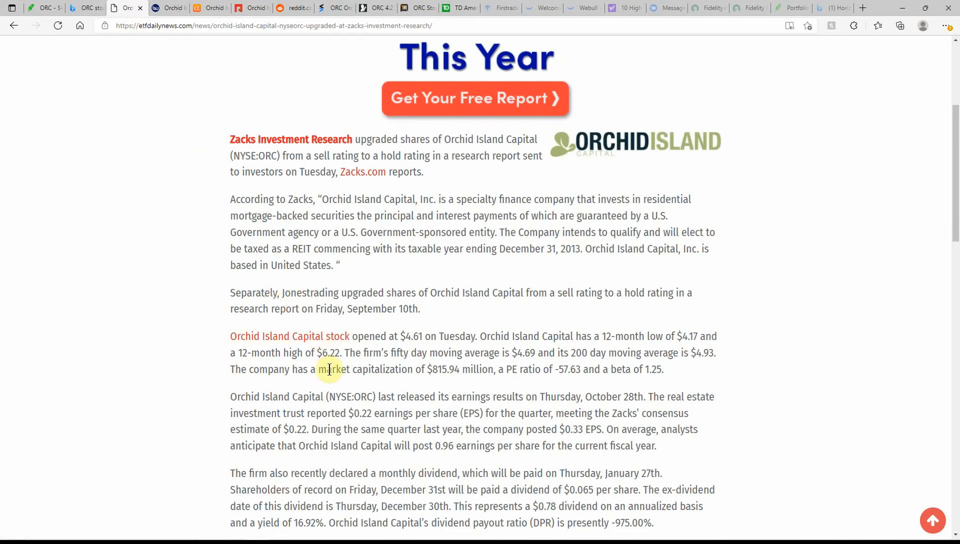
pyautogui.scroll(-3)
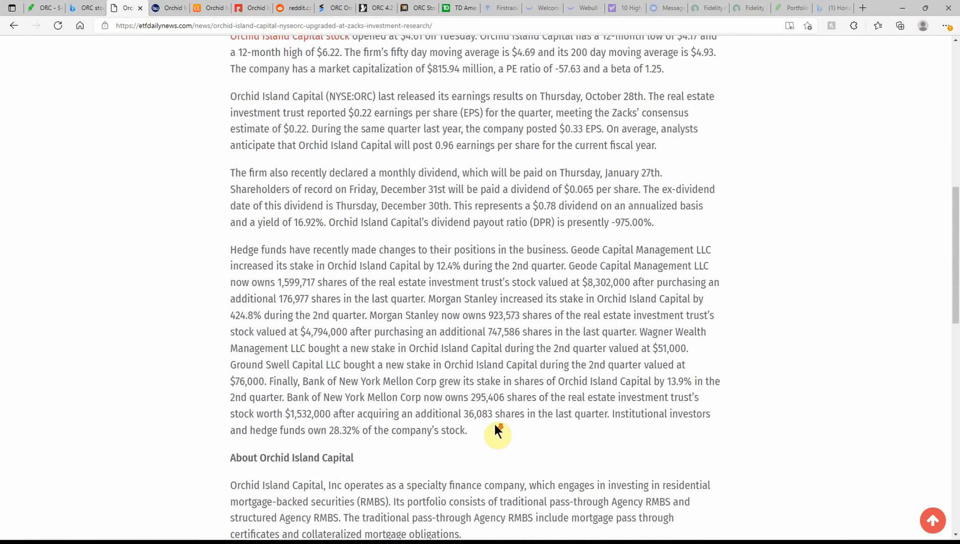
pyautogui.scroll(-3)
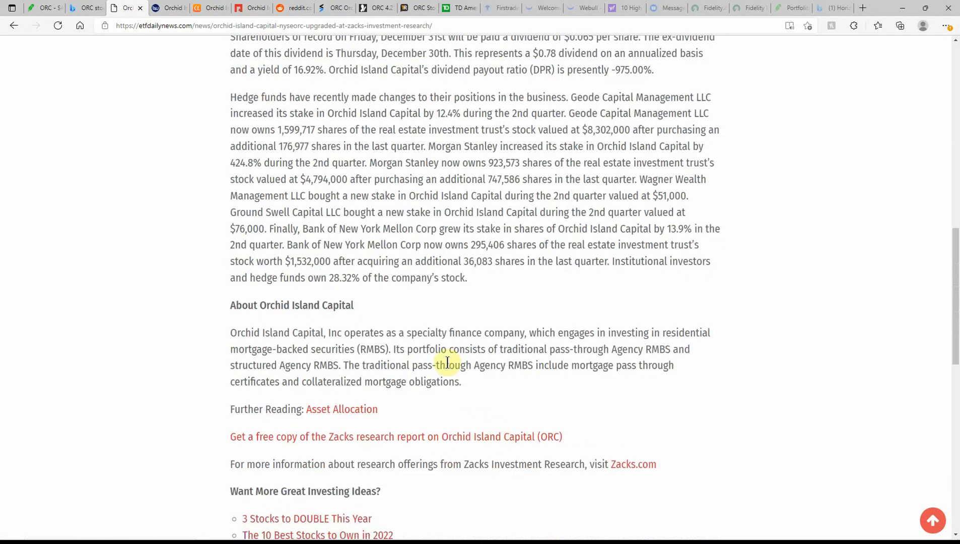
pyautogui.moveTo(409, 315)
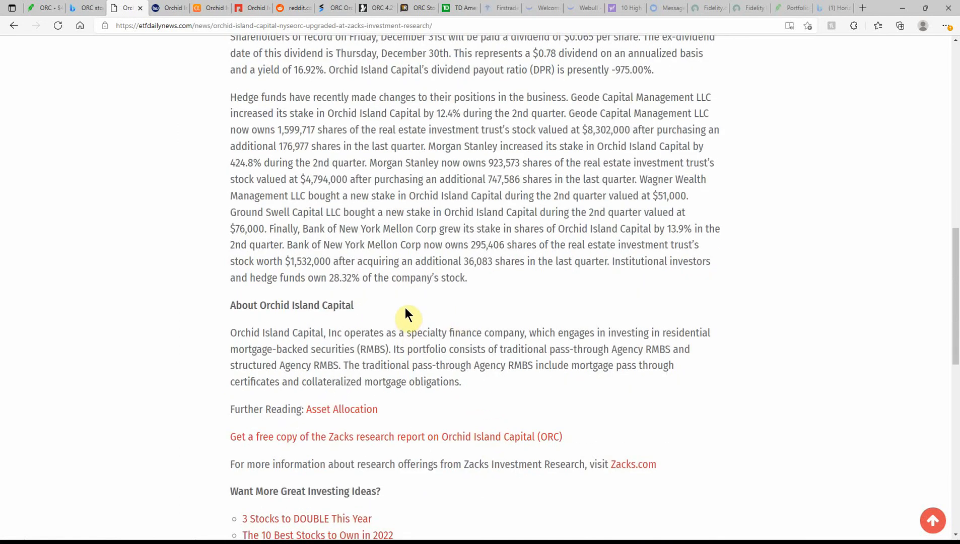
pyautogui.moveTo(519, 315)
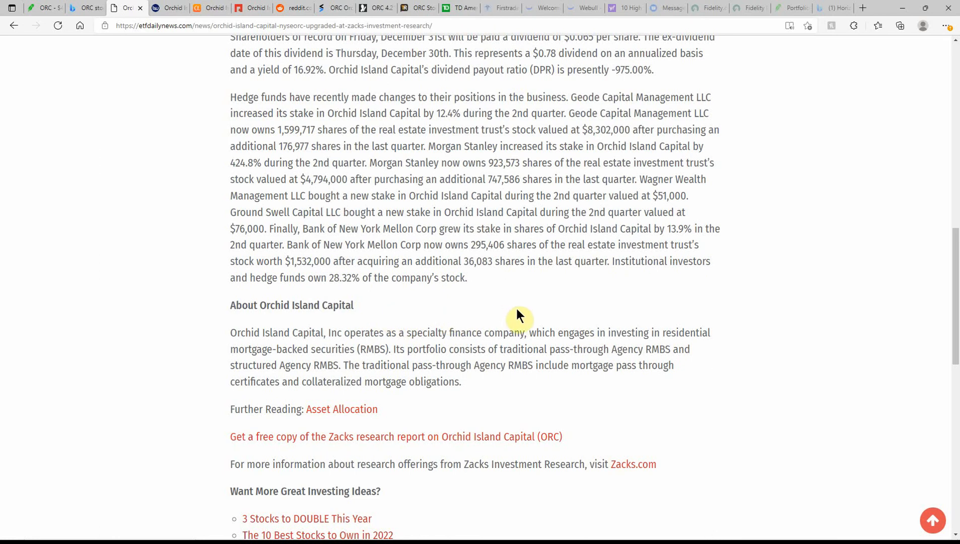
pyautogui.moveTo(544, 307)
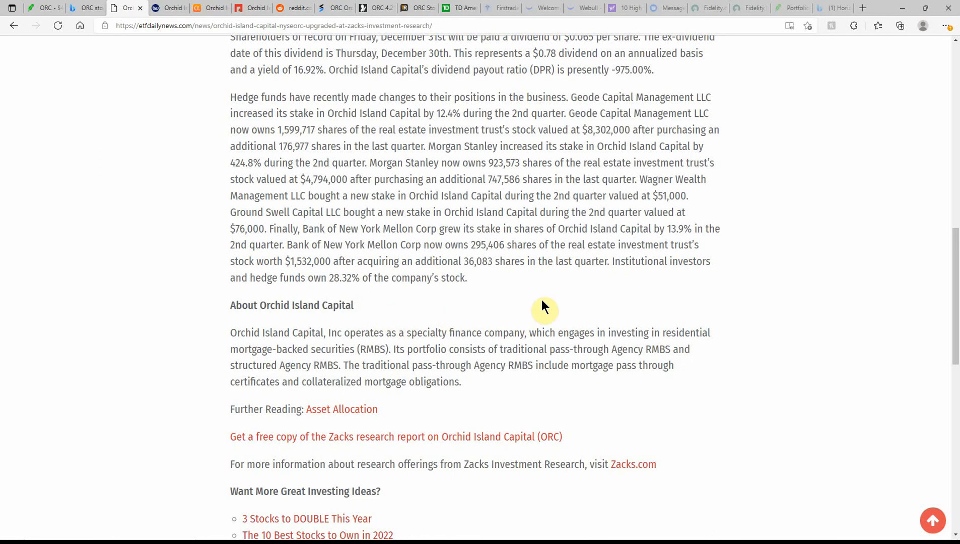
pyautogui.moveTo(382, 321)
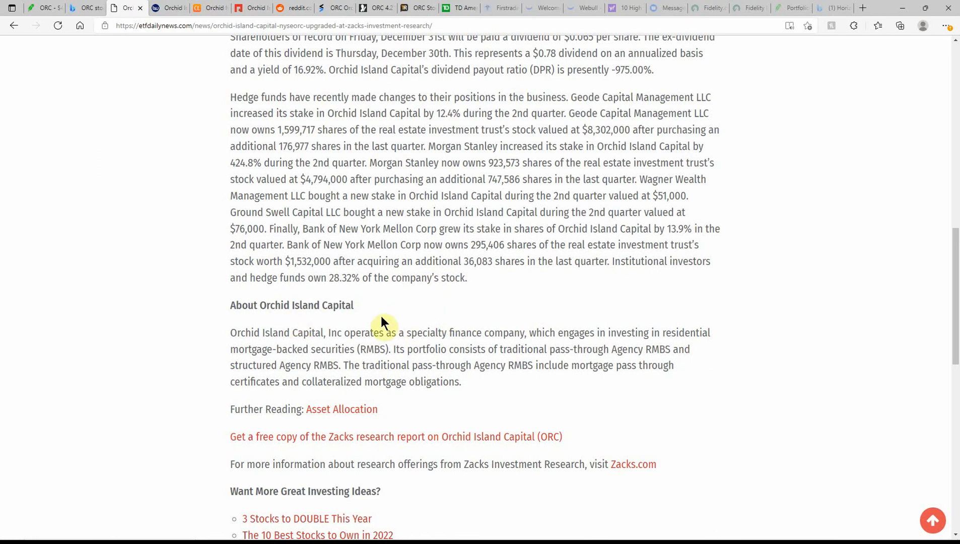
pyautogui.moveTo(500, 294)
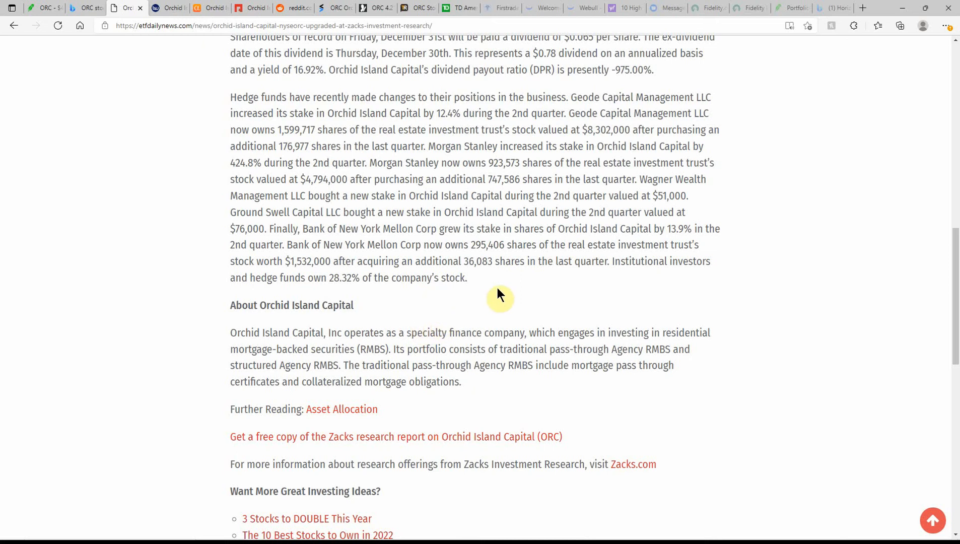
pyautogui.moveTo(600, 295)
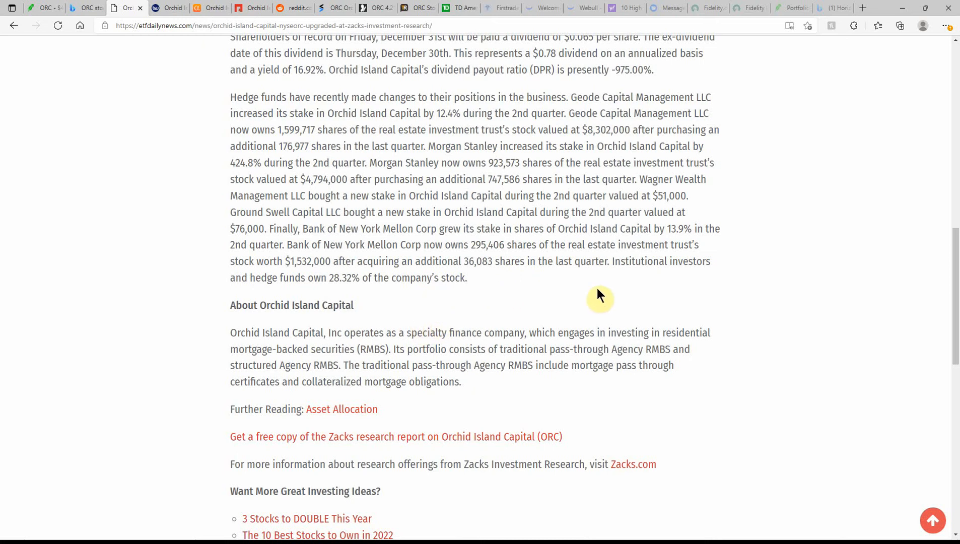
pyautogui.moveTo(369, 382)
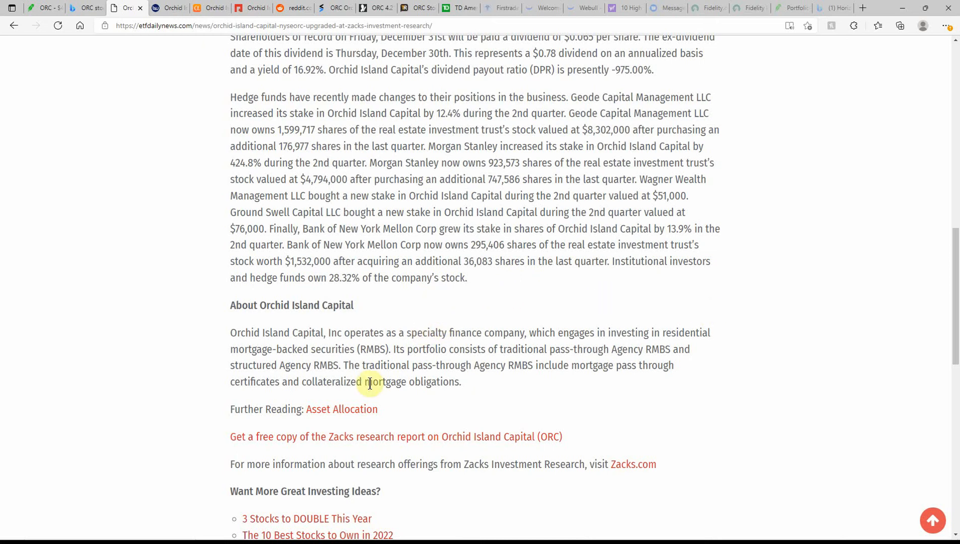
pyautogui.moveTo(394, 395)
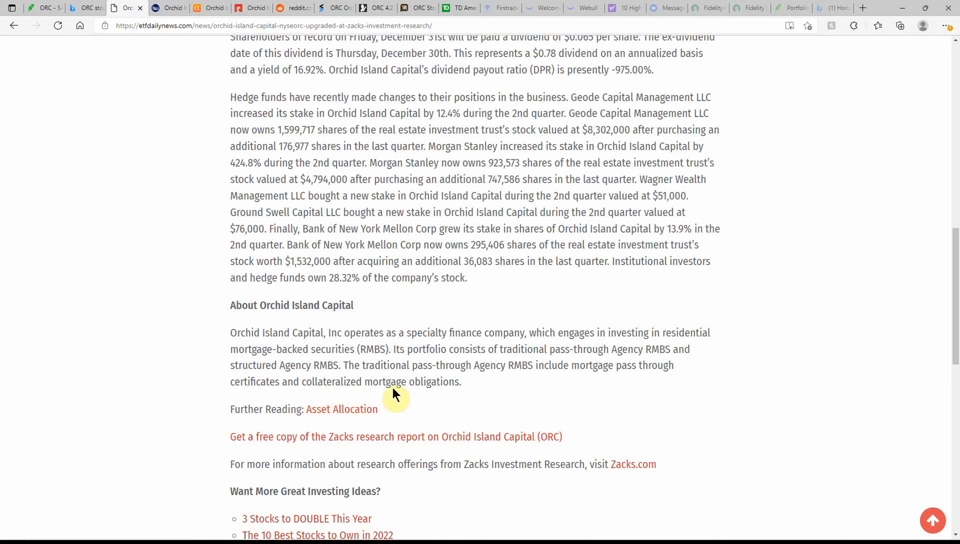
pyautogui.moveTo(541, 389)
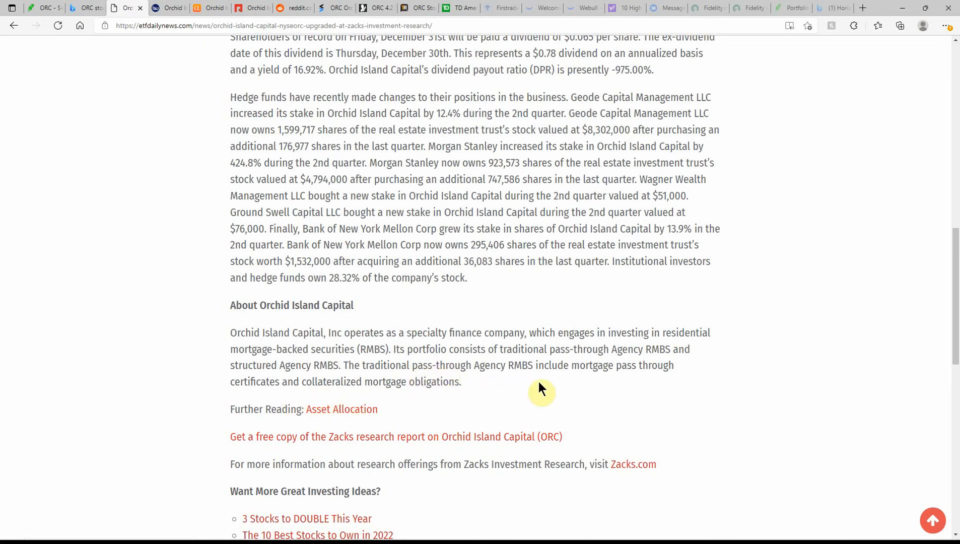
pyautogui.moveTo(644, 386)
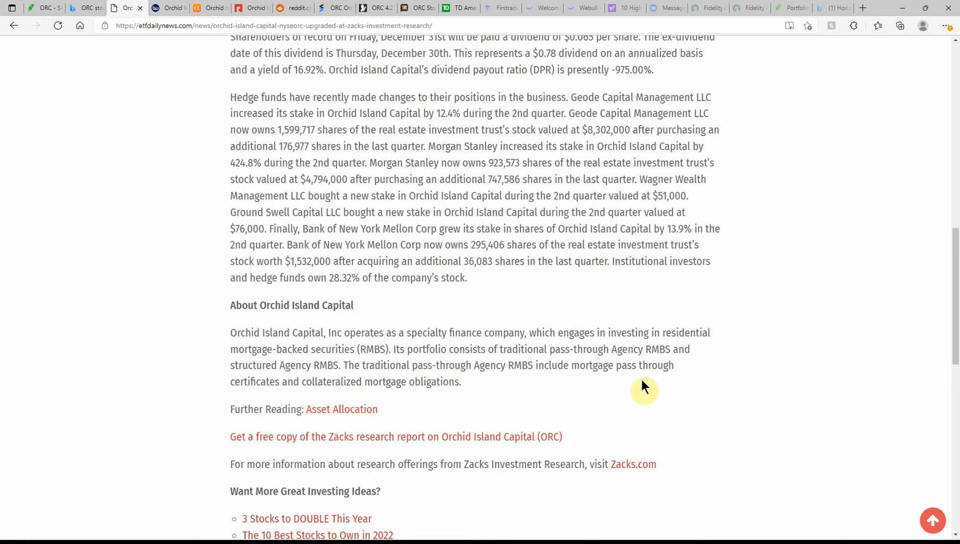
pyautogui.moveTo(315, 401)
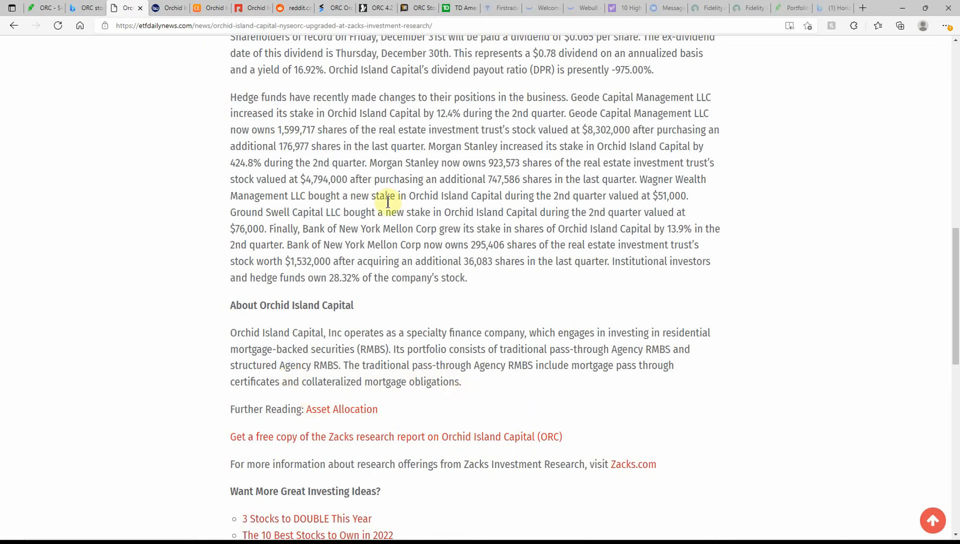
# - Switch to the Business Wire release and read from the $0.055 January dividend to the reasons for the cut
pyautogui.click(125, 8)
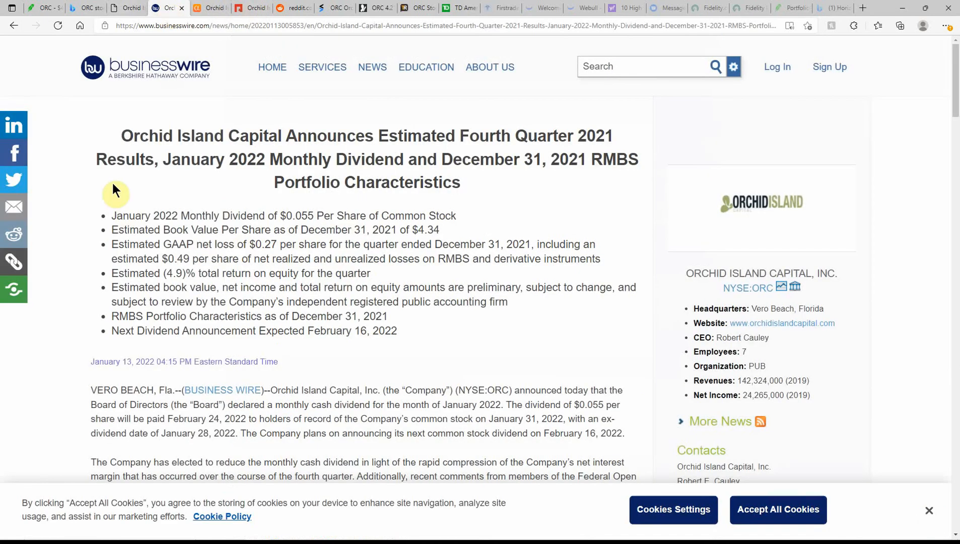
pyautogui.moveTo(462, 206)
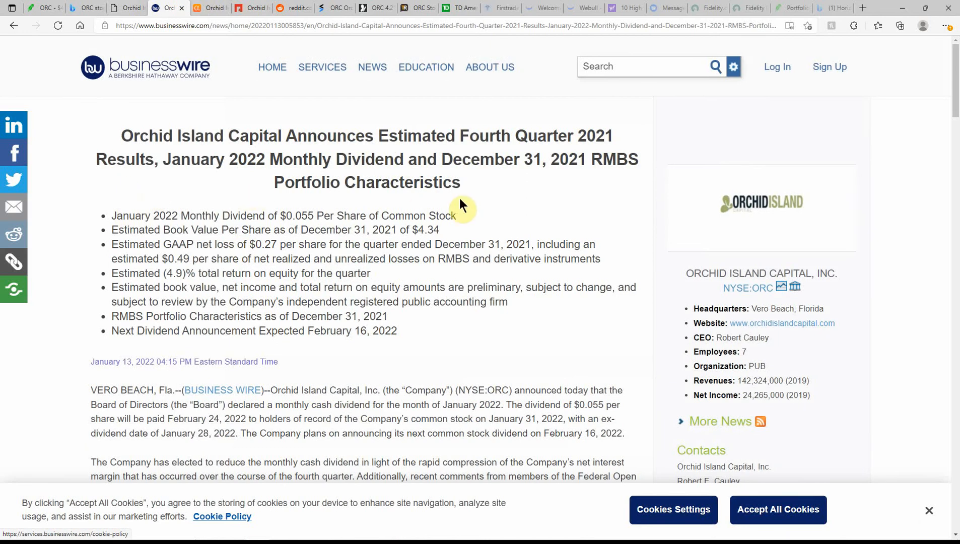
pyautogui.moveTo(151, 190)
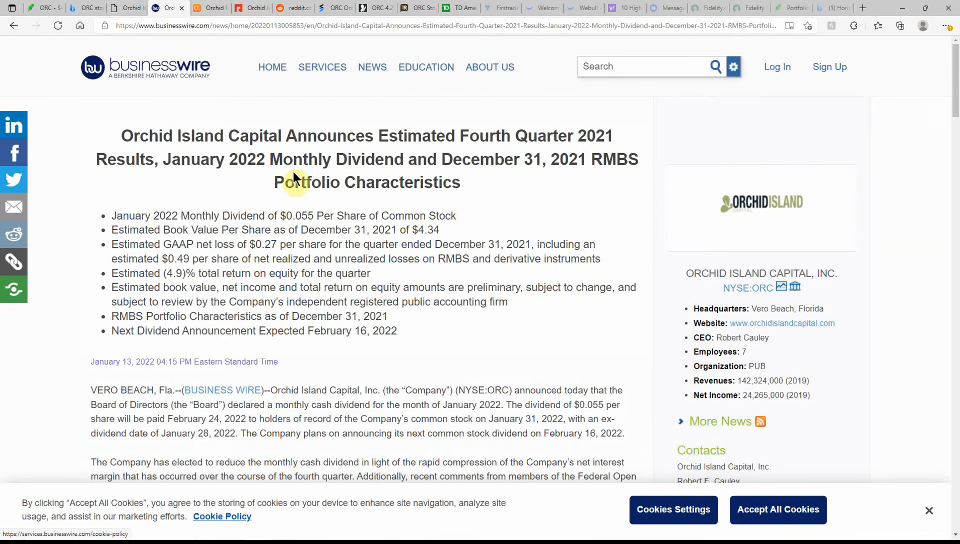
pyautogui.moveTo(481, 185)
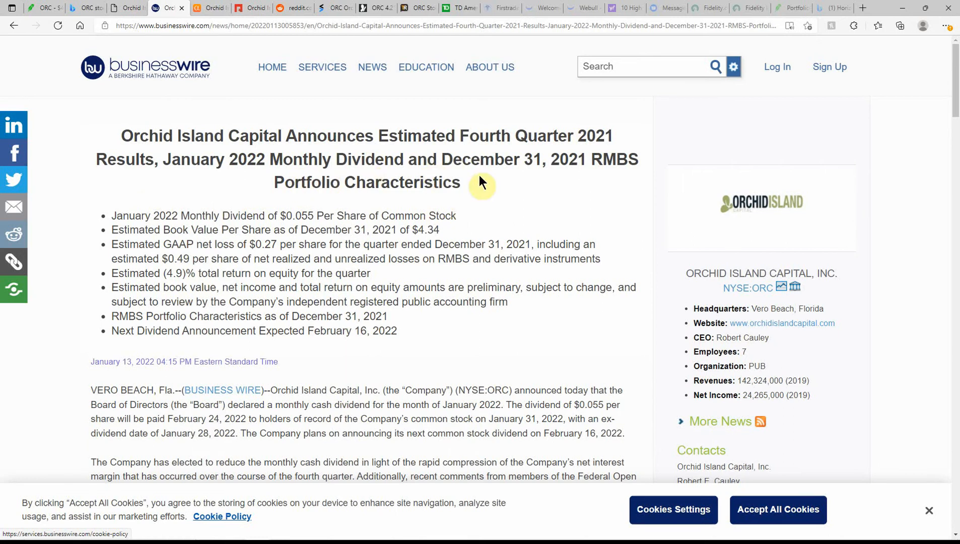
pyautogui.moveTo(562, 176)
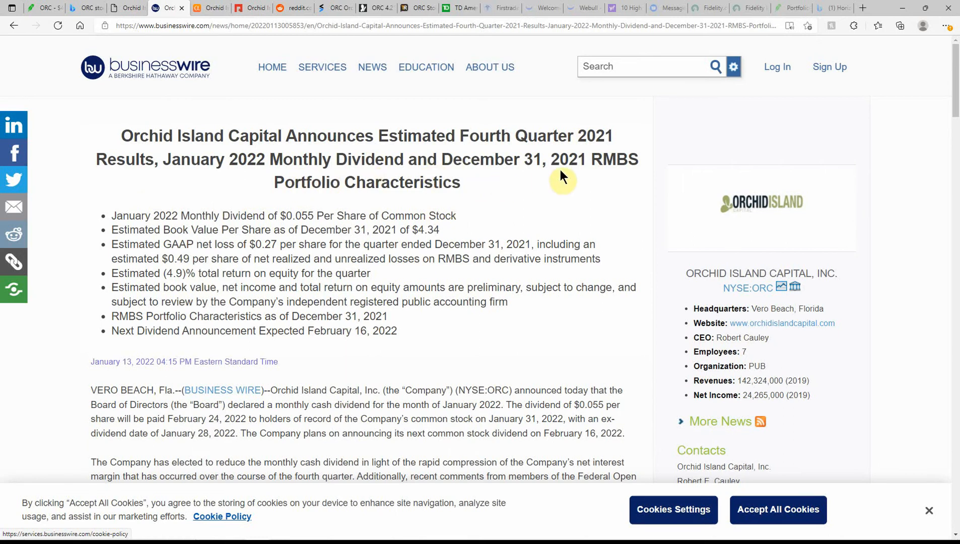
pyautogui.moveTo(188, 203)
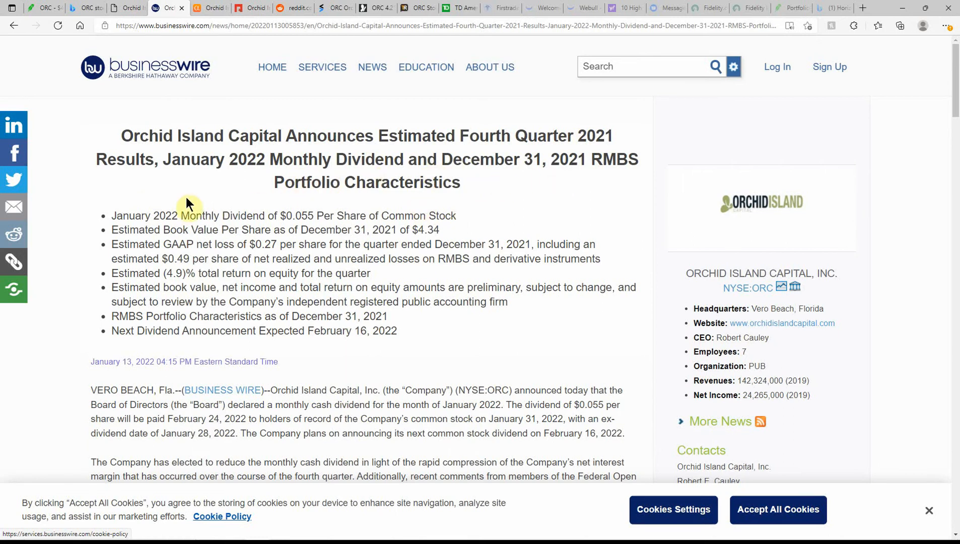
pyautogui.moveTo(178, 230)
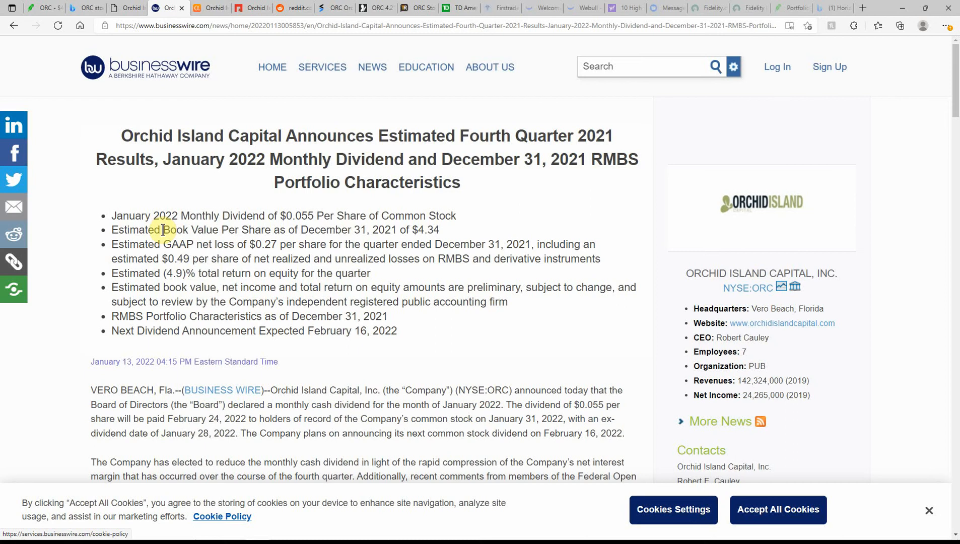
pyautogui.moveTo(320, 233)
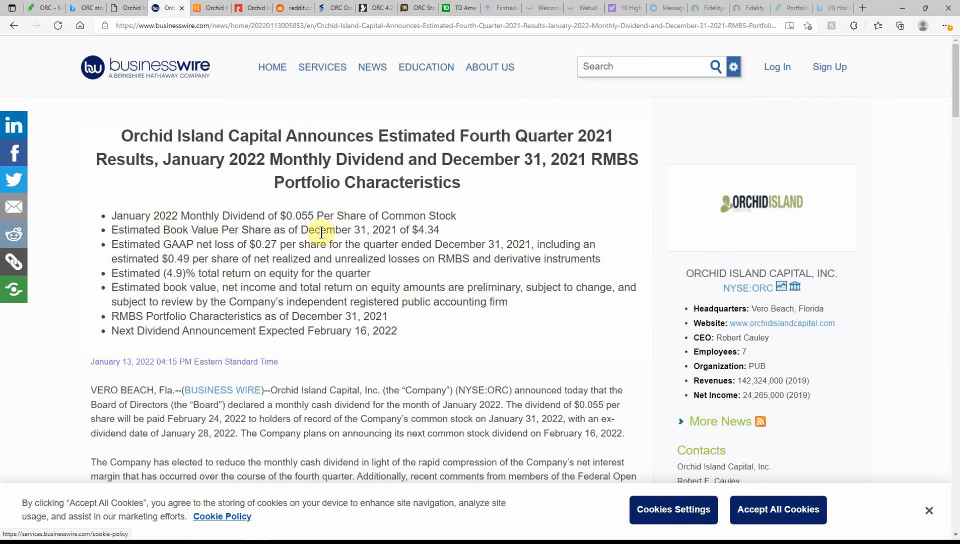
pyautogui.moveTo(153, 245)
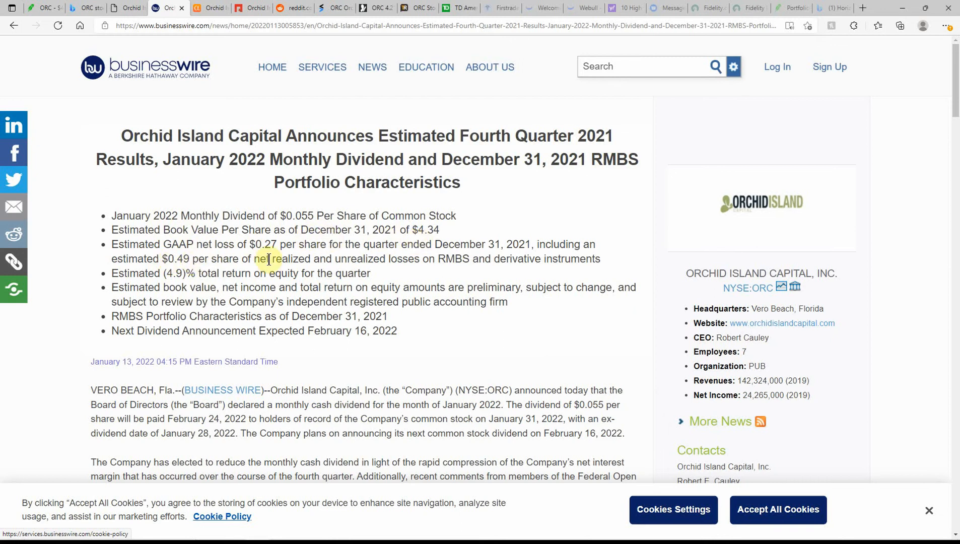
pyautogui.moveTo(320, 257)
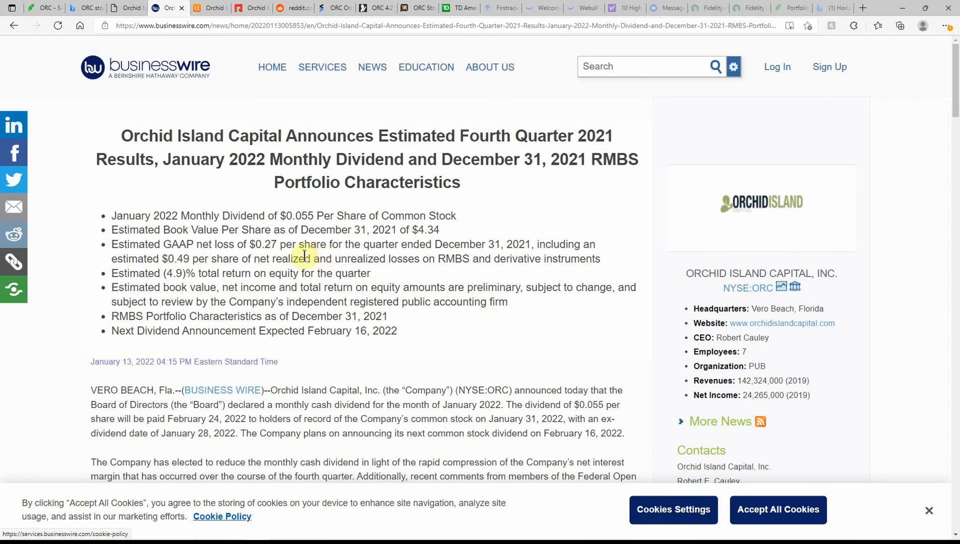
pyautogui.moveTo(195, 319)
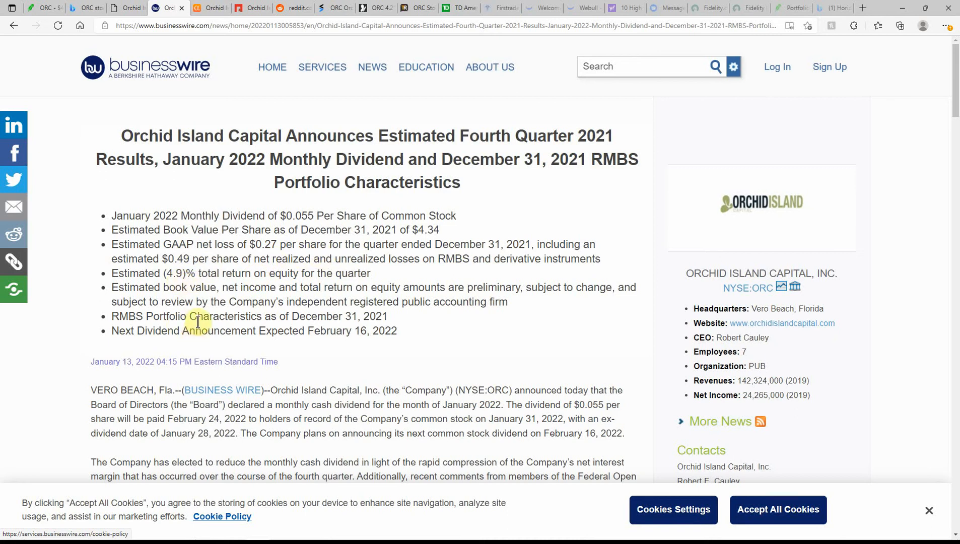
pyautogui.scroll(-3)
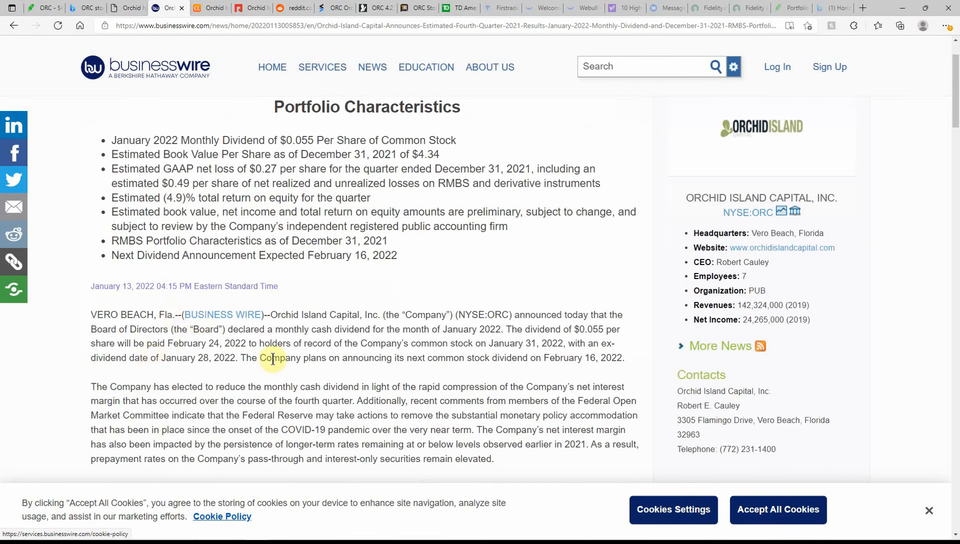
pyautogui.moveTo(548, 330)
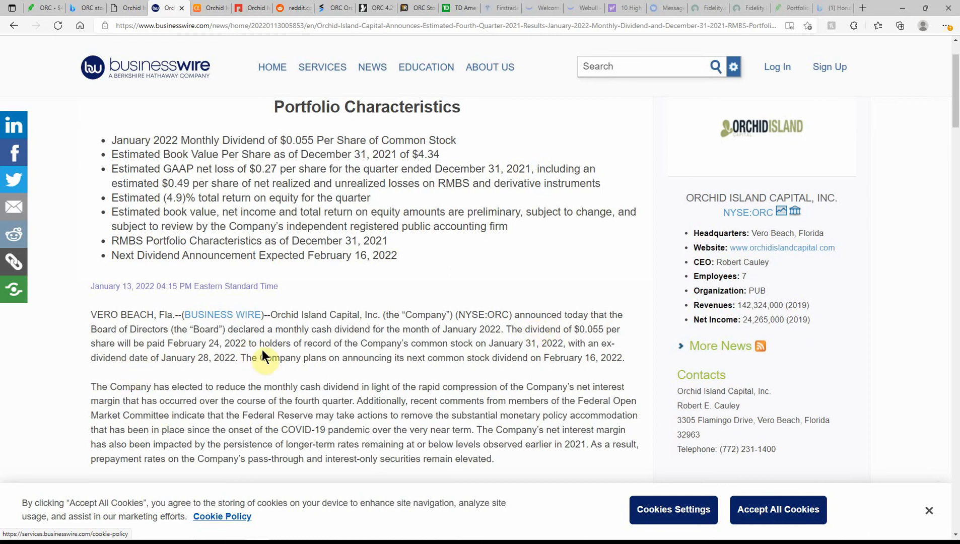
pyautogui.moveTo(365, 341)
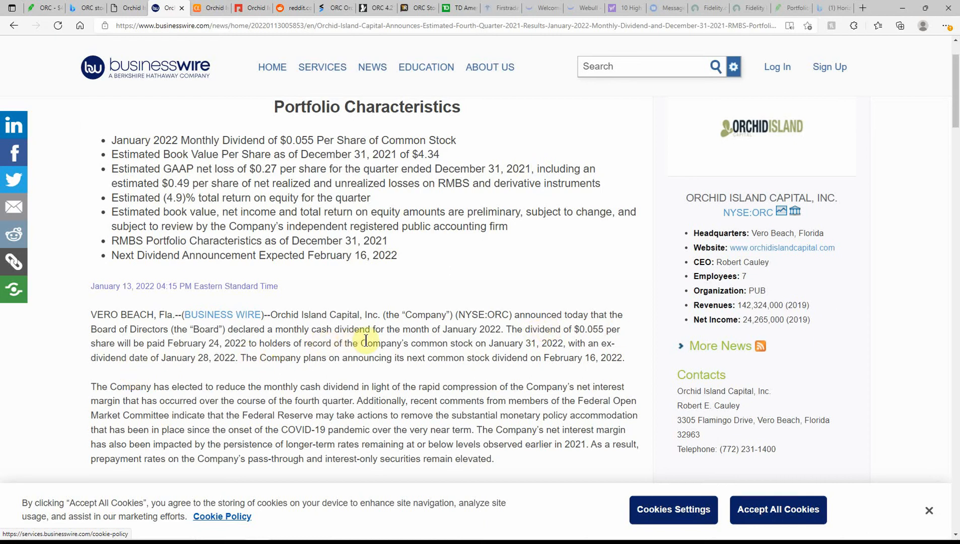
pyautogui.moveTo(407, 344)
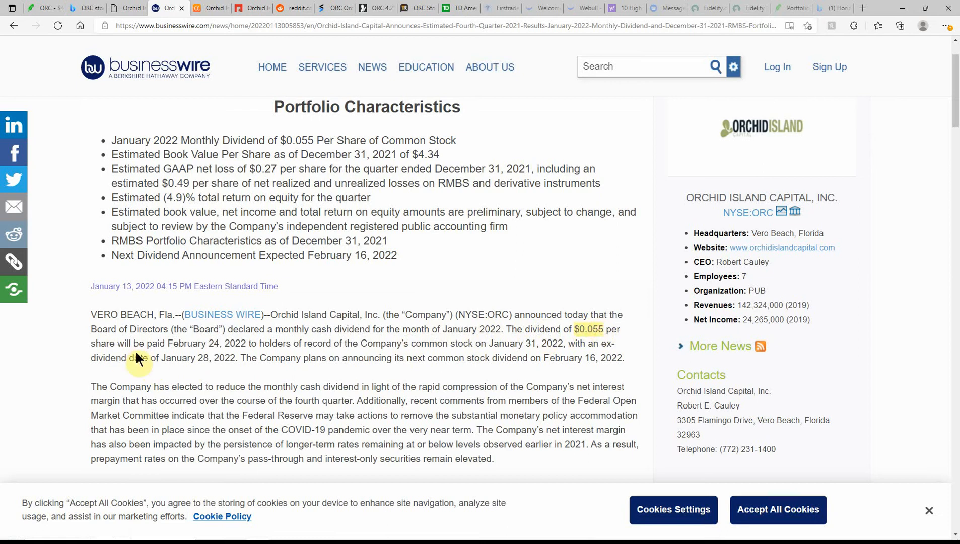
pyautogui.moveTo(252, 346)
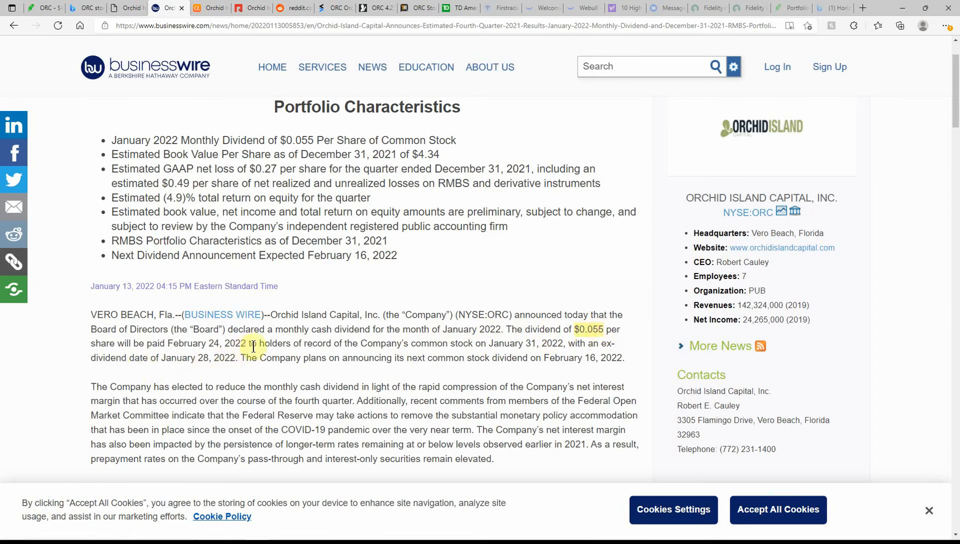
pyautogui.moveTo(359, 375)
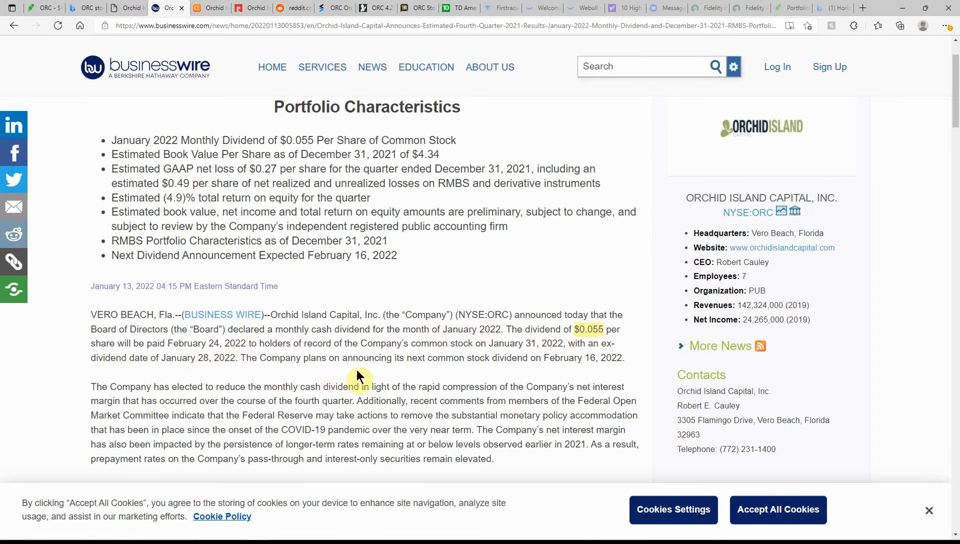
pyautogui.moveTo(468, 358)
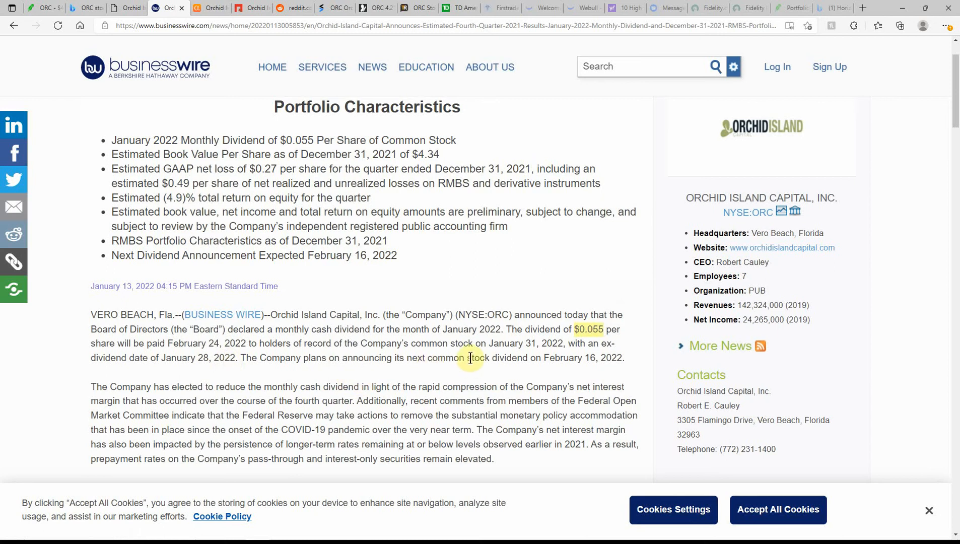
pyautogui.moveTo(530, 358)
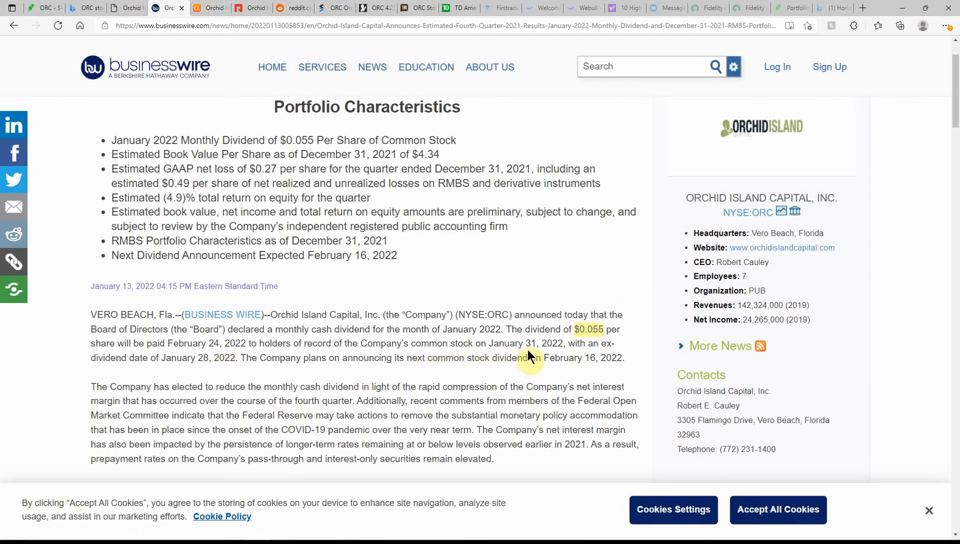
pyautogui.moveTo(54, 377)
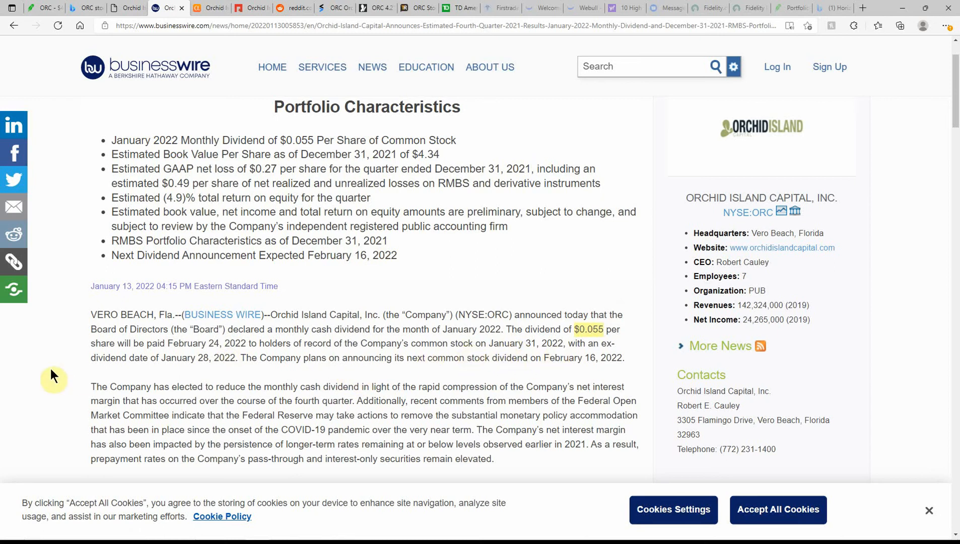
pyautogui.moveTo(210, 371)
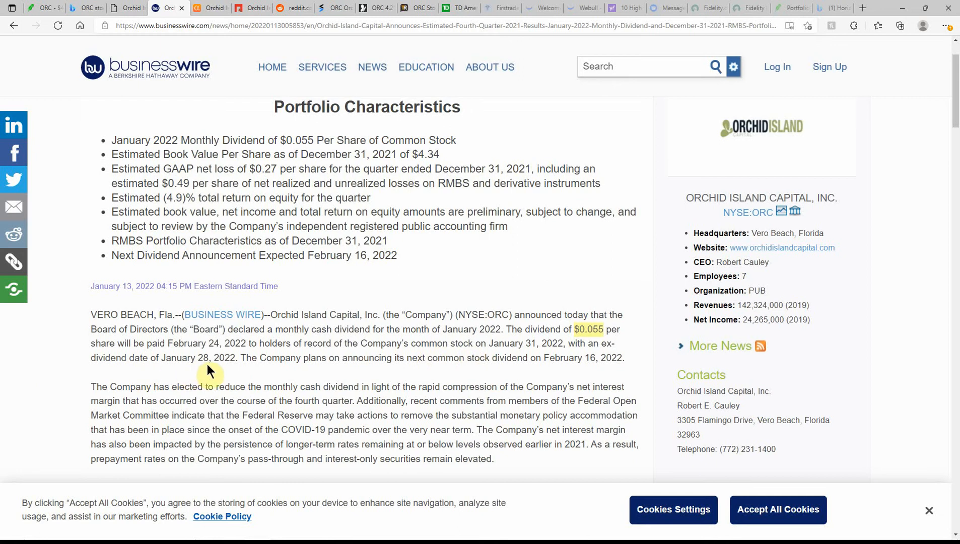
pyautogui.moveTo(297, 371)
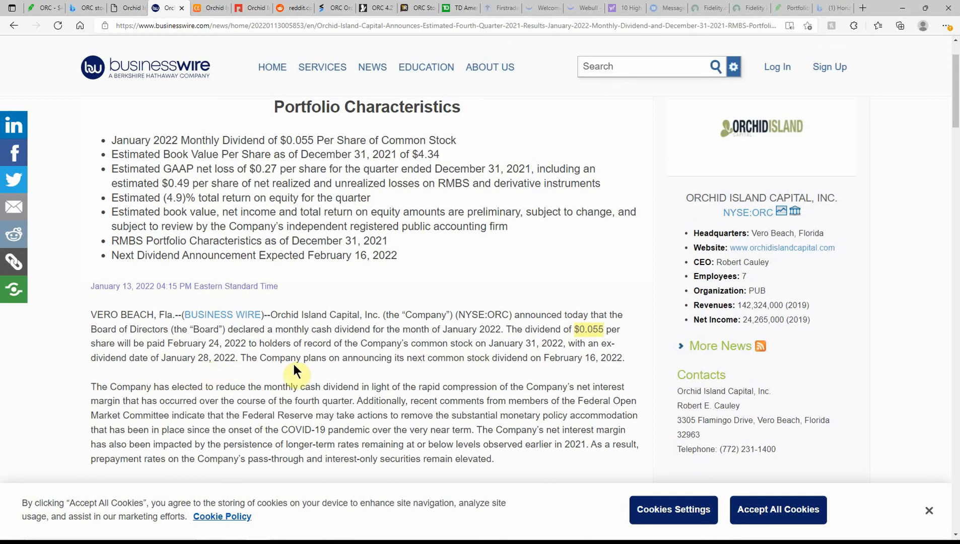
pyautogui.moveTo(539, 373)
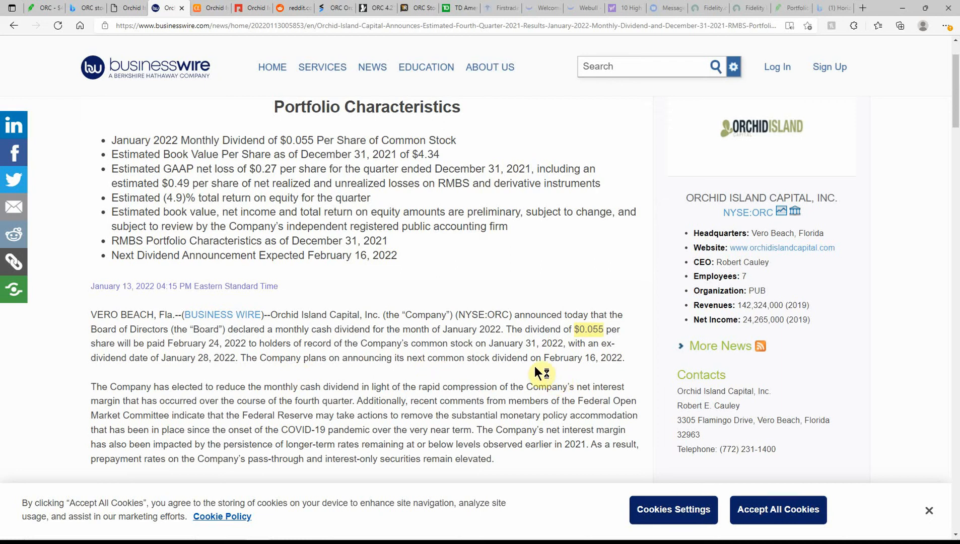
pyautogui.moveTo(606, 362)
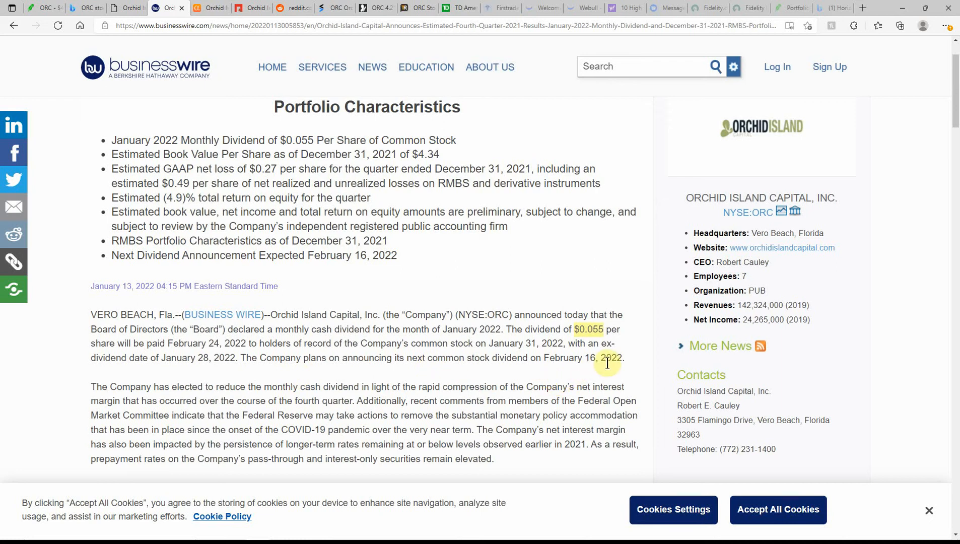
pyautogui.moveTo(203, 379)
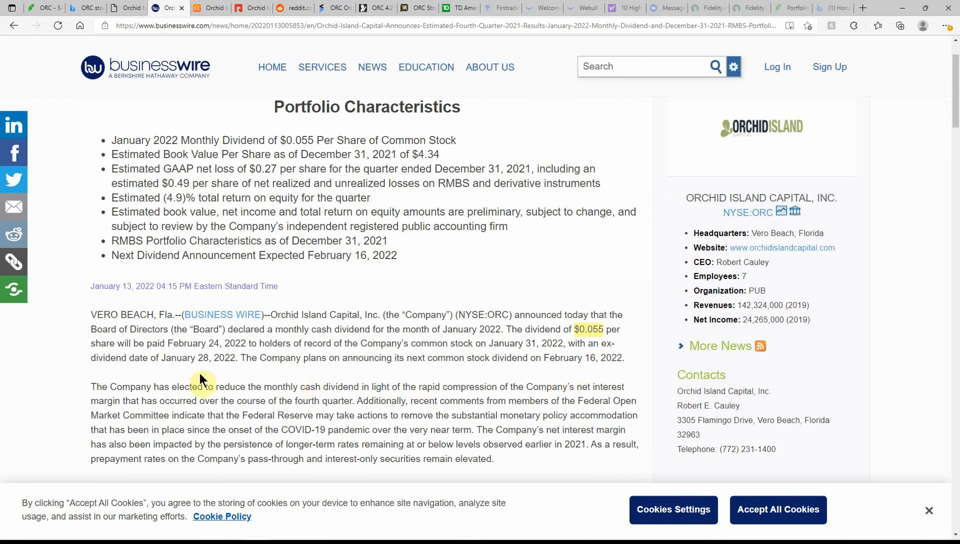
pyautogui.scroll(-3)
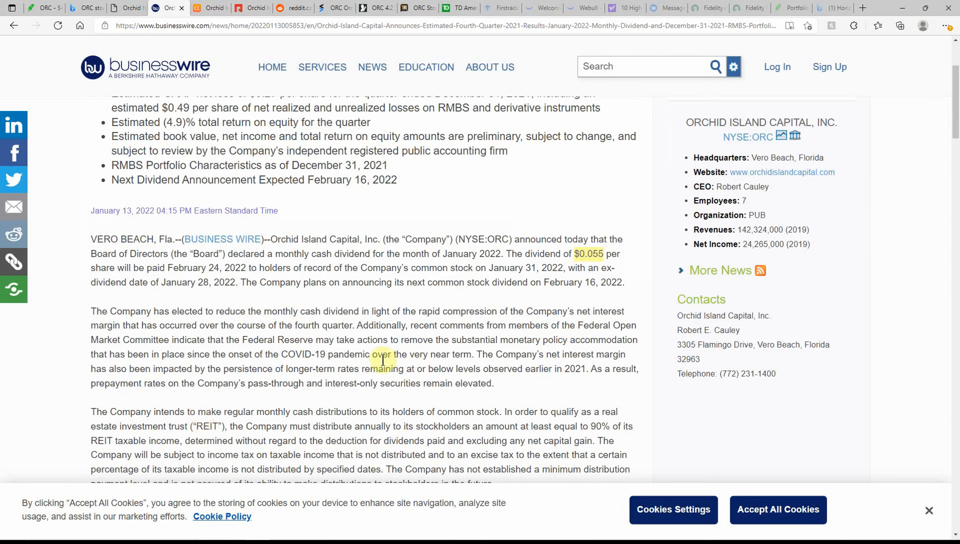
pyautogui.moveTo(197, 353)
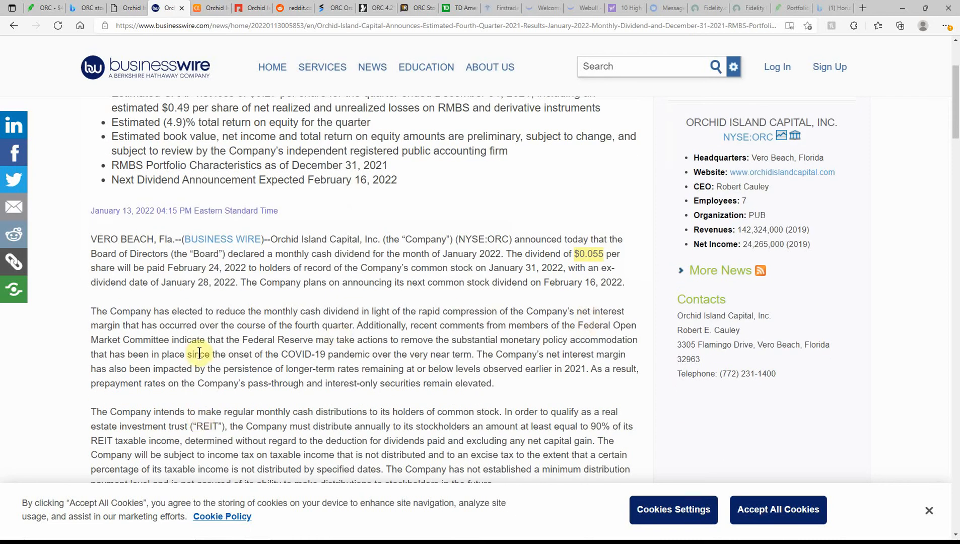
pyautogui.scroll(-3)
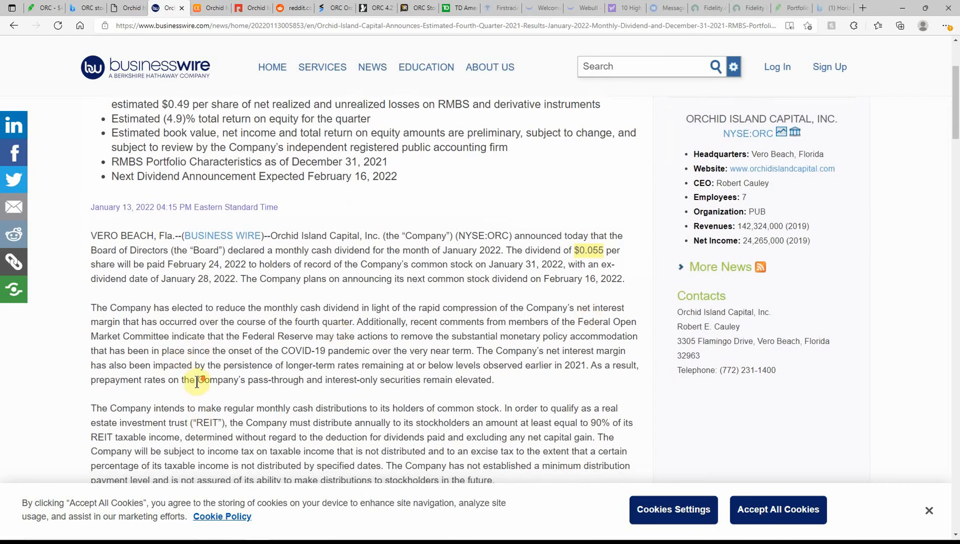
# - Scroll to the REIT distribution paragraph and the 176,993,049 shares outstanding and $4.34 book value figures
pyautogui.scroll(-3)
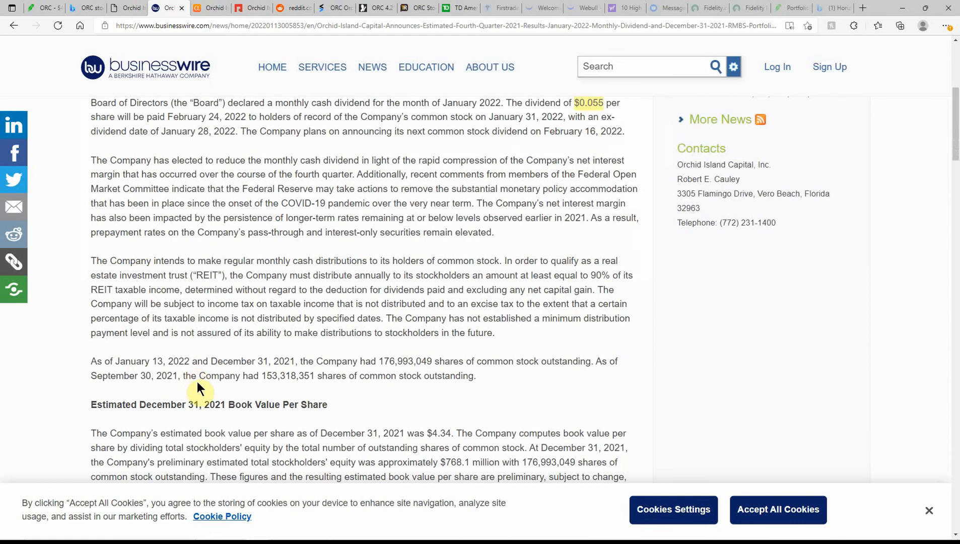
pyautogui.moveTo(285, 290)
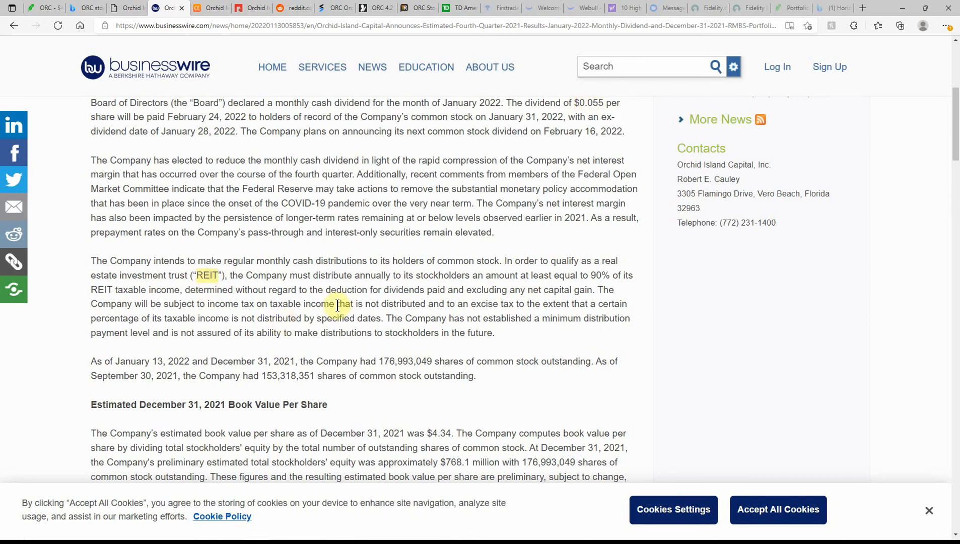
pyautogui.moveTo(507, 290)
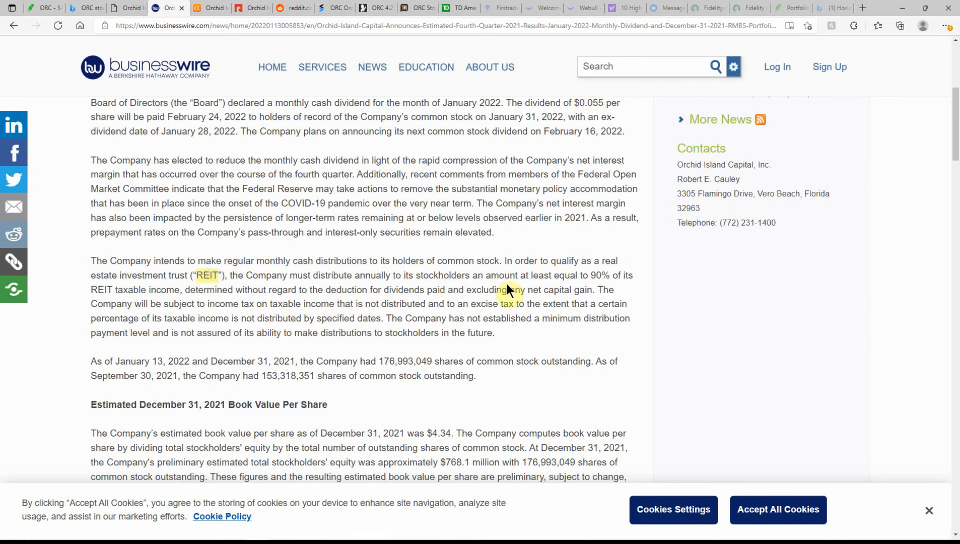
pyautogui.moveTo(606, 281)
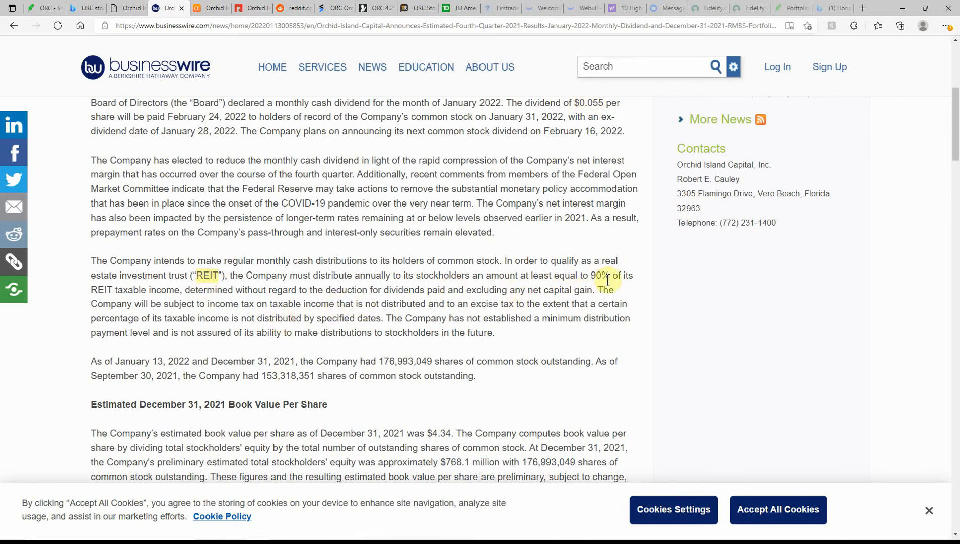
pyautogui.moveTo(104, 303)
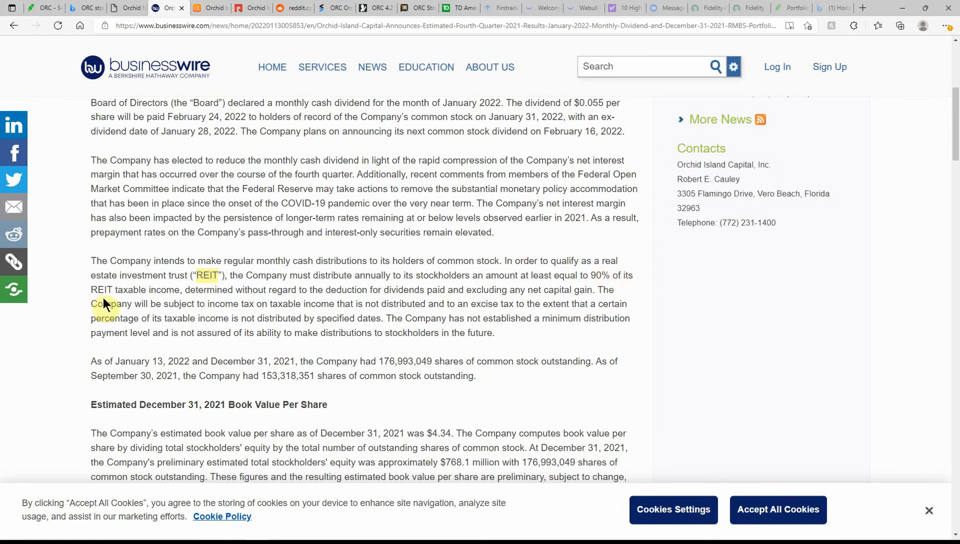
pyautogui.moveTo(268, 398)
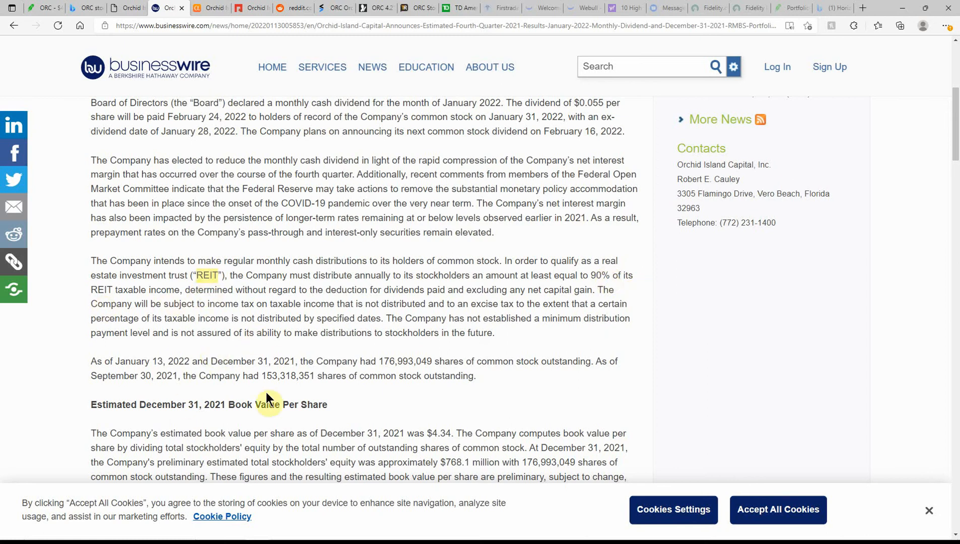
pyautogui.moveTo(195, 300)
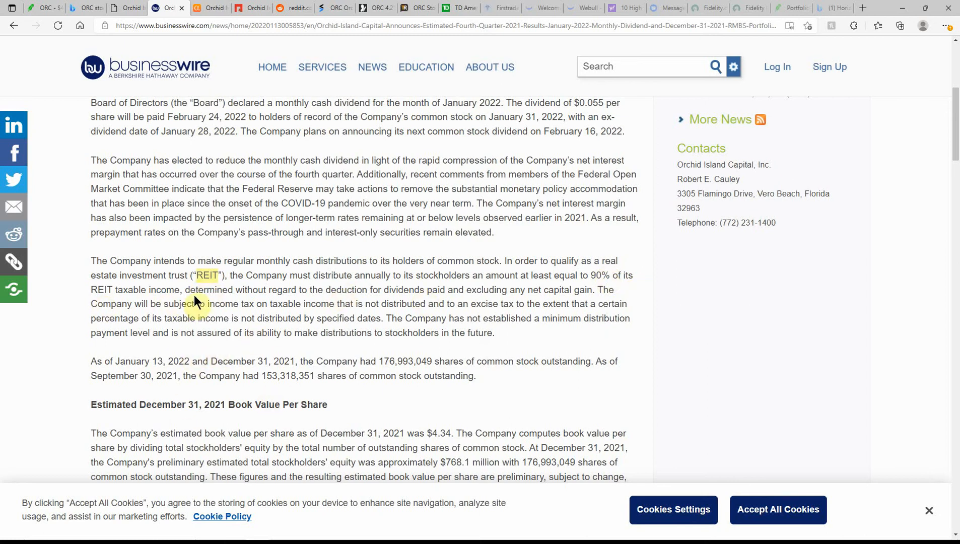
pyautogui.moveTo(209, 7)
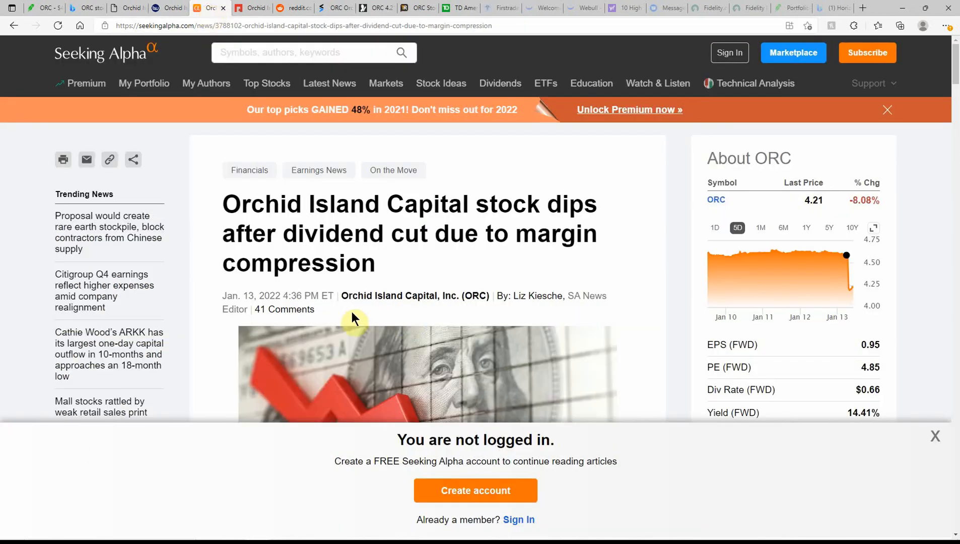
pyautogui.moveTo(257, 260)
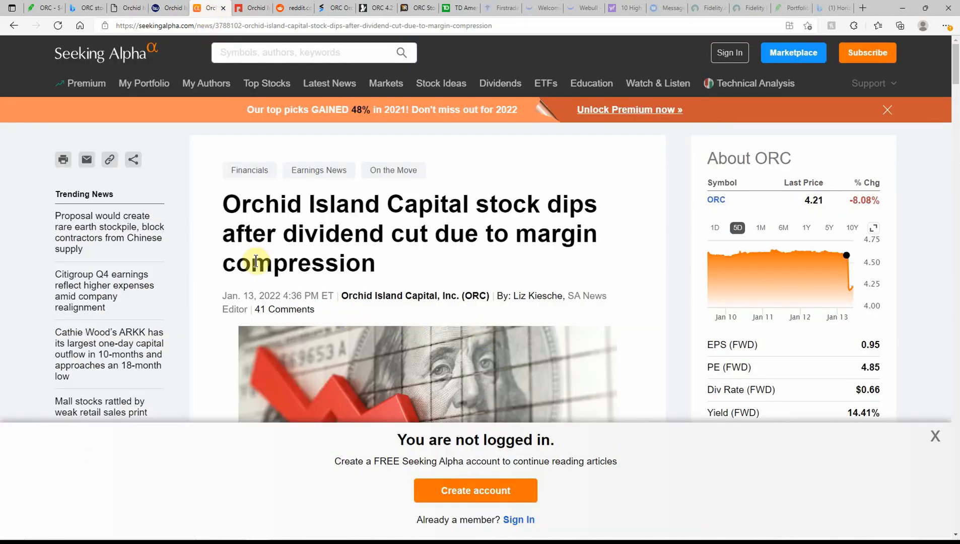
pyautogui.moveTo(618, 222)
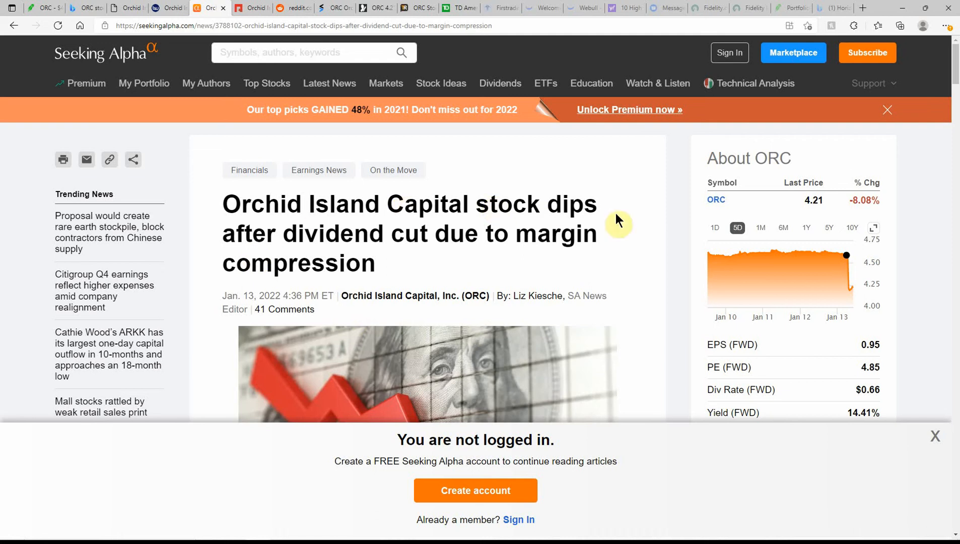
pyautogui.moveTo(474, 257)
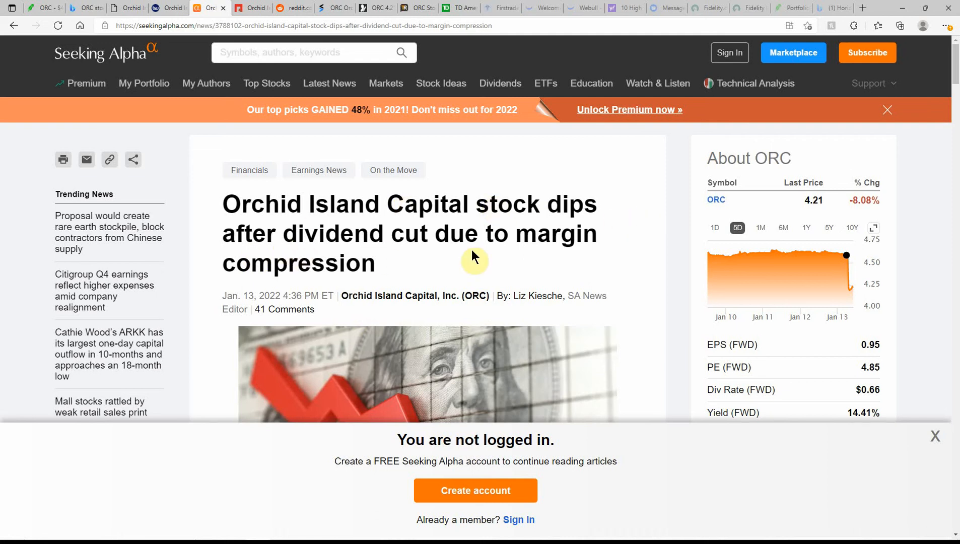
pyautogui.moveTo(297, 326)
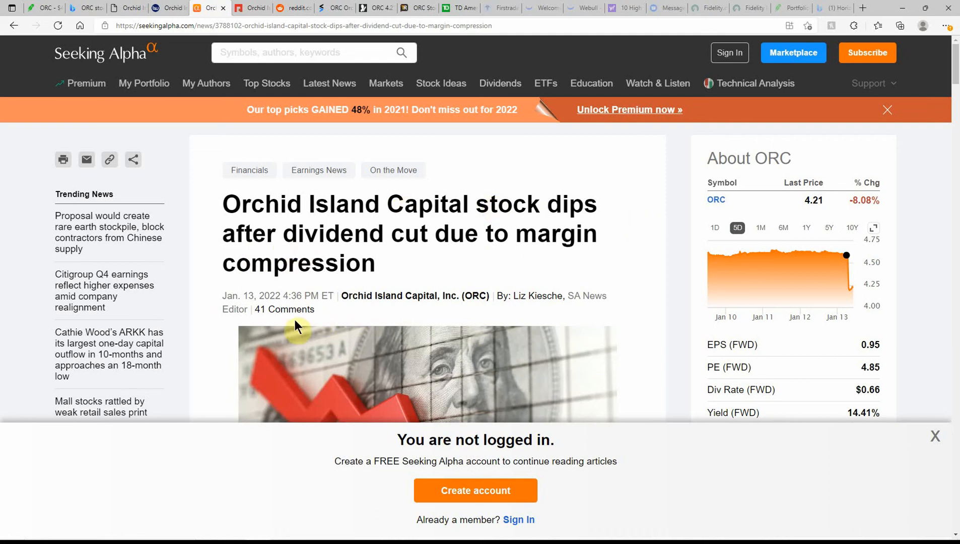
# - Read the Seeking Alpha dividend-cut article through the $4.34 book value, -4.9% return and buyback expansion
pyautogui.scroll(-3)
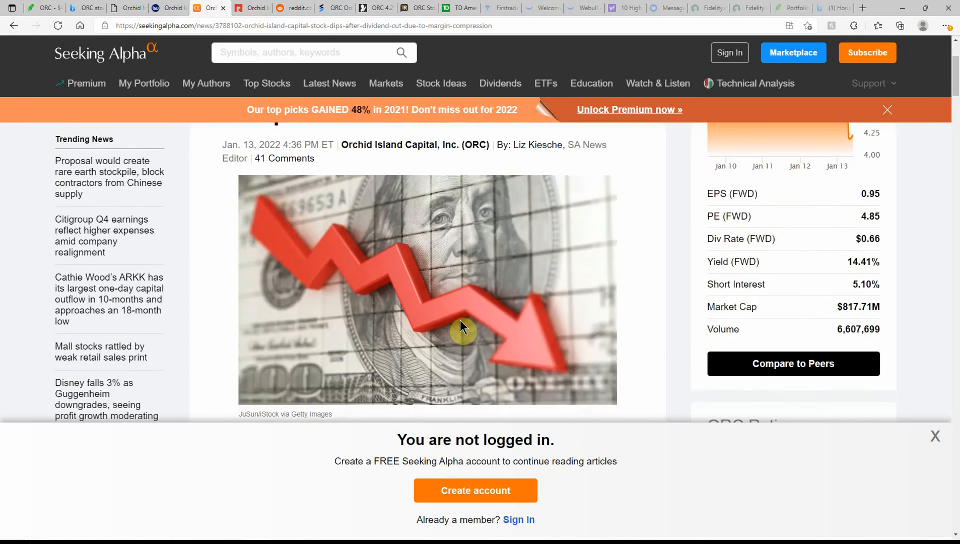
pyautogui.scroll(-3)
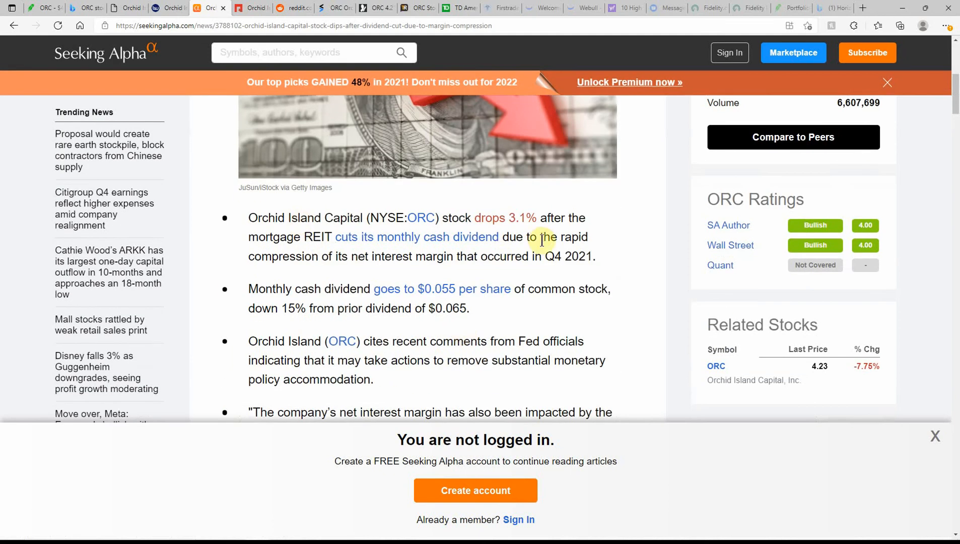
pyautogui.moveTo(607, 243)
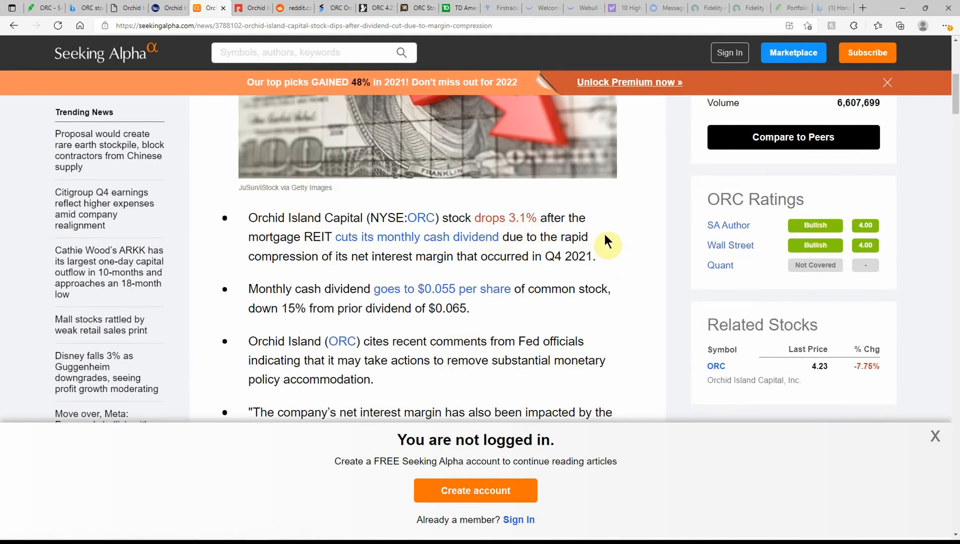
pyautogui.scroll(-3)
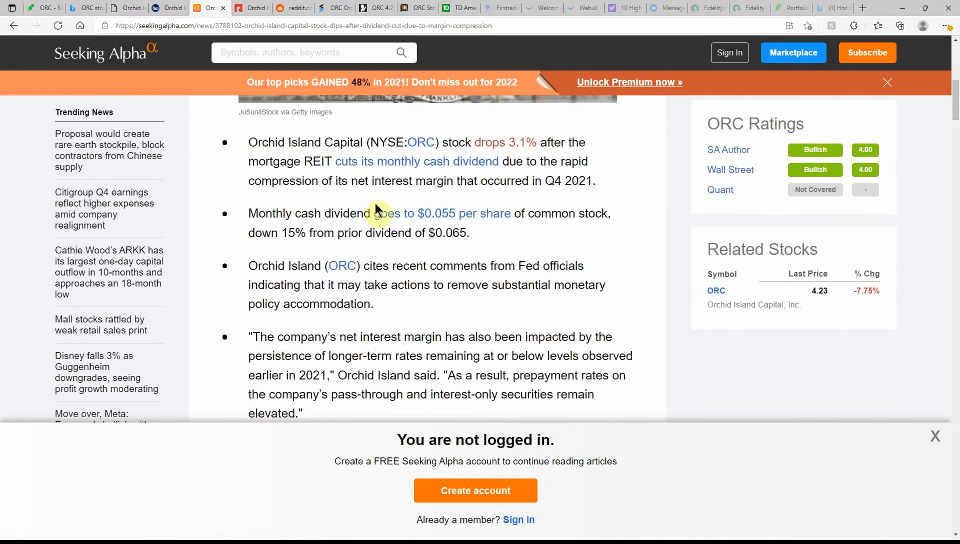
pyautogui.moveTo(492, 200)
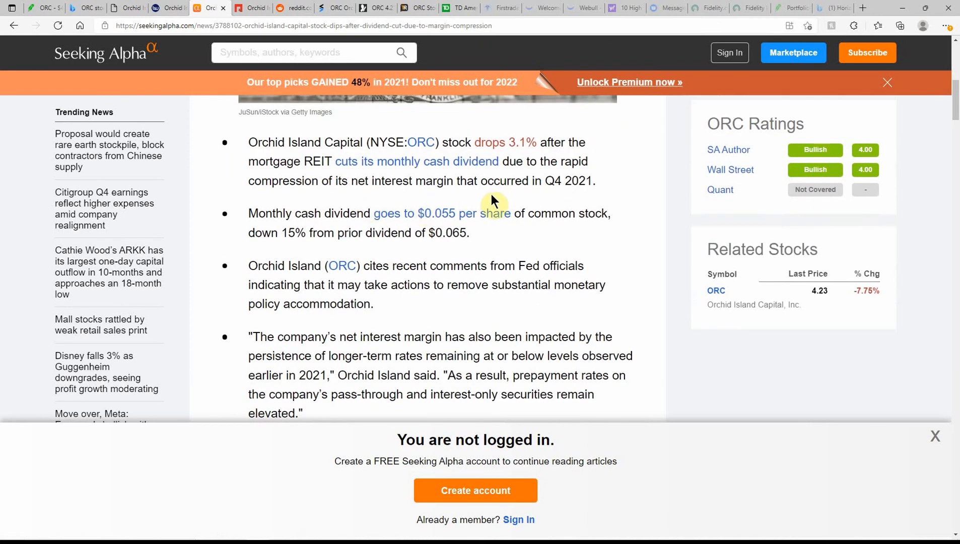
pyautogui.moveTo(328, 202)
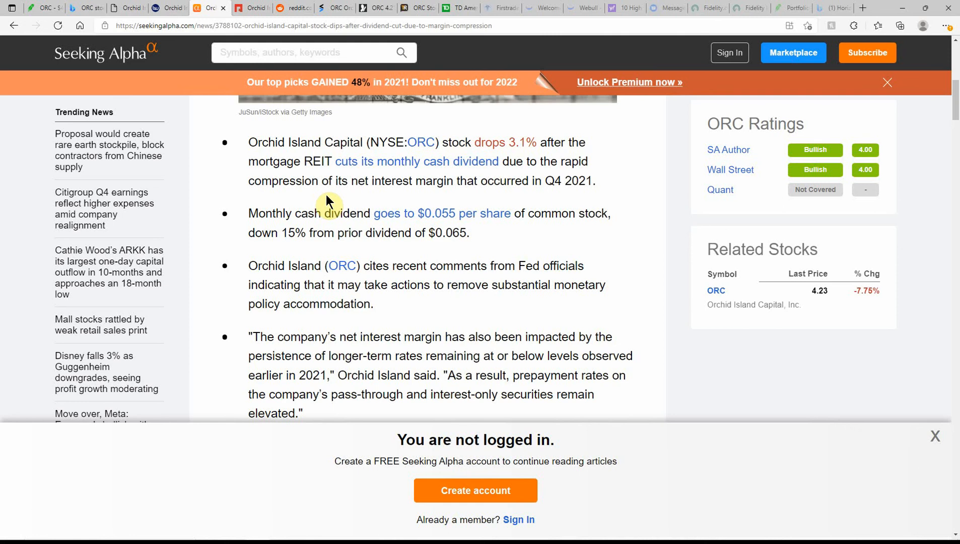
pyautogui.moveTo(377, 200)
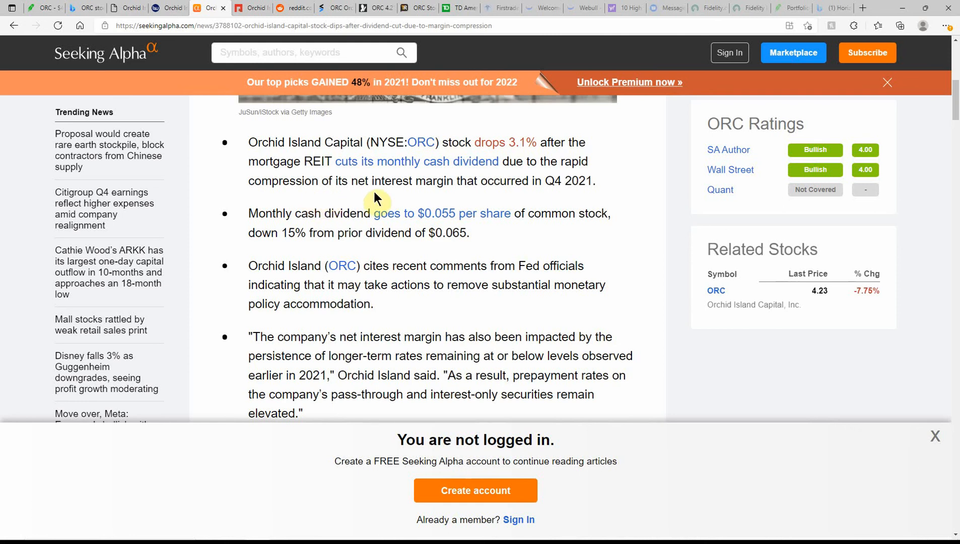
pyautogui.moveTo(442, 231)
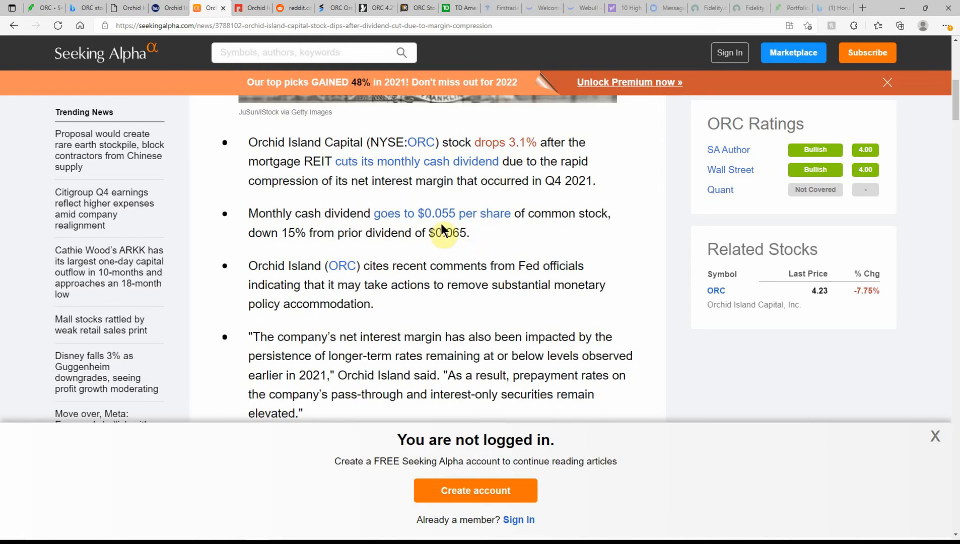
pyautogui.moveTo(466, 213)
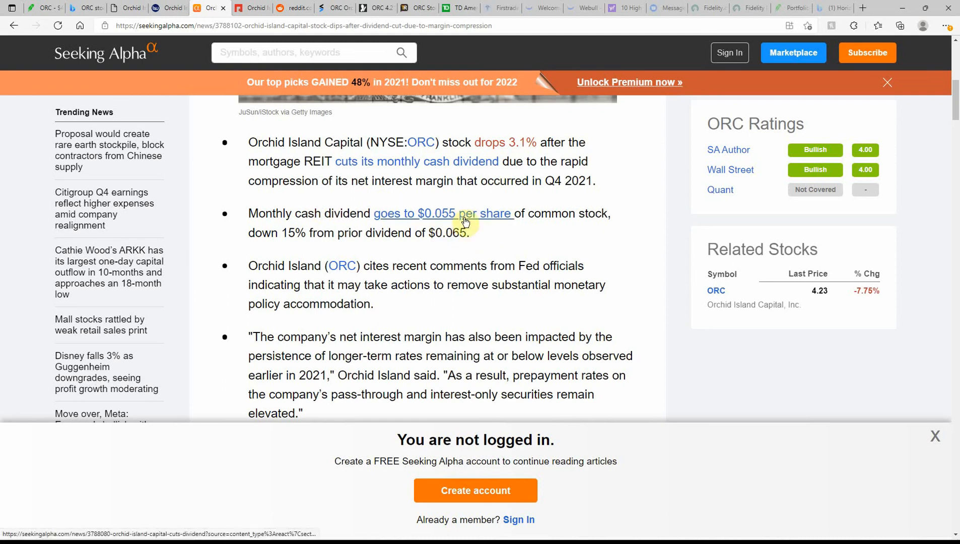
pyautogui.moveTo(282, 238)
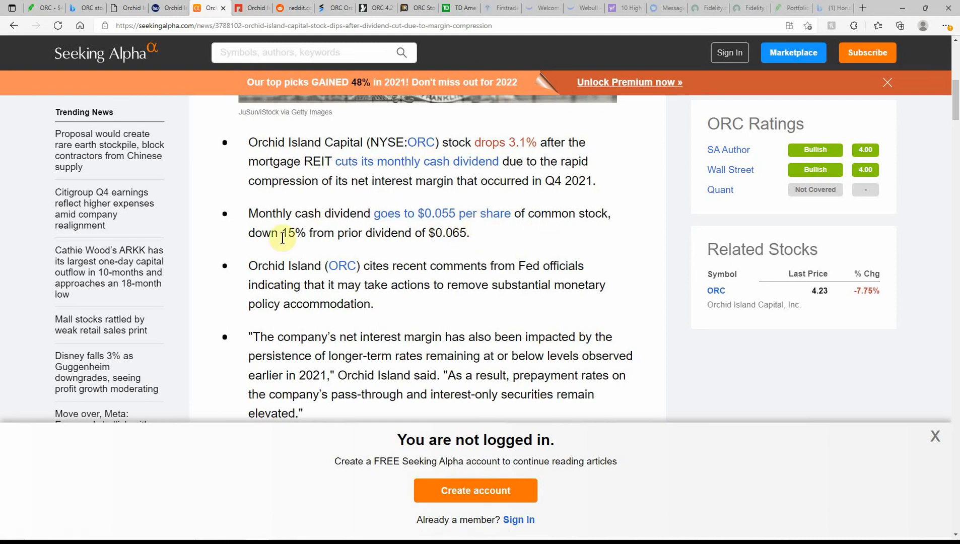
pyautogui.moveTo(383, 251)
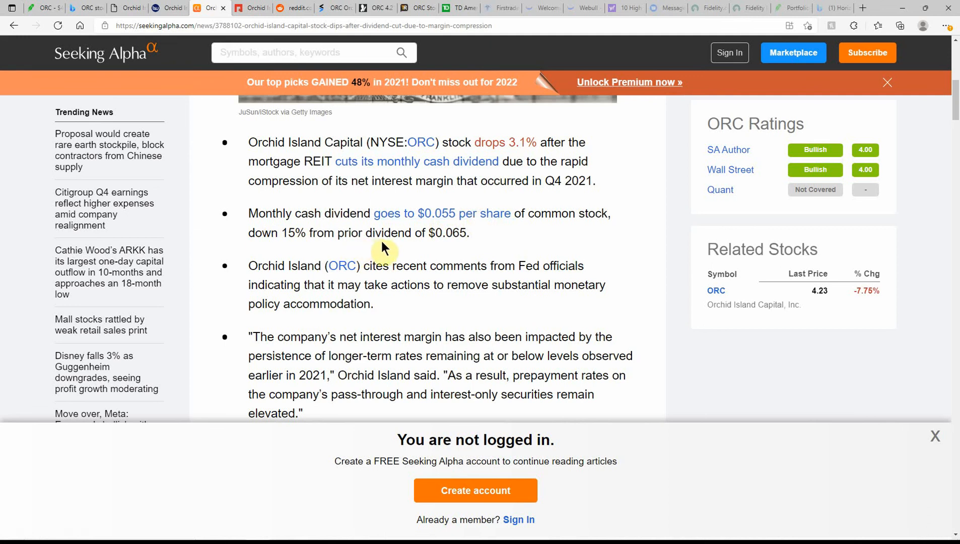
pyautogui.moveTo(410, 246)
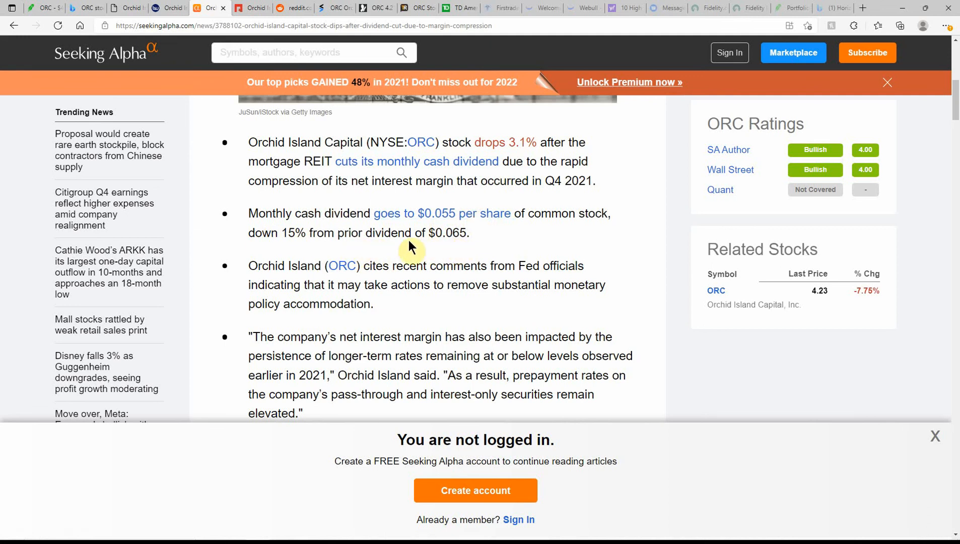
pyautogui.moveTo(348, 261)
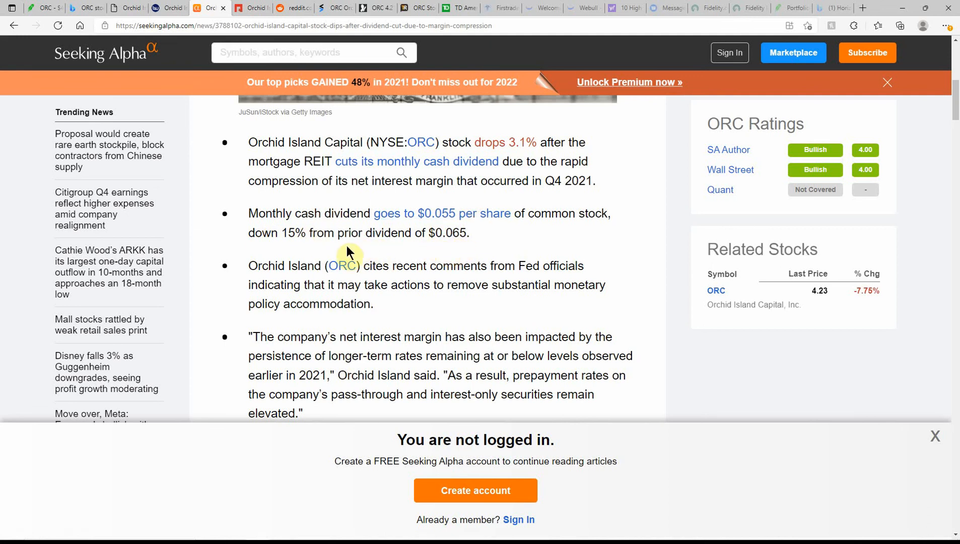
pyautogui.moveTo(262, 279)
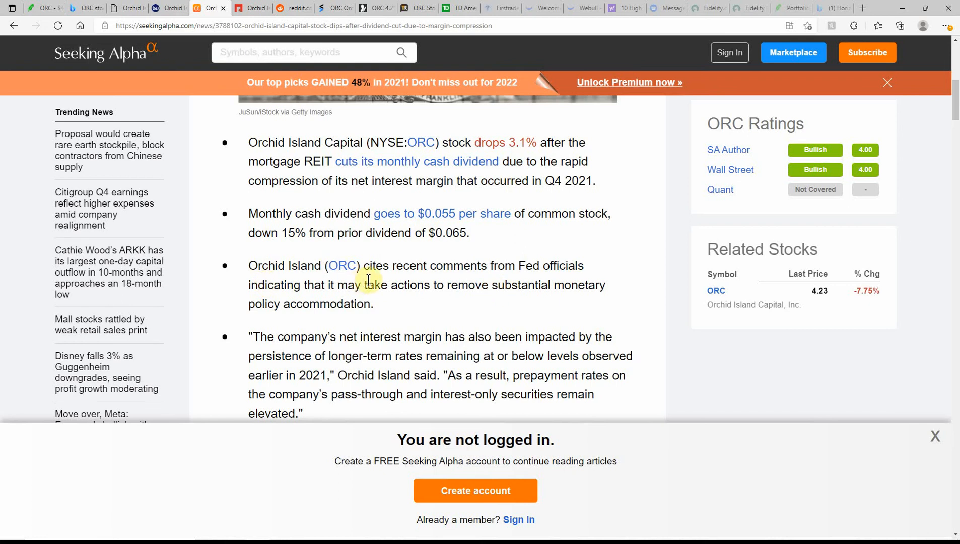
pyautogui.moveTo(455, 284)
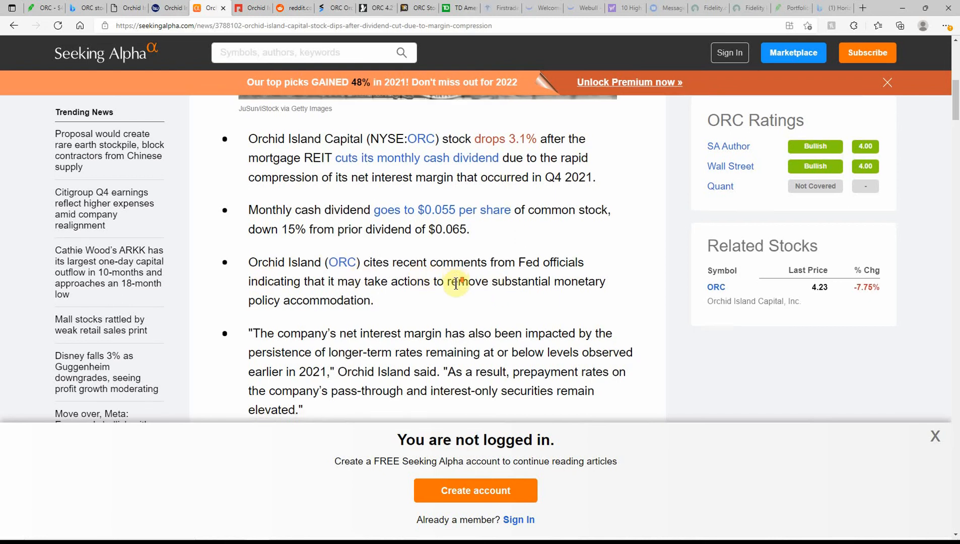
pyautogui.scroll(-3)
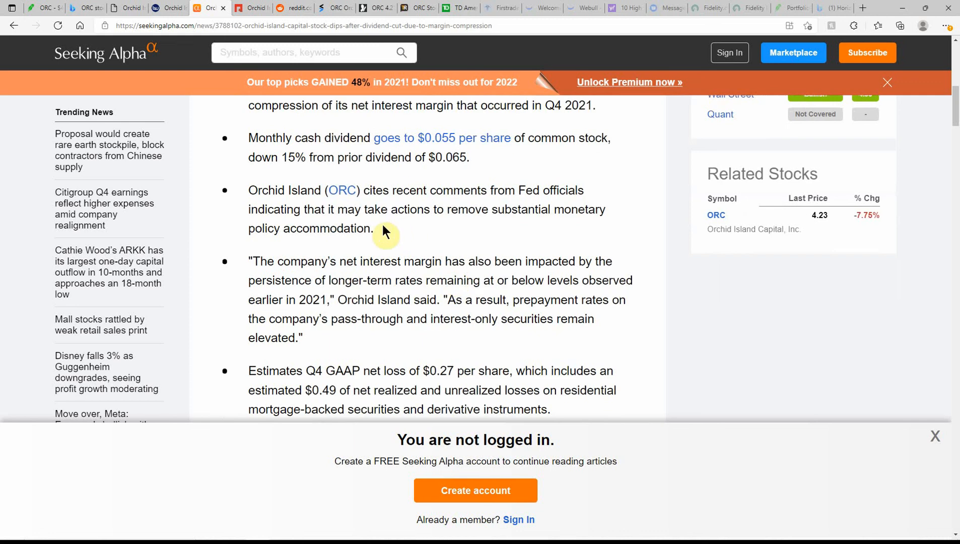
pyautogui.moveTo(529, 230)
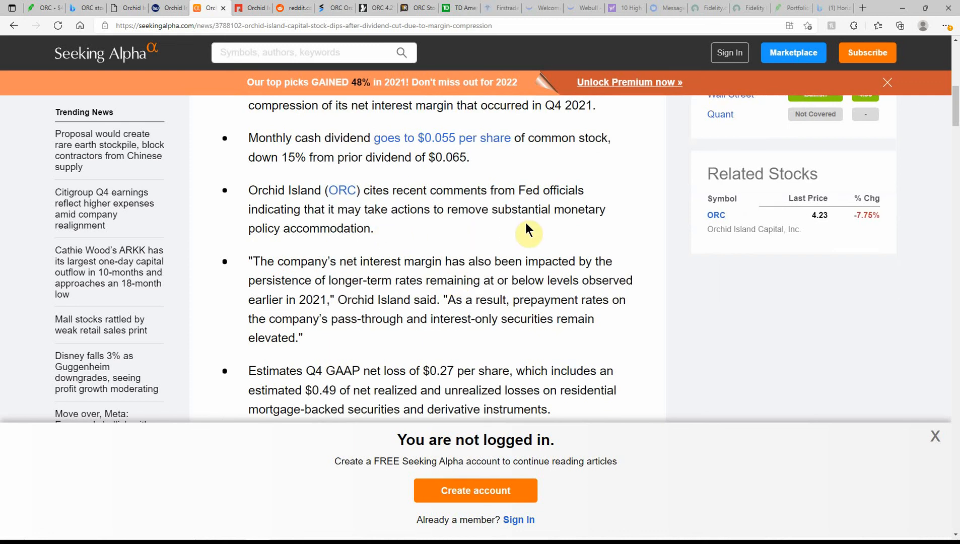
pyautogui.moveTo(344, 245)
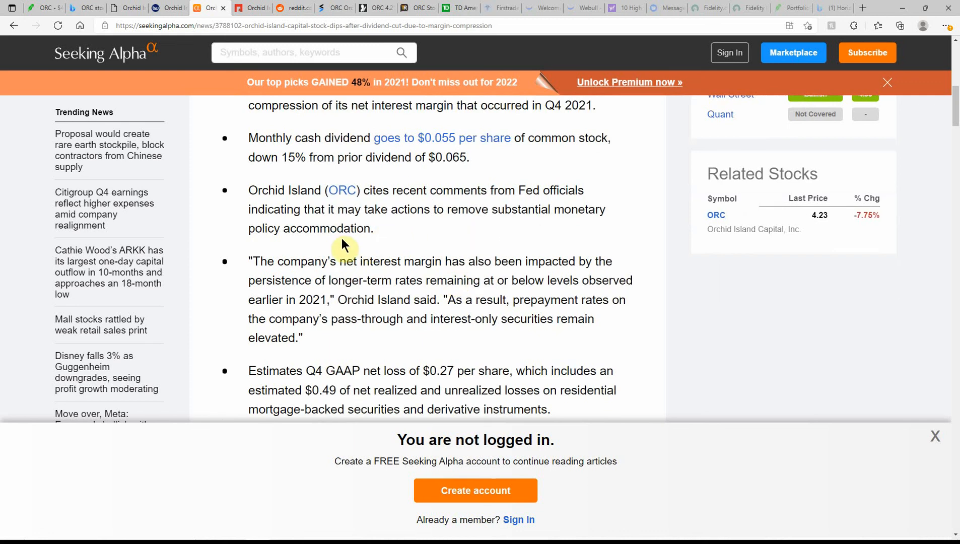
pyautogui.scroll(-3)
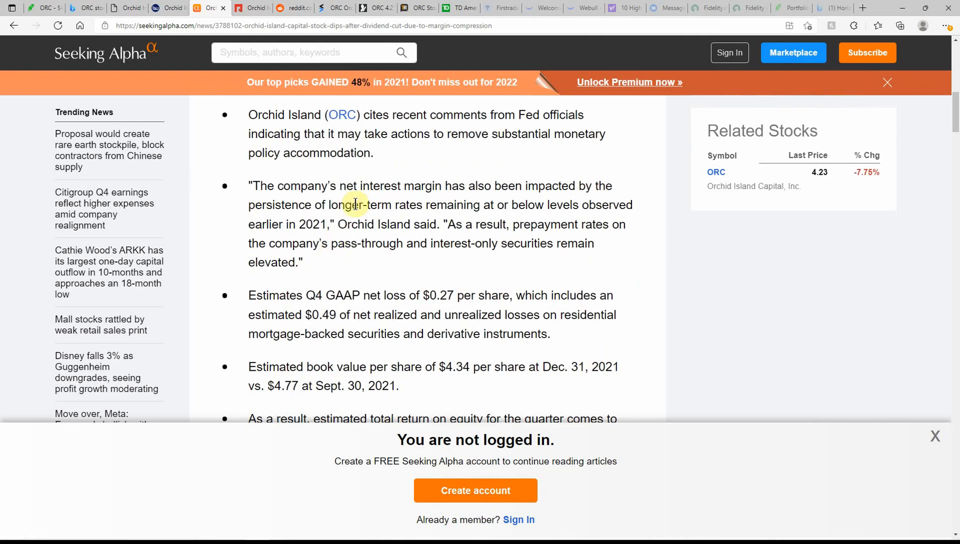
pyautogui.moveTo(436, 204)
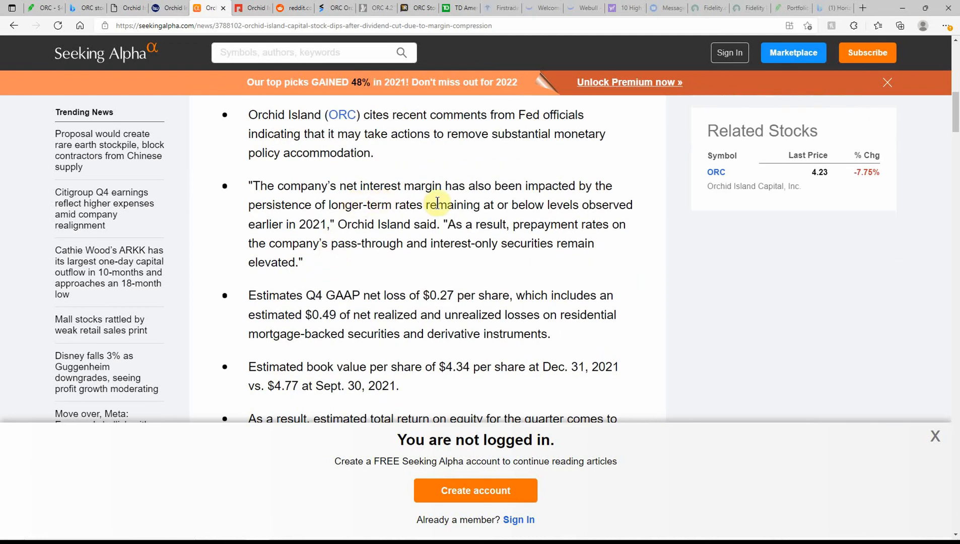
pyautogui.moveTo(353, 225)
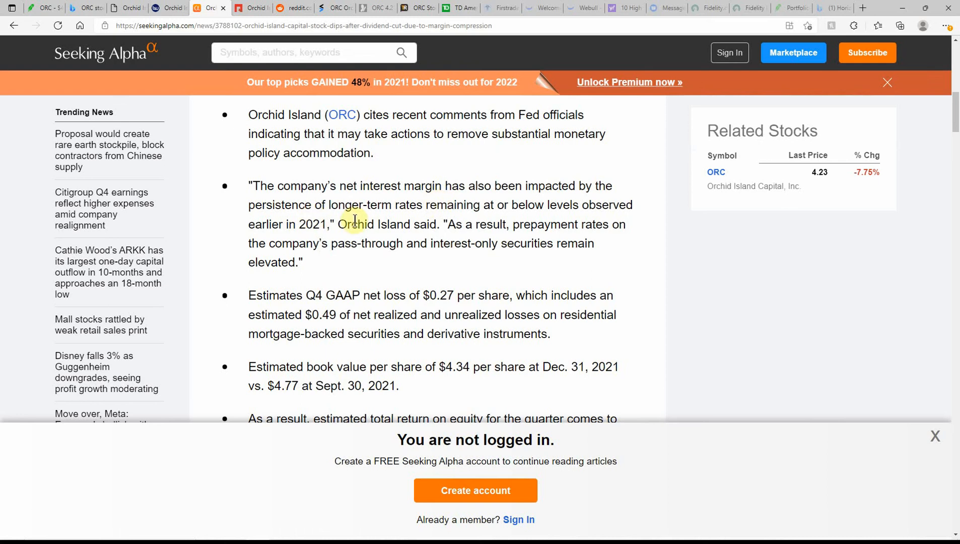
pyautogui.moveTo(549, 220)
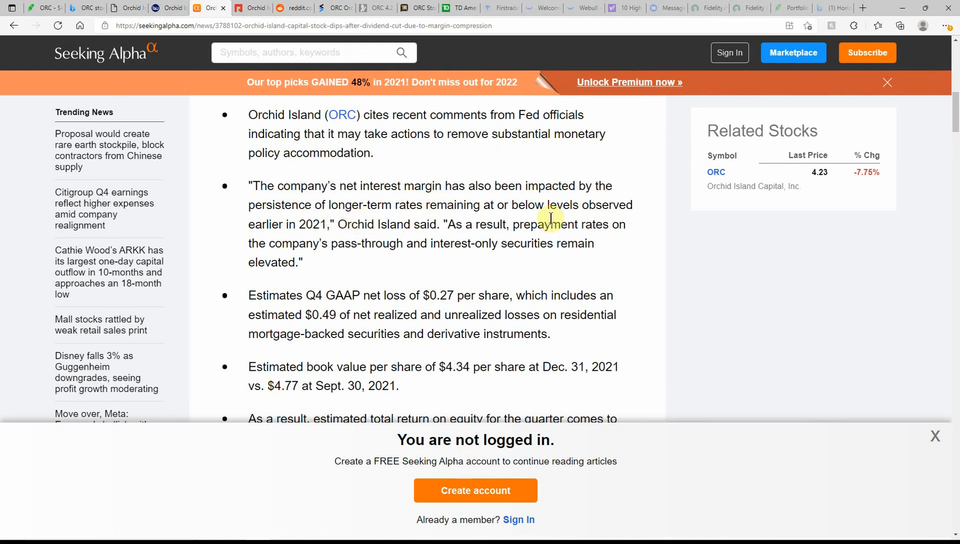
pyautogui.moveTo(532, 219)
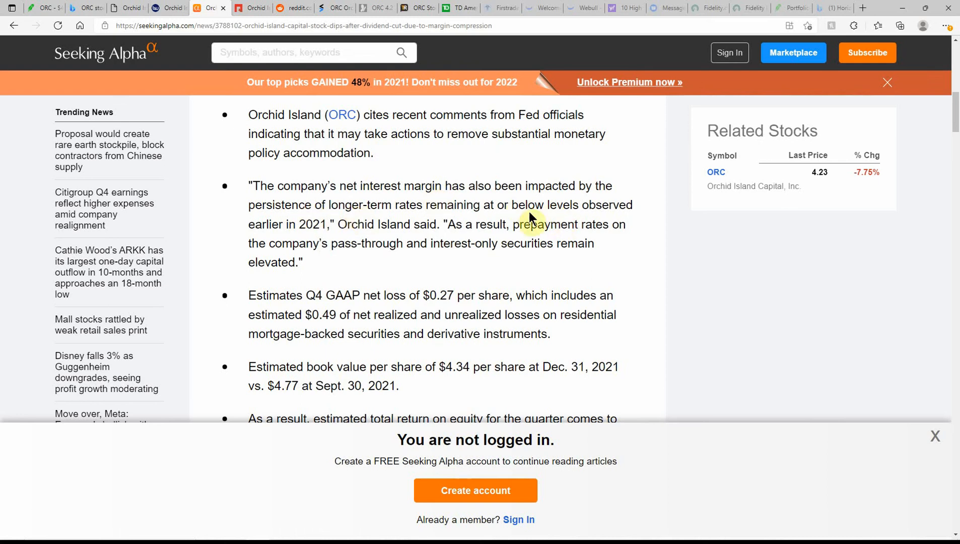
pyautogui.moveTo(274, 249)
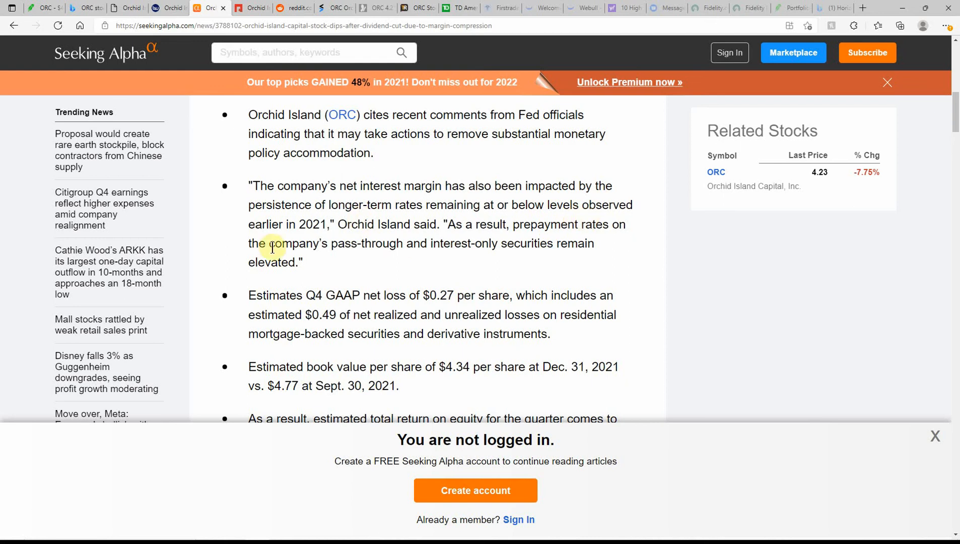
pyautogui.moveTo(373, 294)
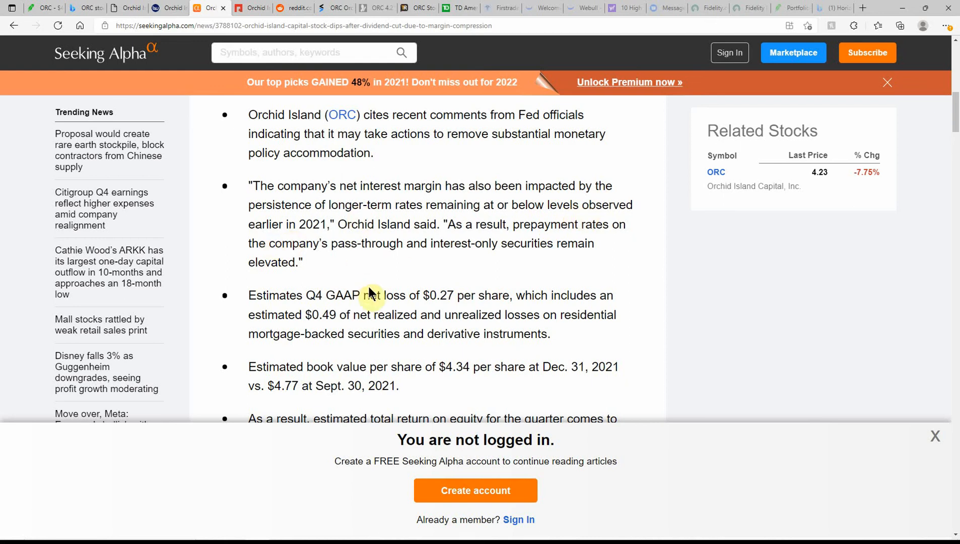
pyautogui.scroll(-3)
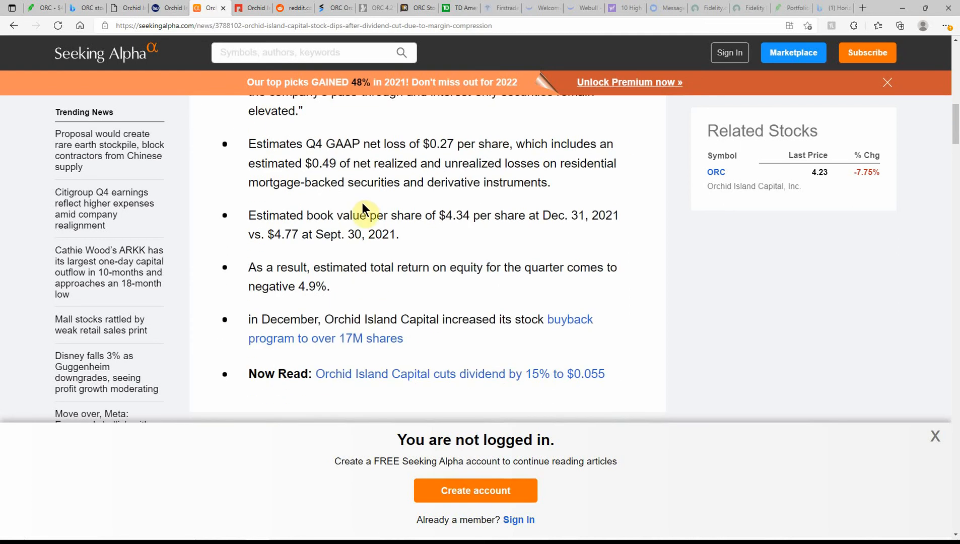
pyautogui.moveTo(459, 233)
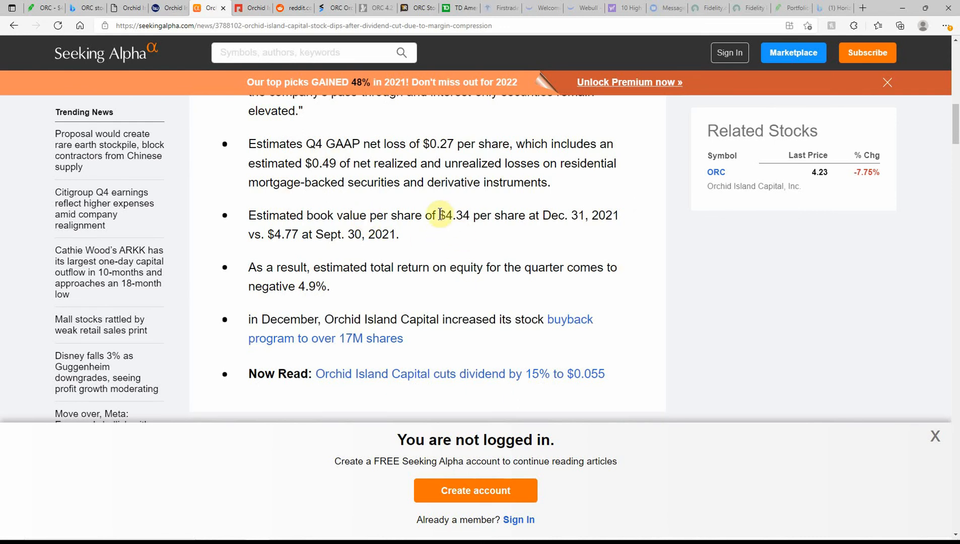
pyautogui.moveTo(283, 305)
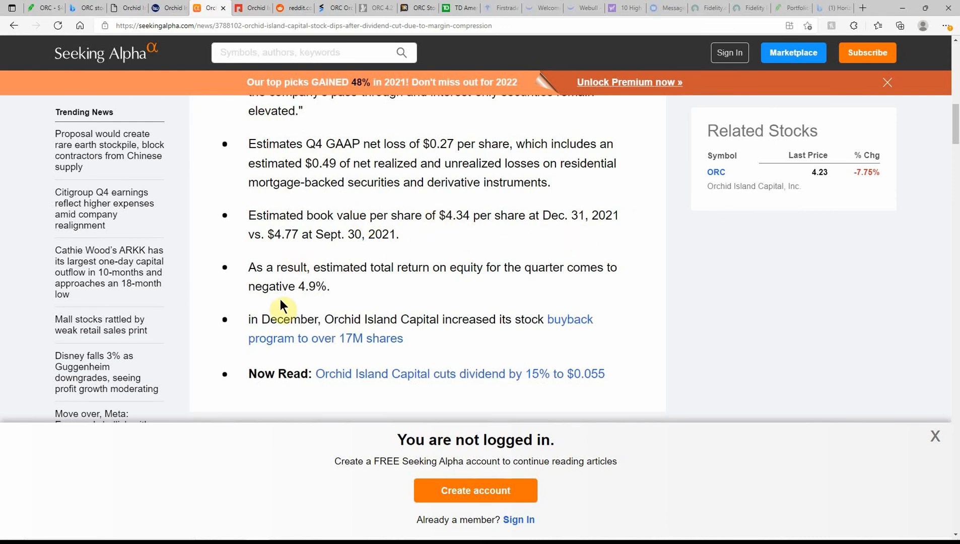
pyautogui.moveTo(380, 294)
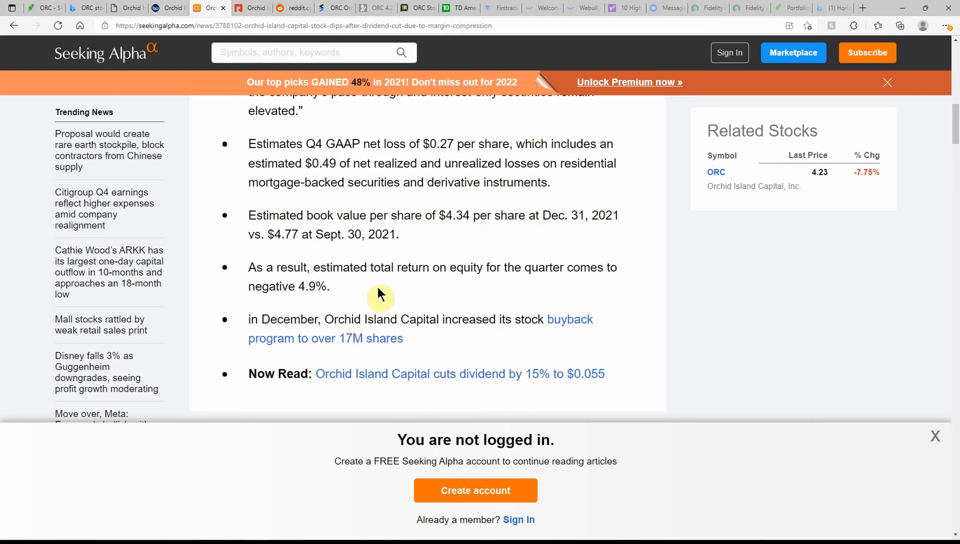
pyautogui.moveTo(553, 281)
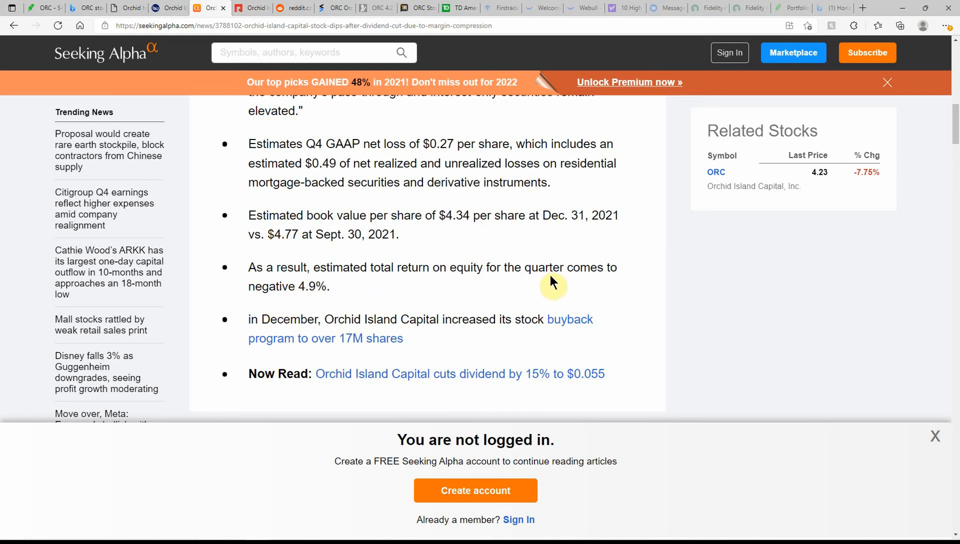
pyautogui.moveTo(298, 286)
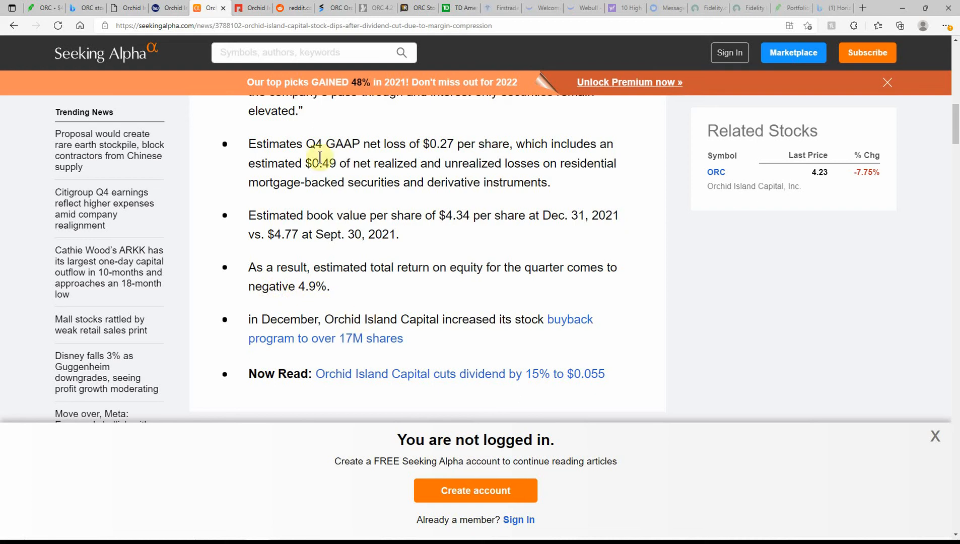
pyautogui.moveTo(373, 82)
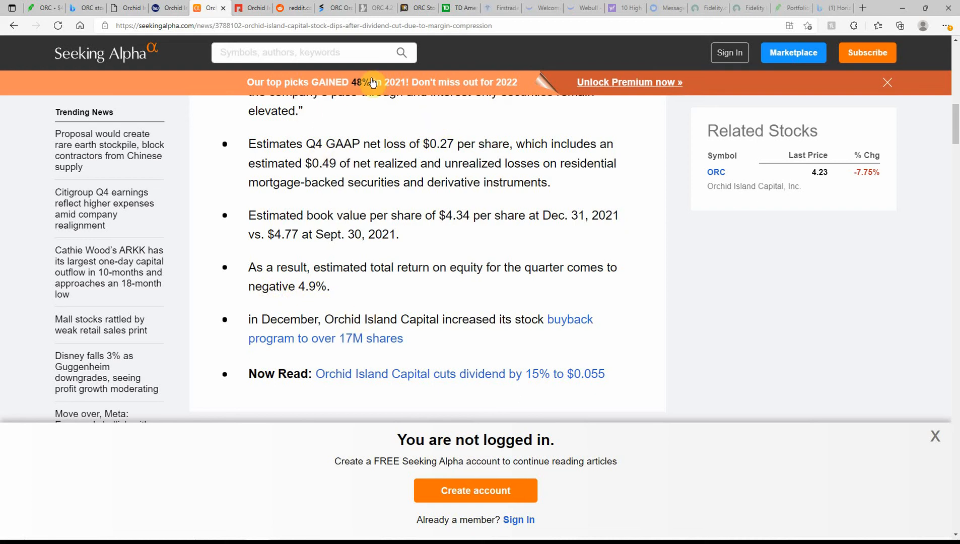
pyautogui.moveTo(338, 373)
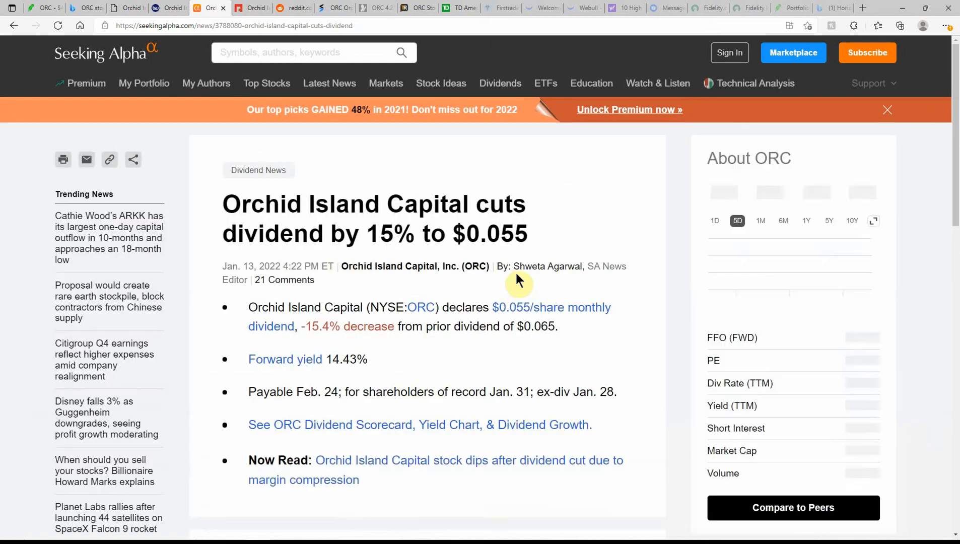
# - Scroll the linked article on the 15% cut to $0.055, showing a 15.4% decrease and 14.43% forward yield
pyautogui.scroll(-3)
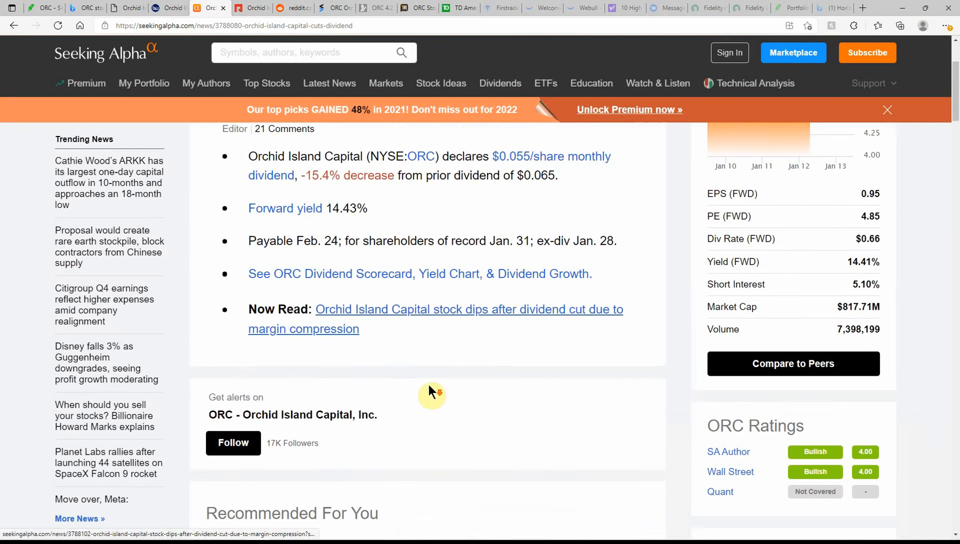
pyautogui.scroll(3)
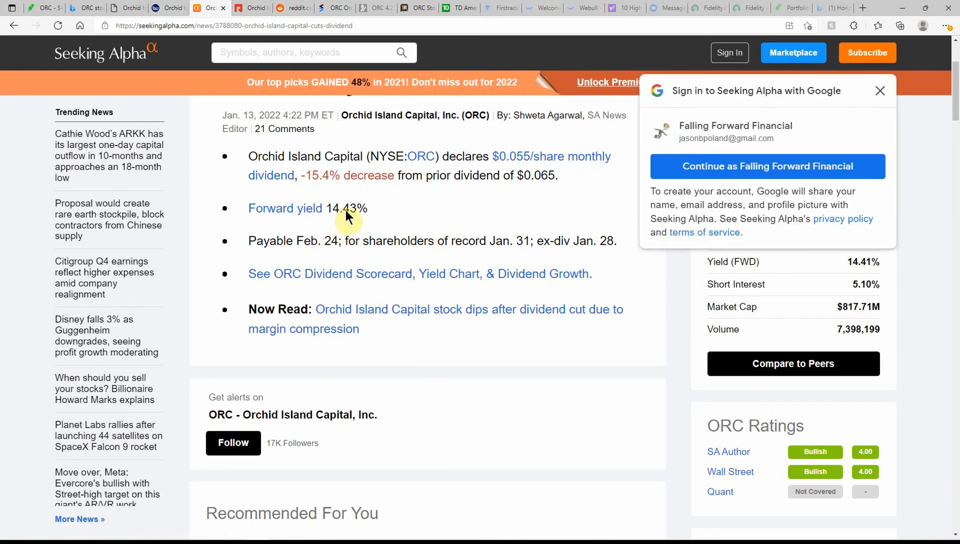
pyautogui.moveTo(916, 78)
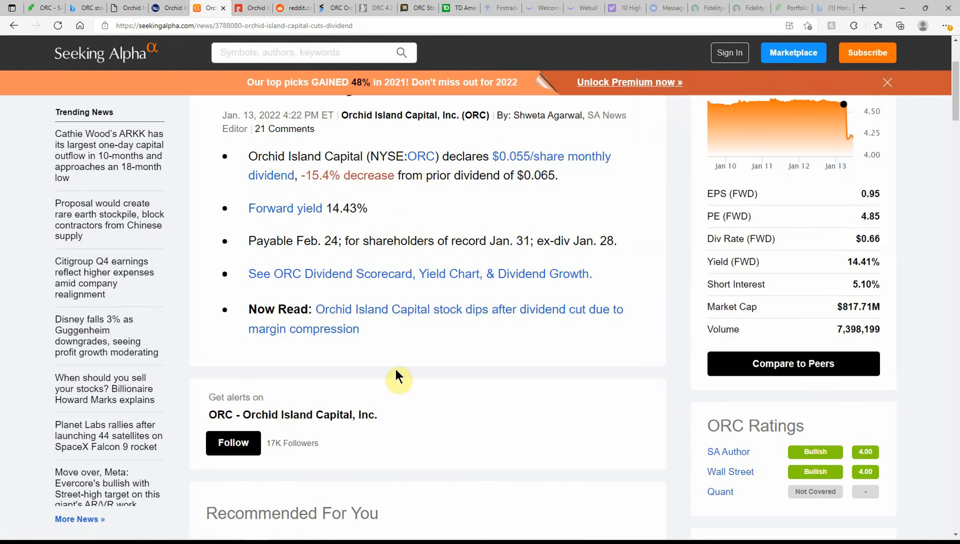
pyautogui.moveTo(256, 9)
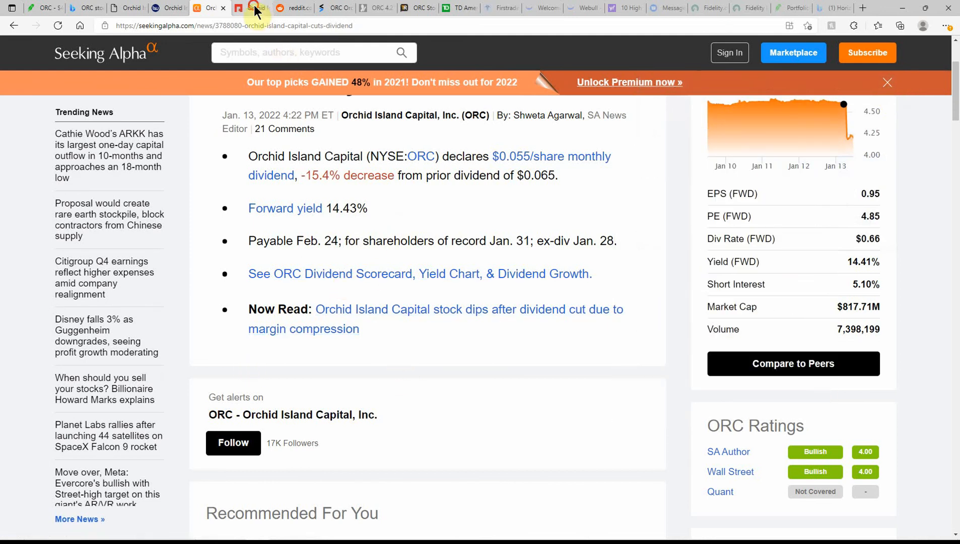
# - Read the DBTNEWS ORC article down to the $6.00 Wall Street consensus target, then move on to Reddit
pyautogui.click(248, 7)
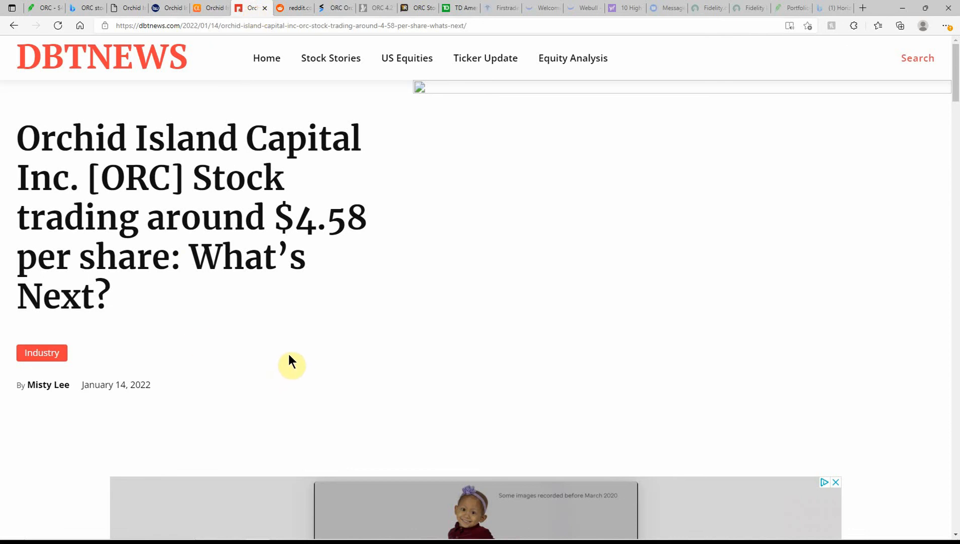
pyautogui.moveTo(228, 270)
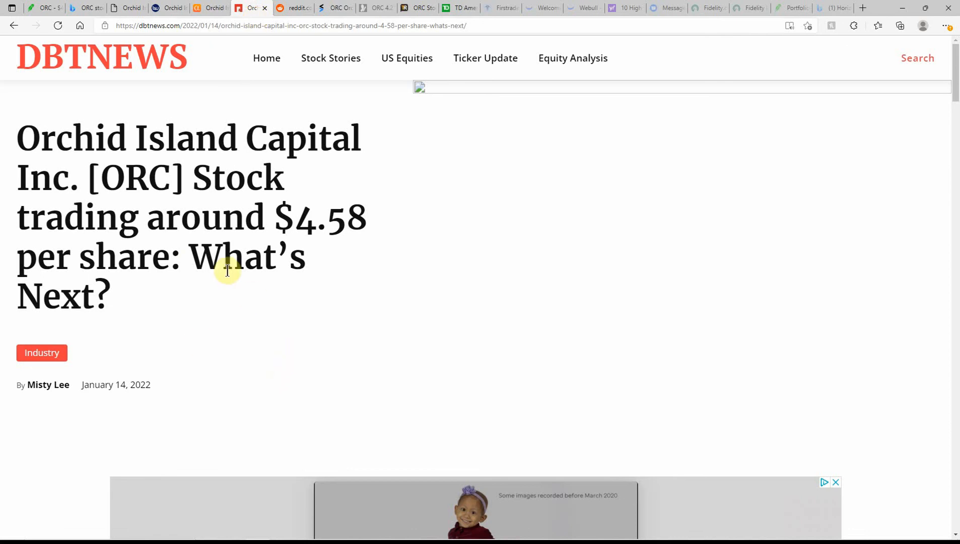
pyautogui.moveTo(45, 117)
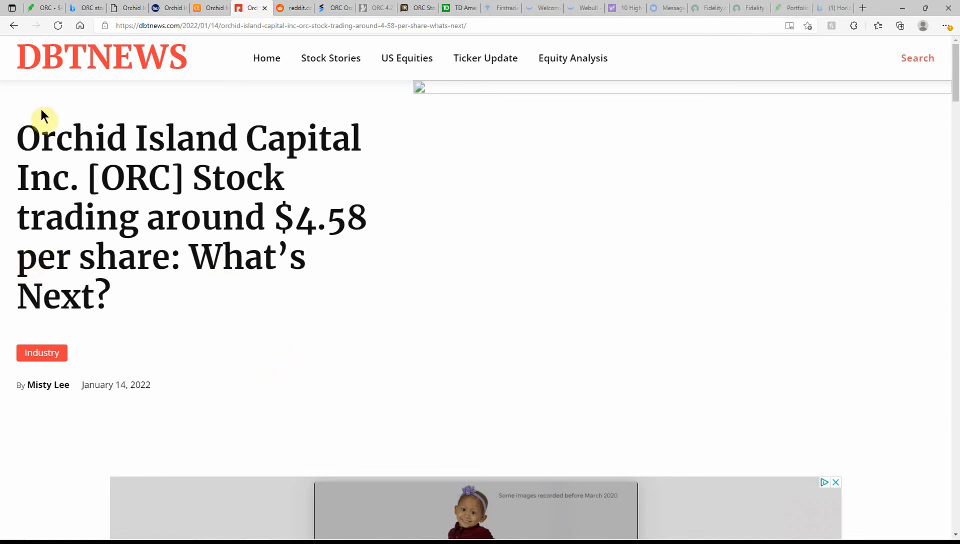
pyautogui.moveTo(94, 222)
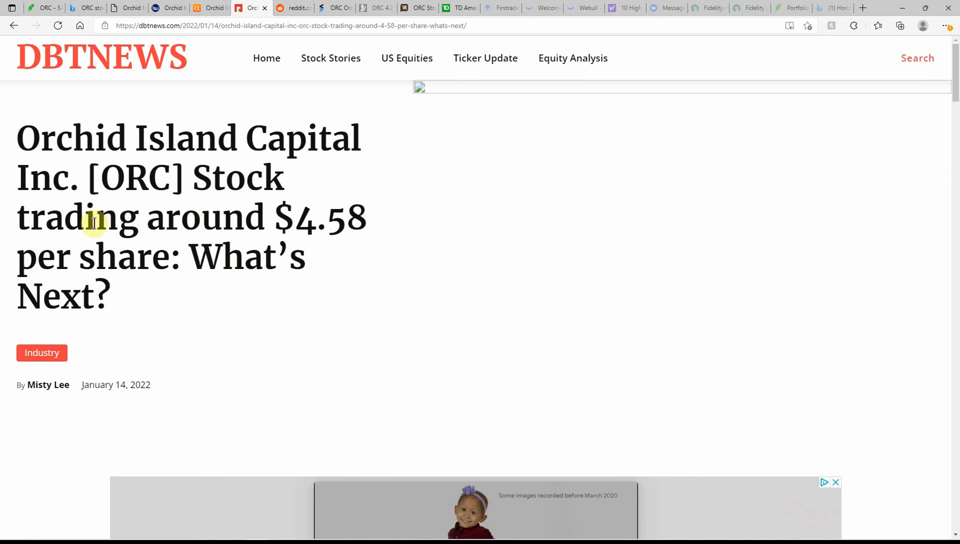
pyautogui.moveTo(216, 329)
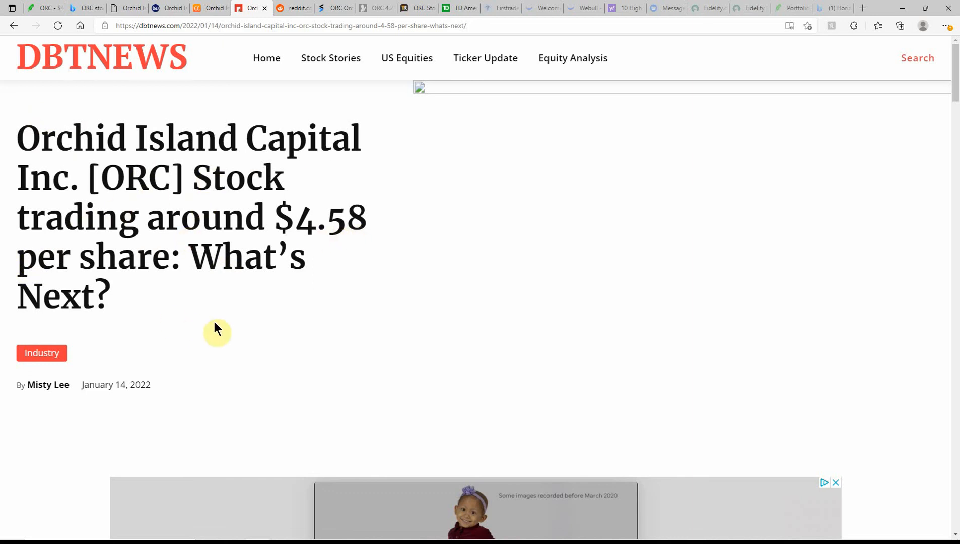
pyautogui.scroll(-3)
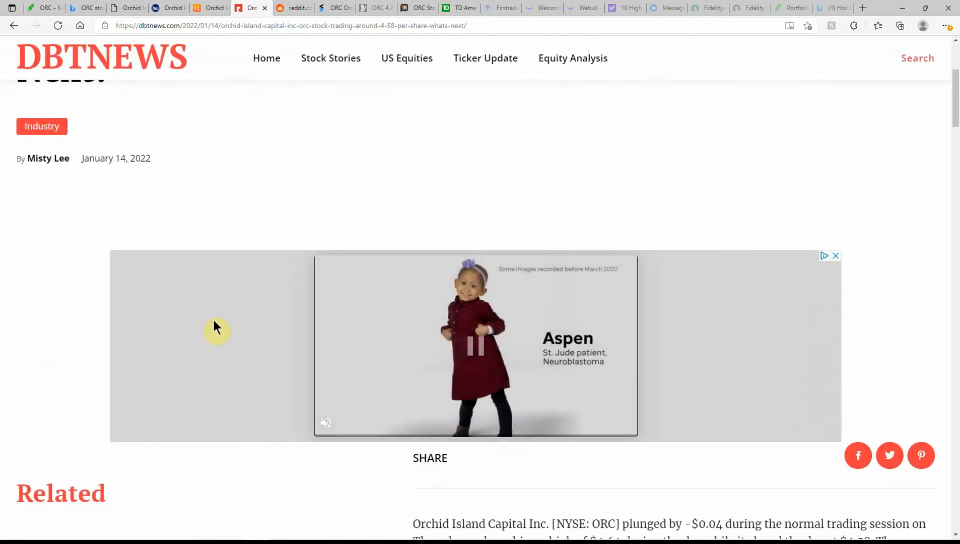
pyautogui.scroll(-3)
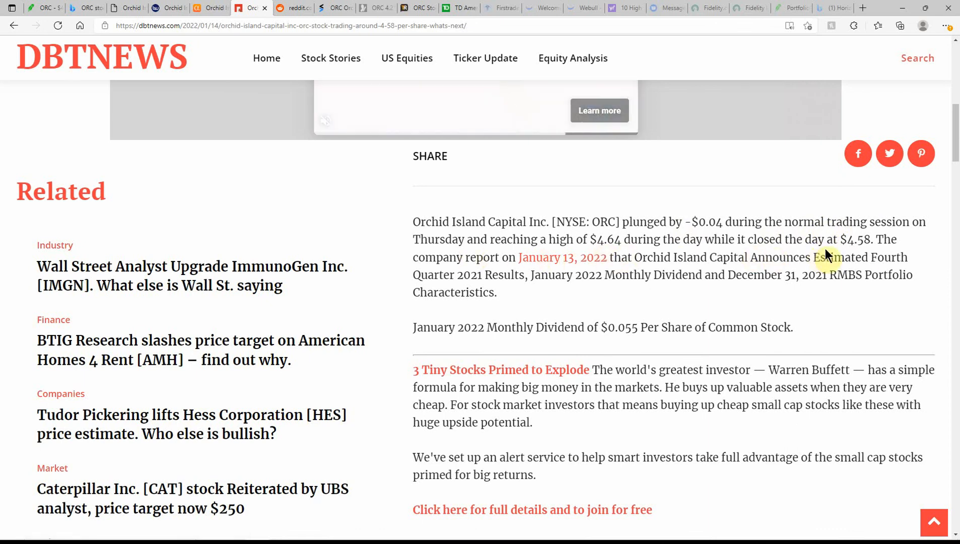
pyautogui.moveTo(433, 261)
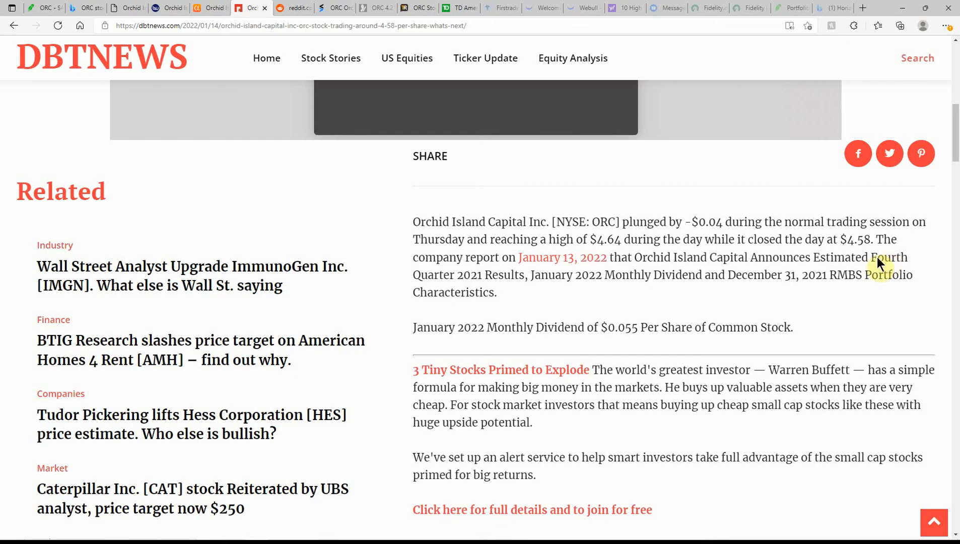
pyautogui.moveTo(546, 319)
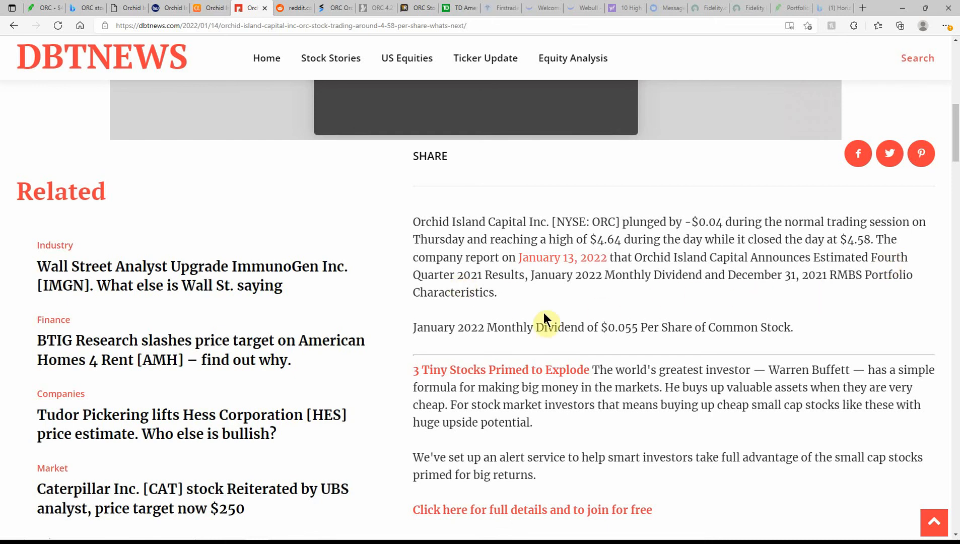
pyautogui.scroll(-3)
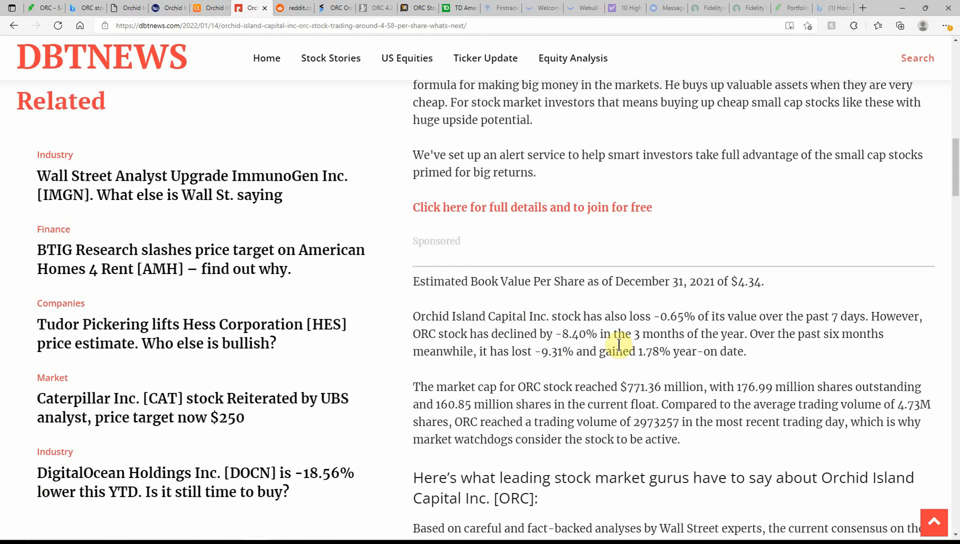
pyautogui.scroll(-3)
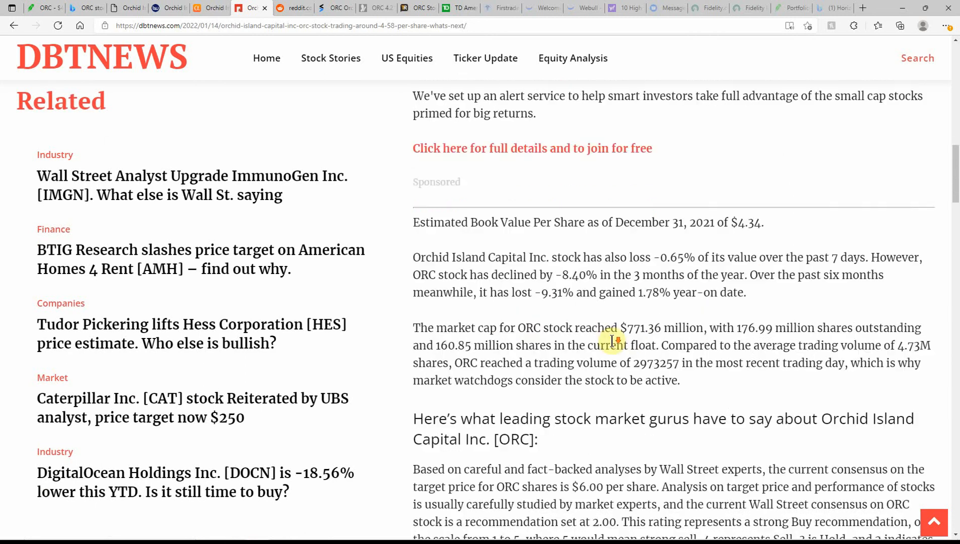
pyautogui.scroll(-3)
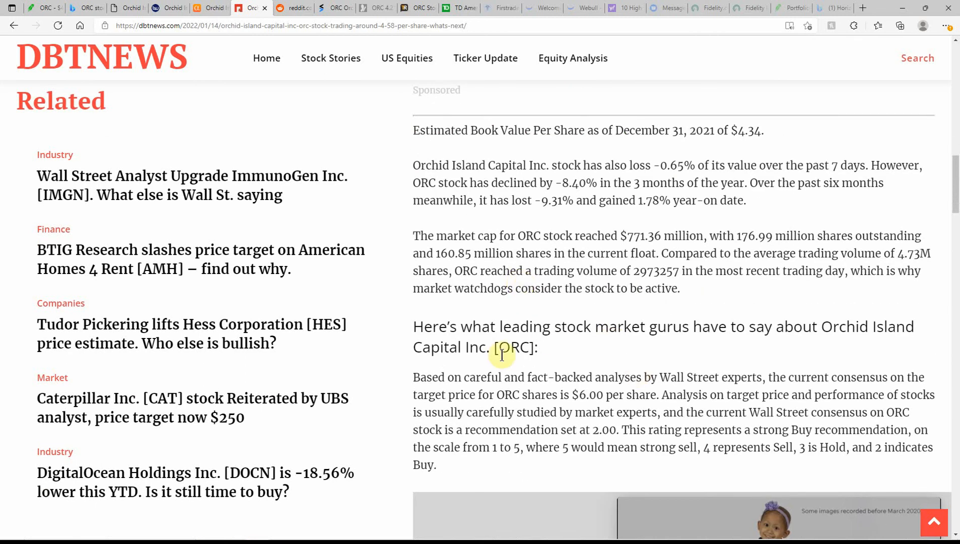
pyautogui.scroll(-3)
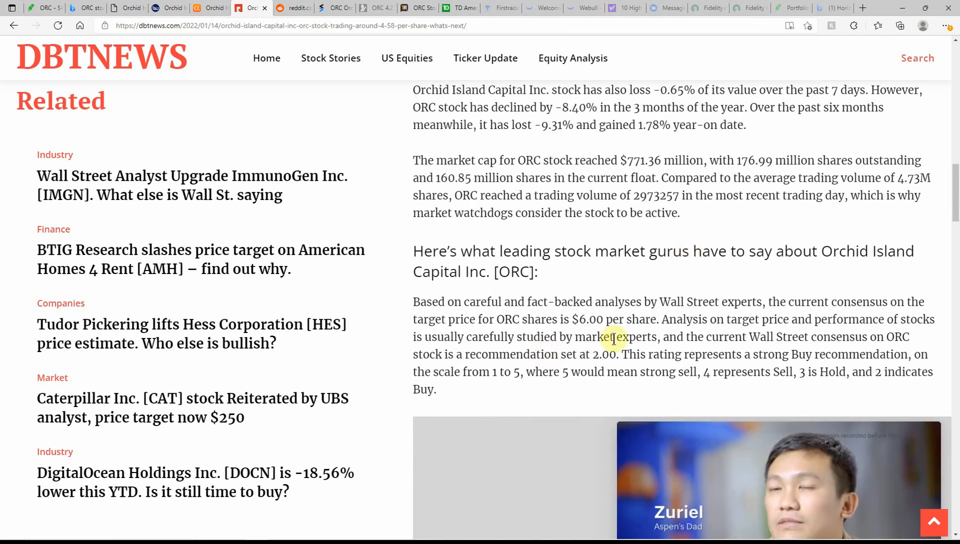
pyautogui.scroll(-3)
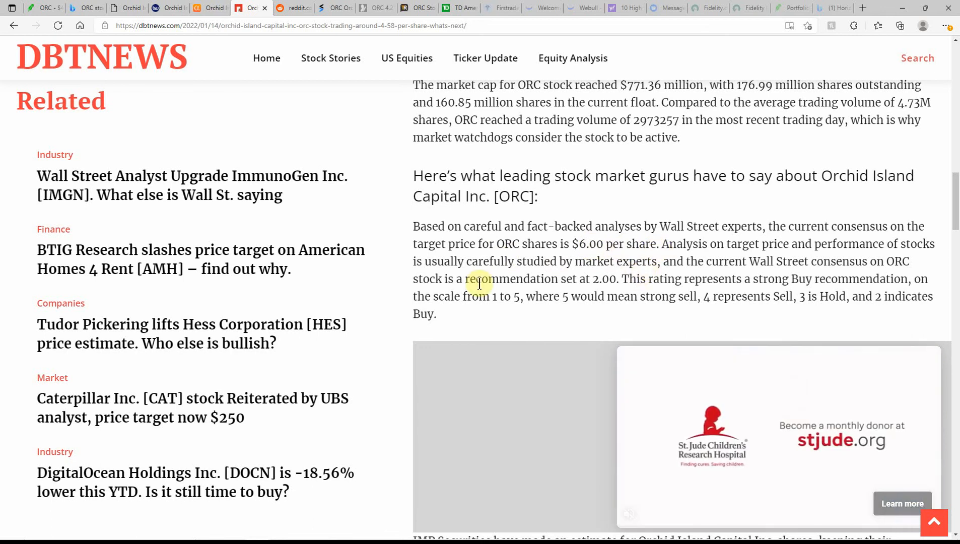
pyautogui.click(293, 7)
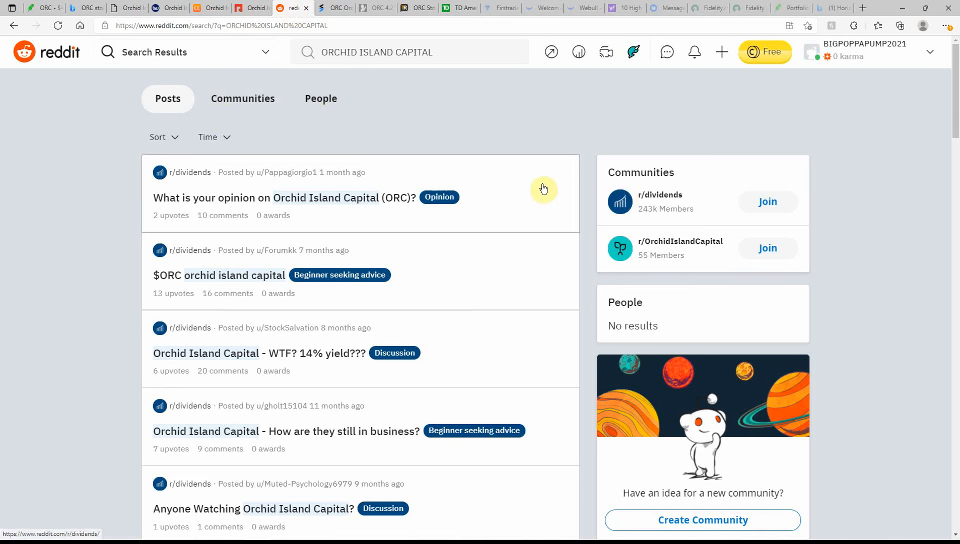
pyautogui.moveTo(439, 194)
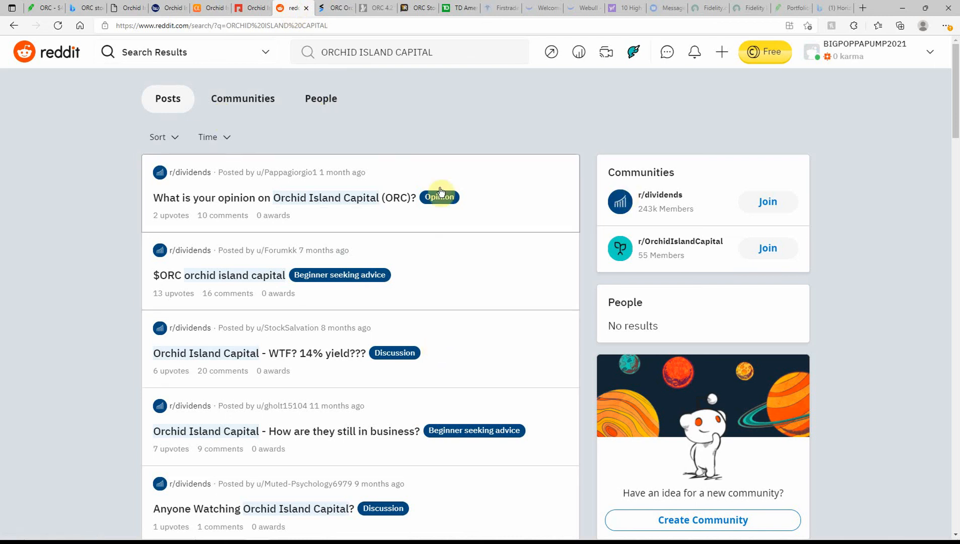
# - Look through Reddit's Orchid Island Capital posts down to the r/StonkFeed earnings and dividend threads
pyautogui.scroll(-3)
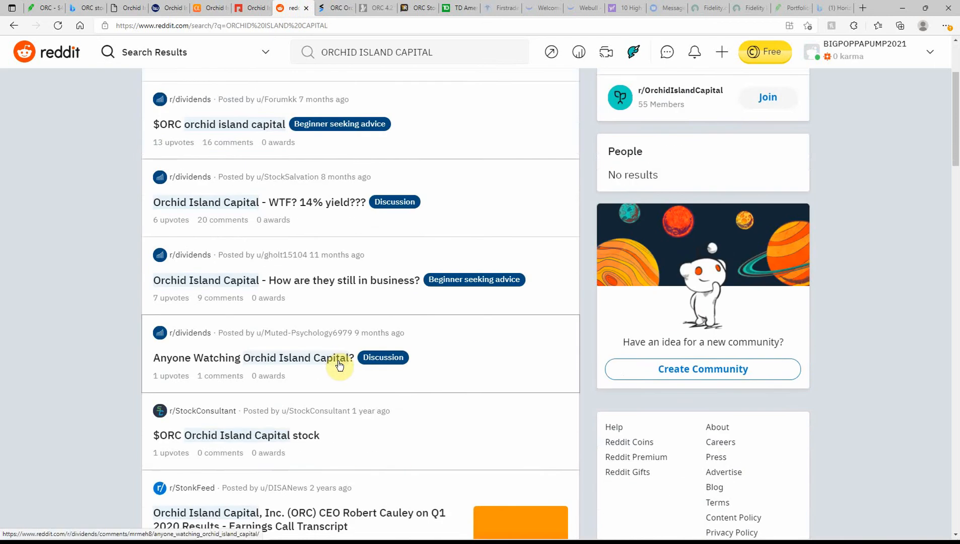
pyautogui.scroll(-3)
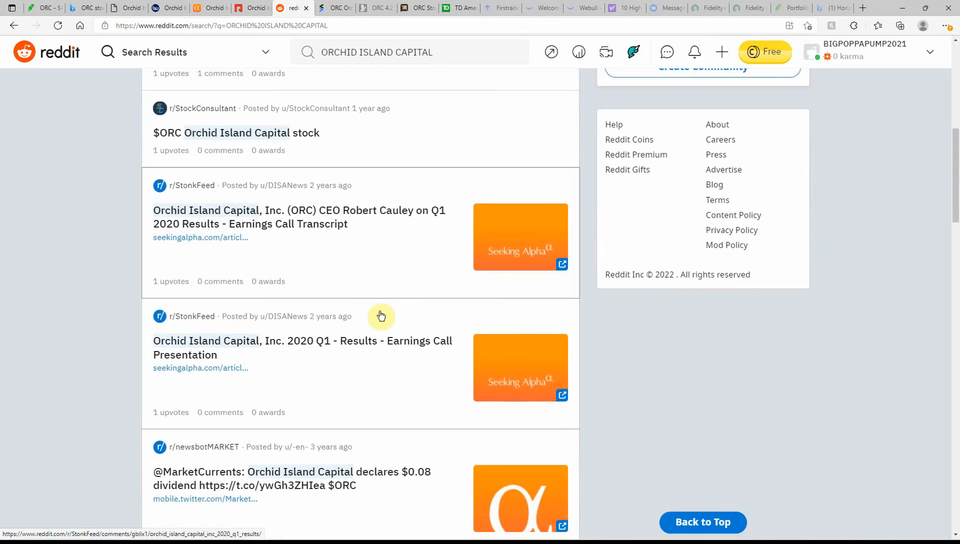
# - Read the Stocktwits $ORC stream through buyback, dilution and 15% dividend yield-trap posts
pyautogui.click(334, 7)
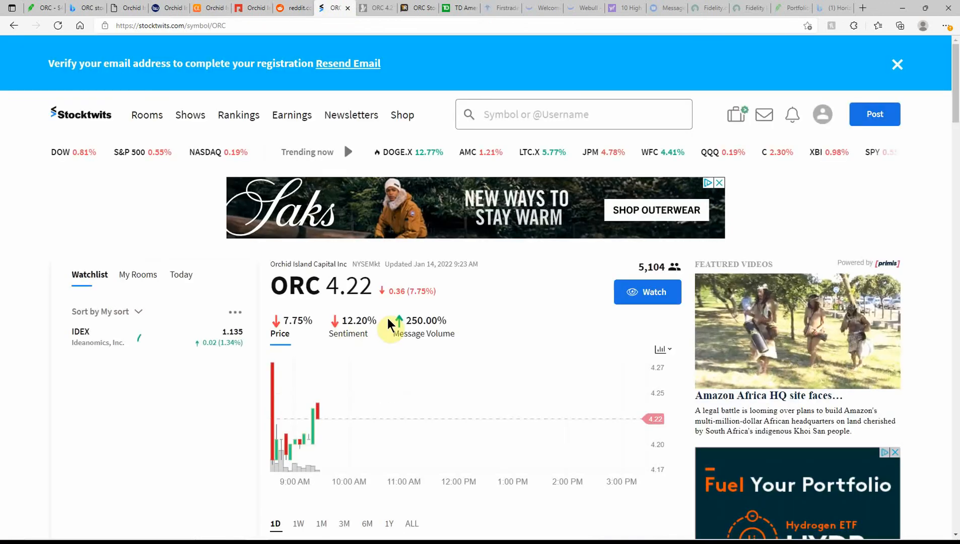
pyautogui.moveTo(487, 322)
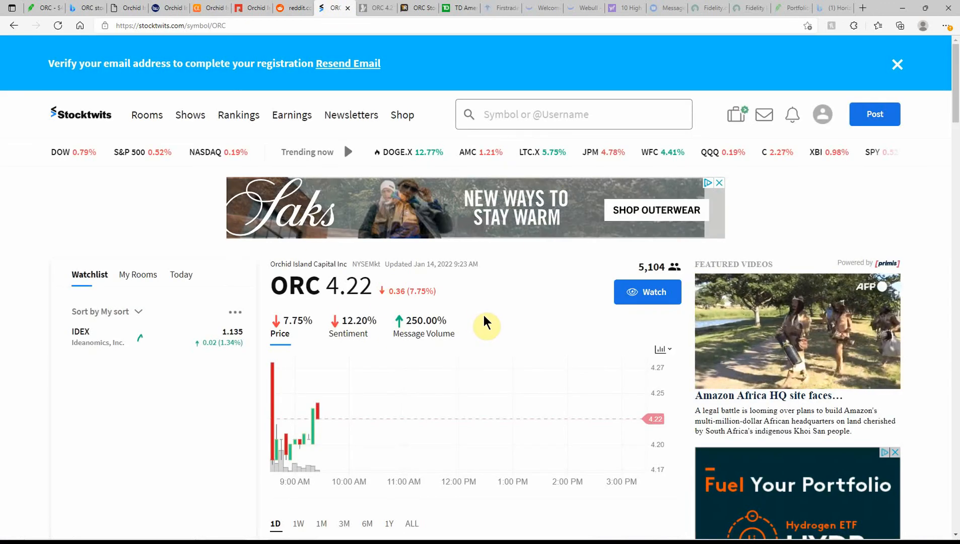
pyautogui.moveTo(398, 324)
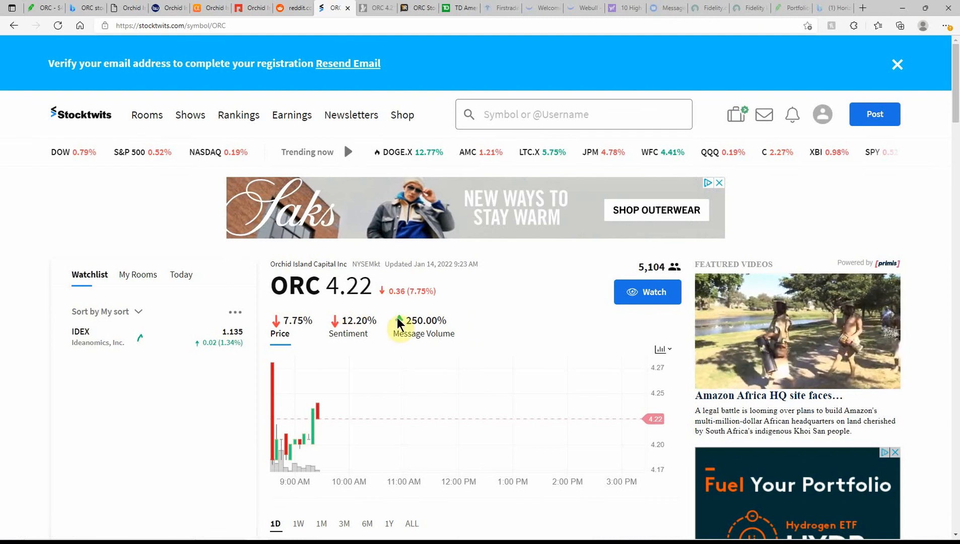
pyautogui.scroll(-3)
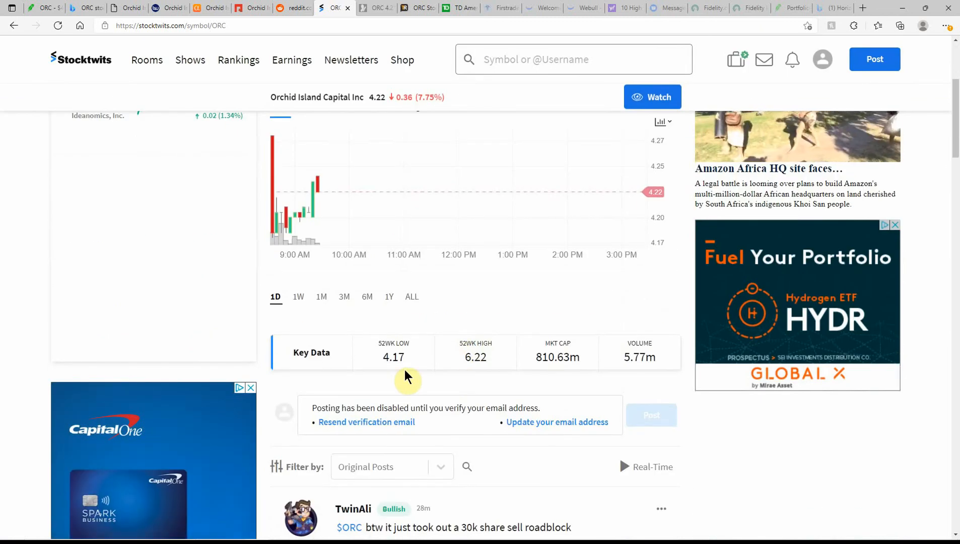
pyautogui.scroll(-3)
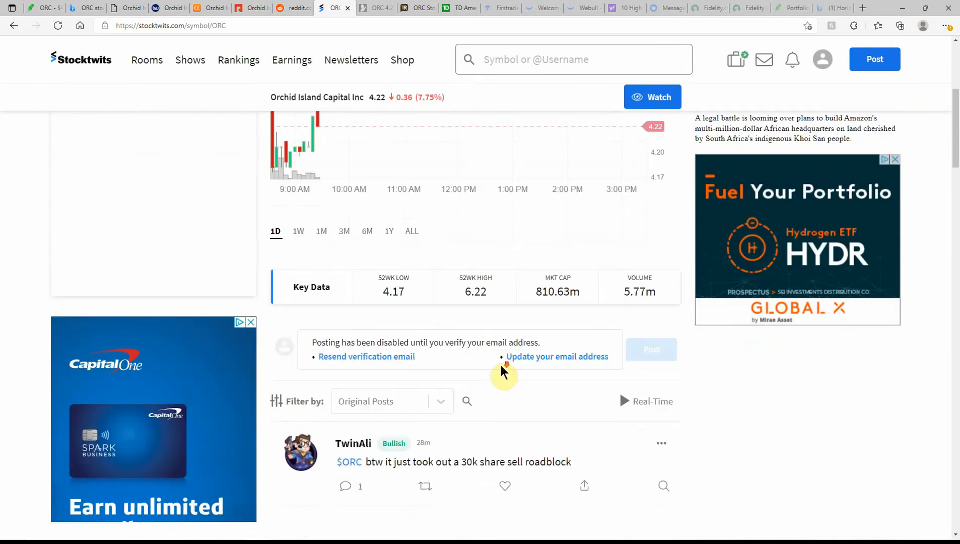
pyautogui.scroll(-3)
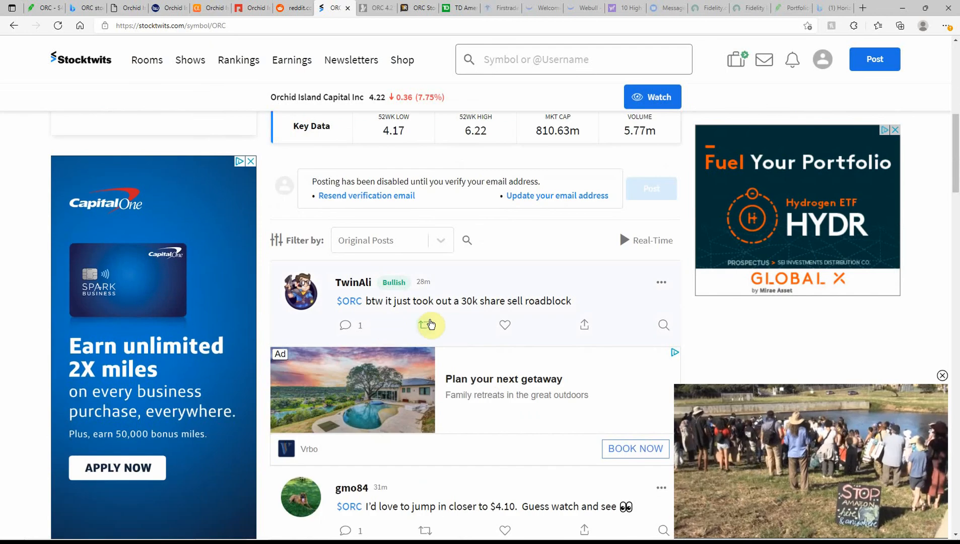
pyautogui.moveTo(486, 310)
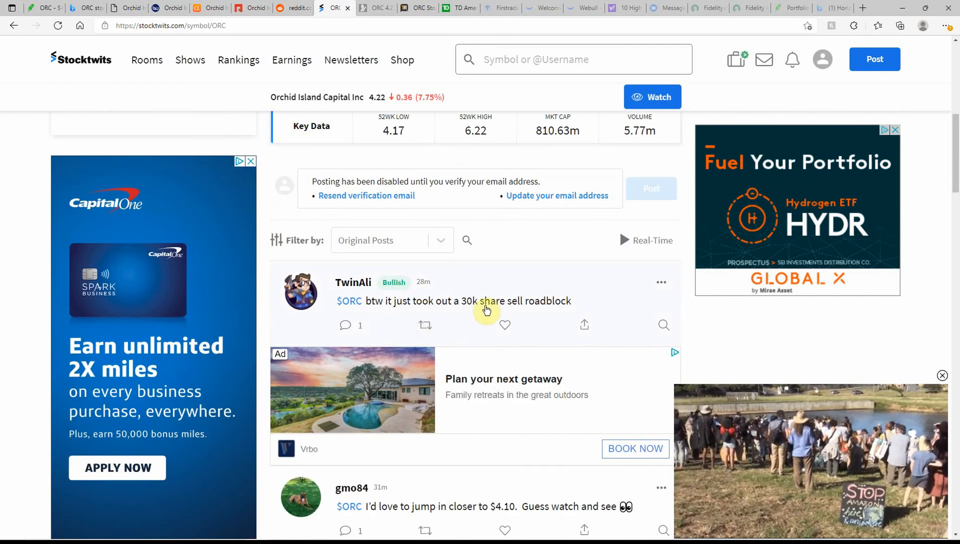
pyautogui.scroll(-3)
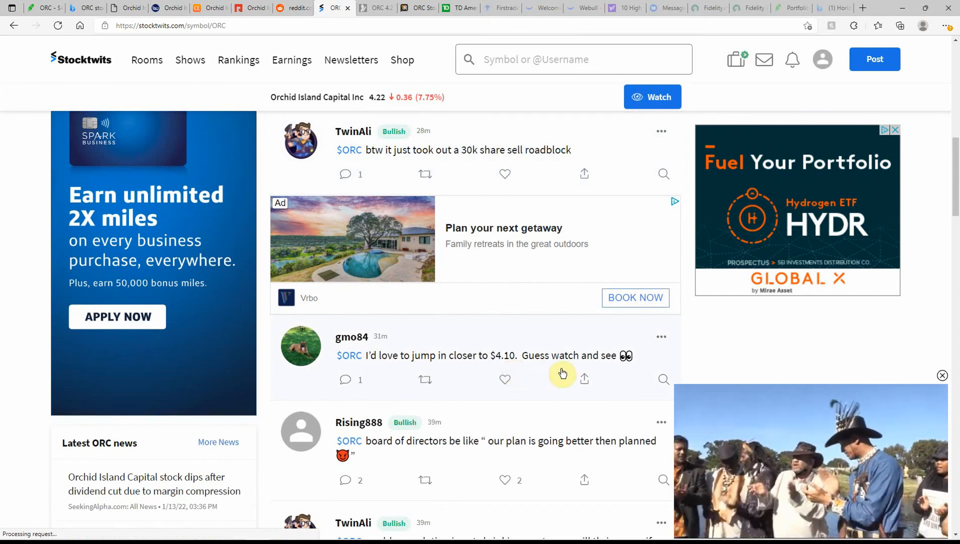
pyautogui.scroll(-3)
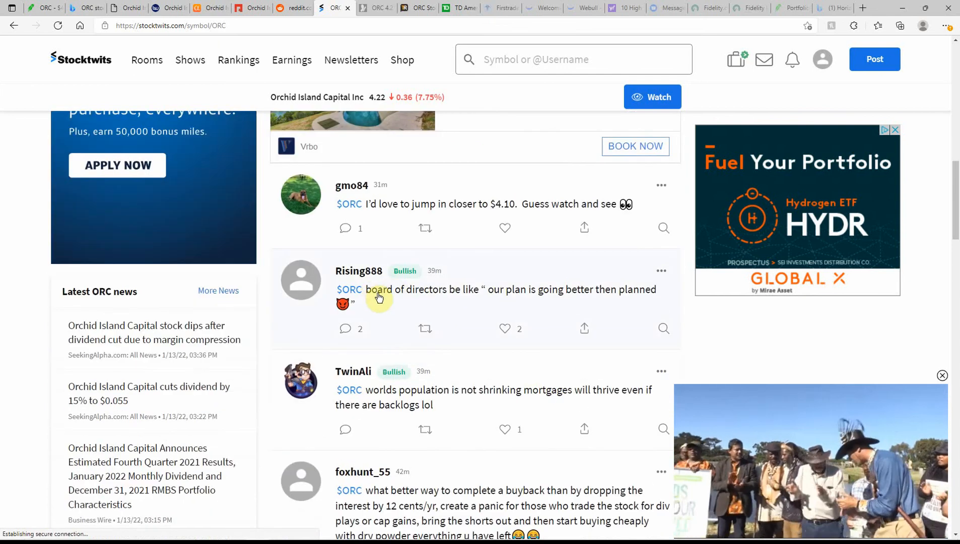
pyautogui.scroll(-3)
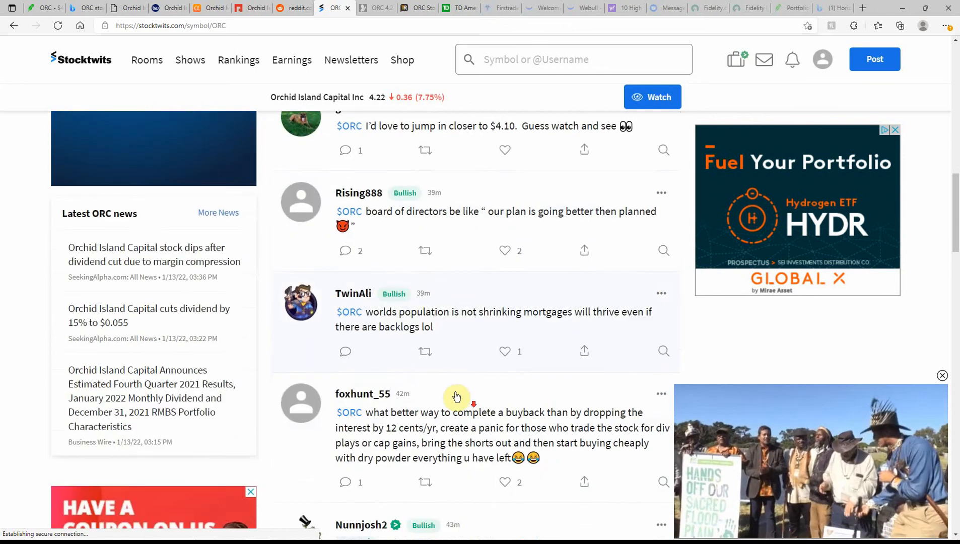
pyautogui.scroll(-3)
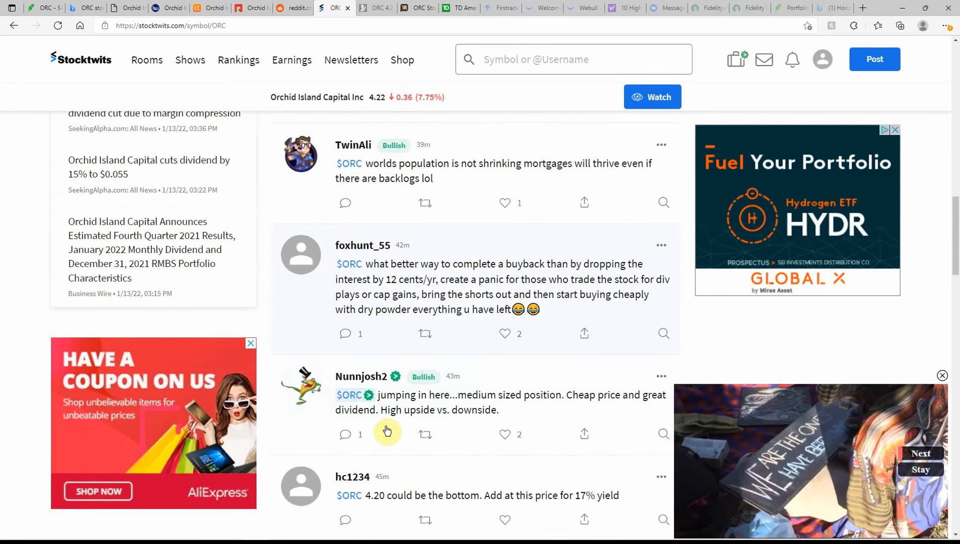
pyautogui.scroll(-3)
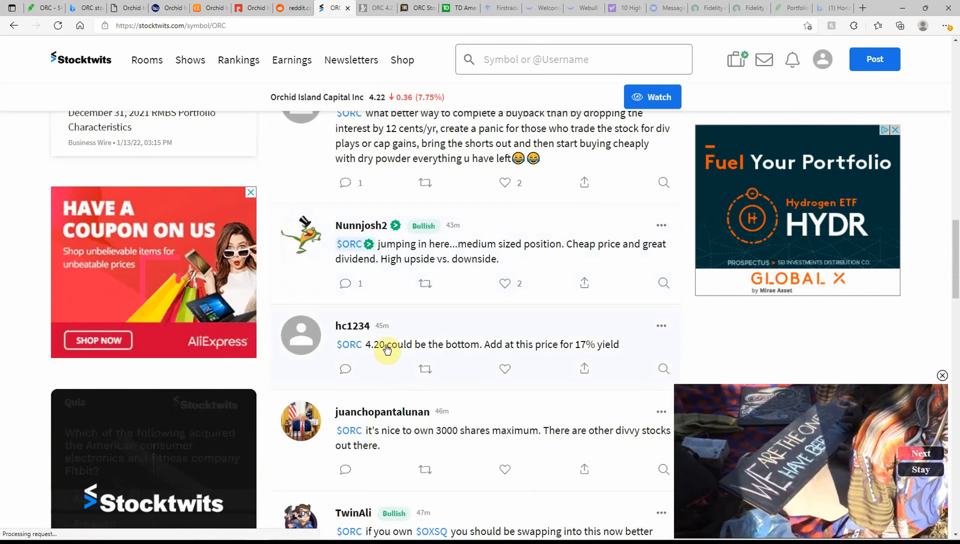
pyautogui.moveTo(544, 364)
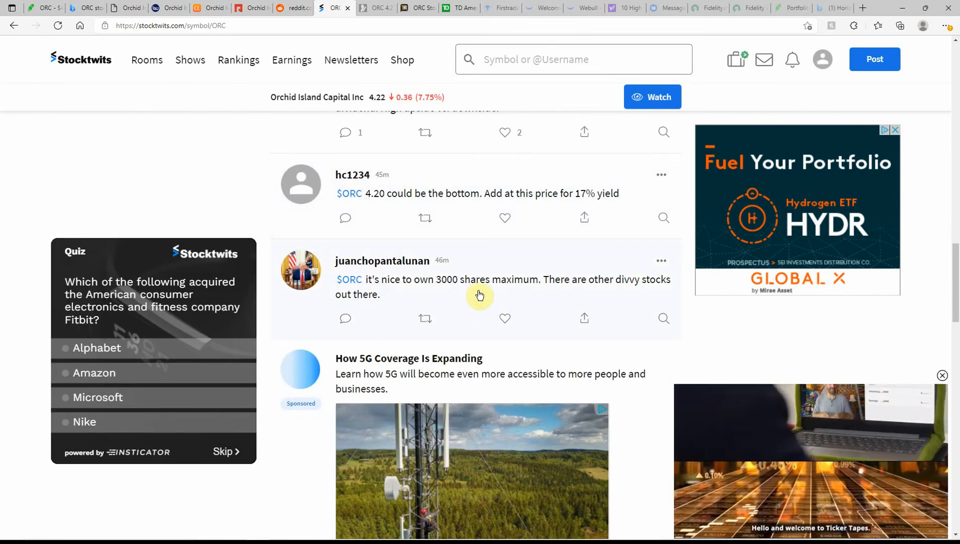
pyautogui.moveTo(379, 316)
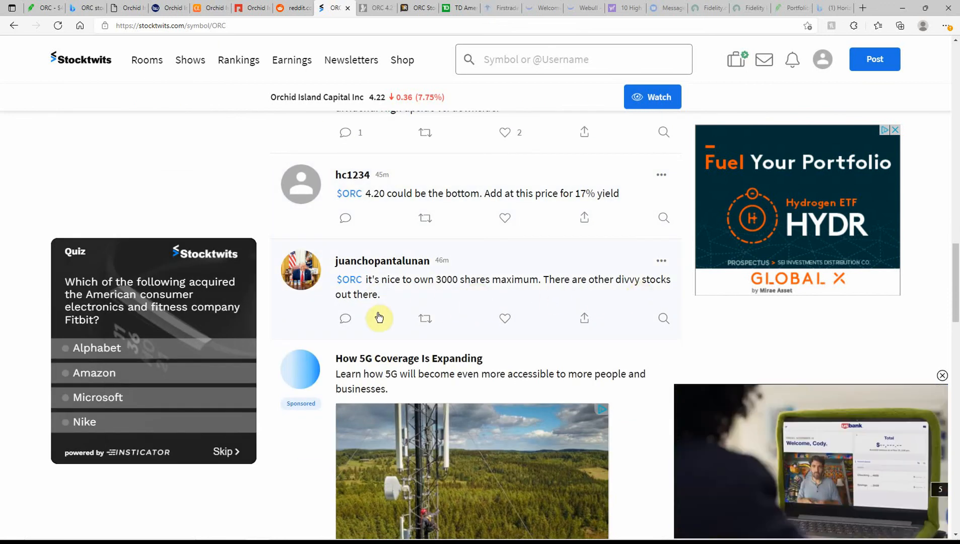
pyautogui.scroll(-3)
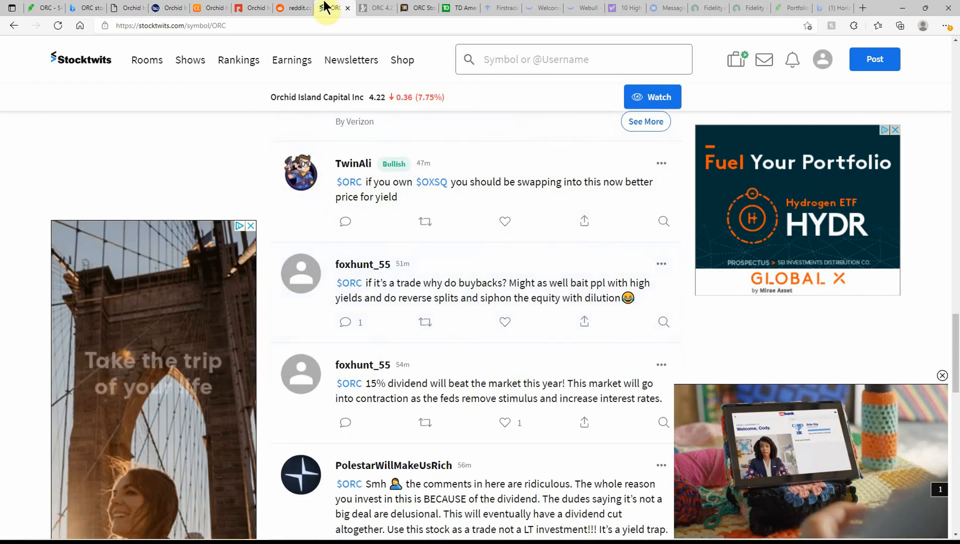
# - Check ORC on MSN Money and TipRanks, then return to the Robinhood ORC page with the 130-share position
pyautogui.click(377, 8)
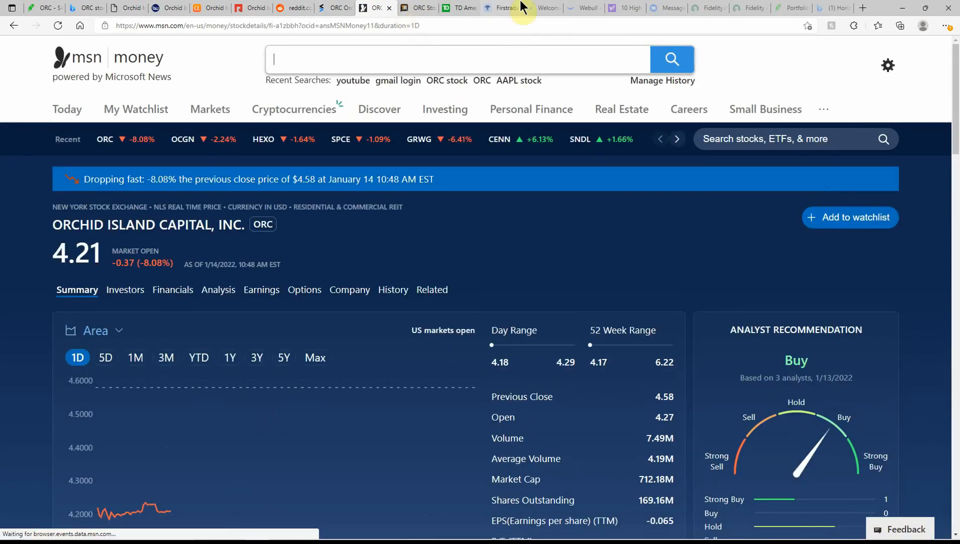
pyautogui.click(417, 8)
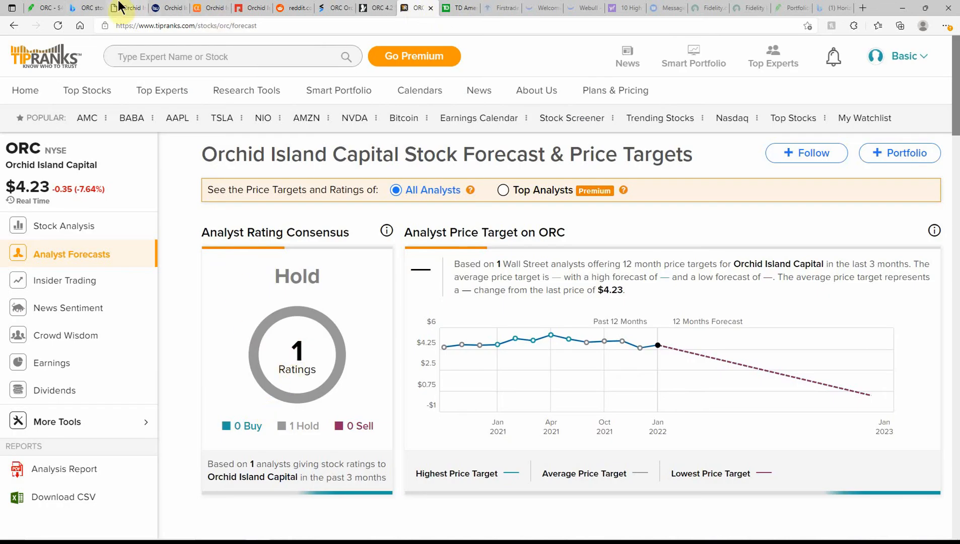
pyautogui.click(40, 7)
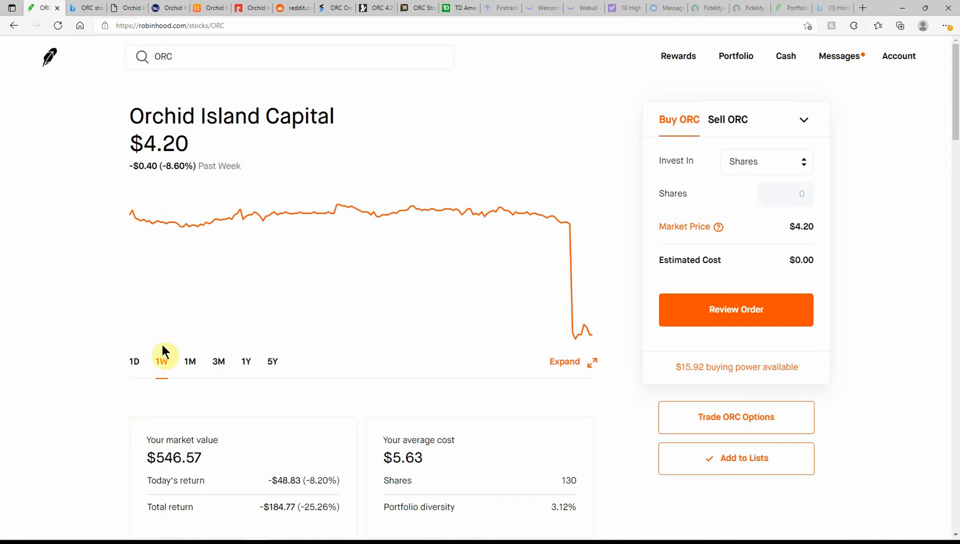
pyautogui.click(133, 362)
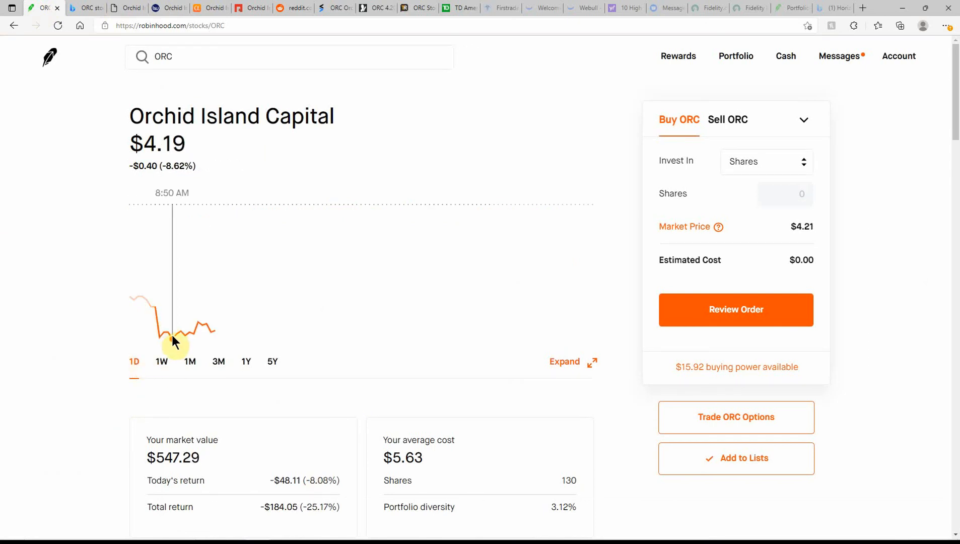
pyautogui.click(161, 361)
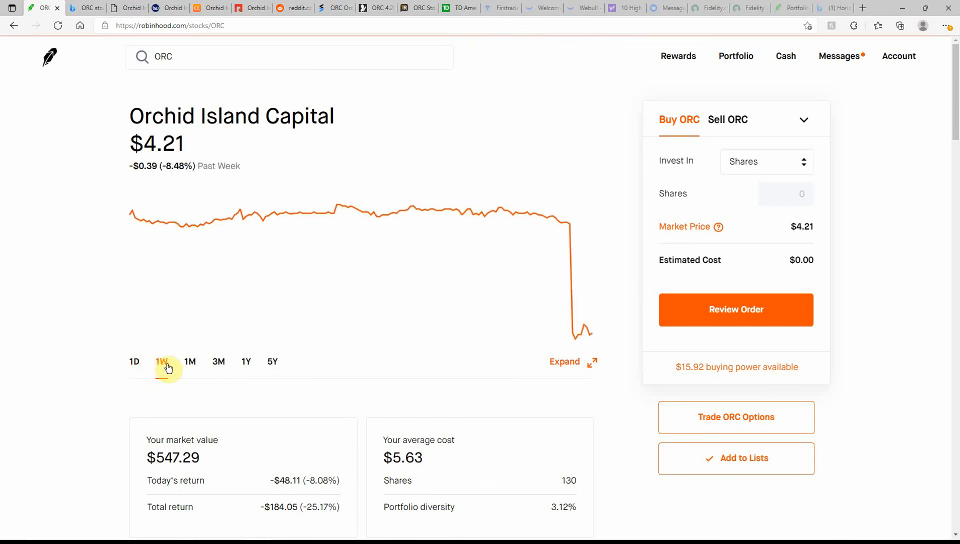
pyautogui.moveTo(173, 238)
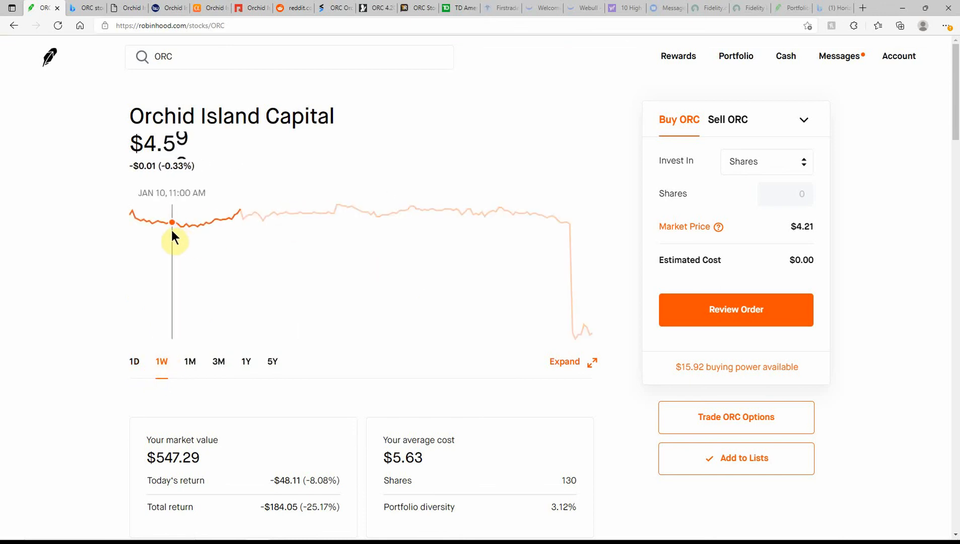
pyautogui.moveTo(274, 237)
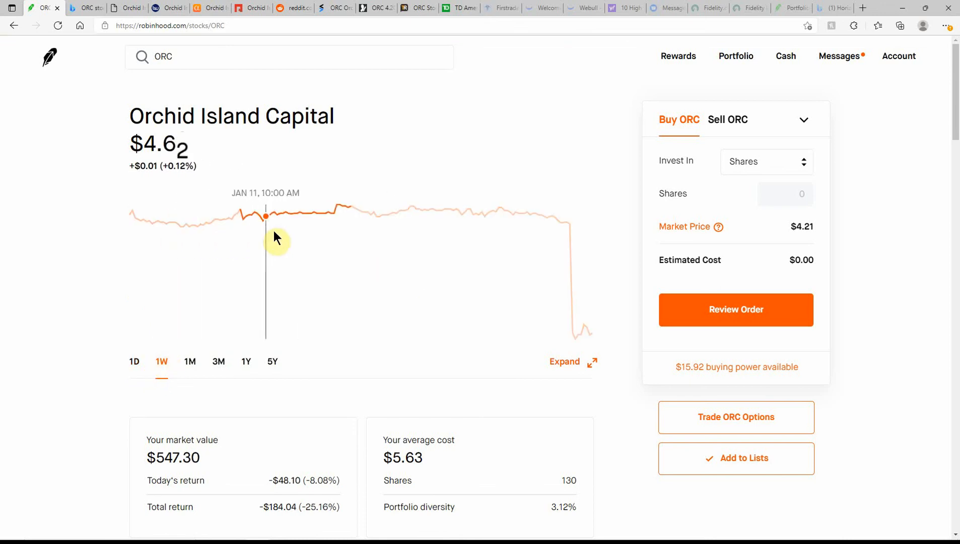
pyautogui.moveTo(562, 250)
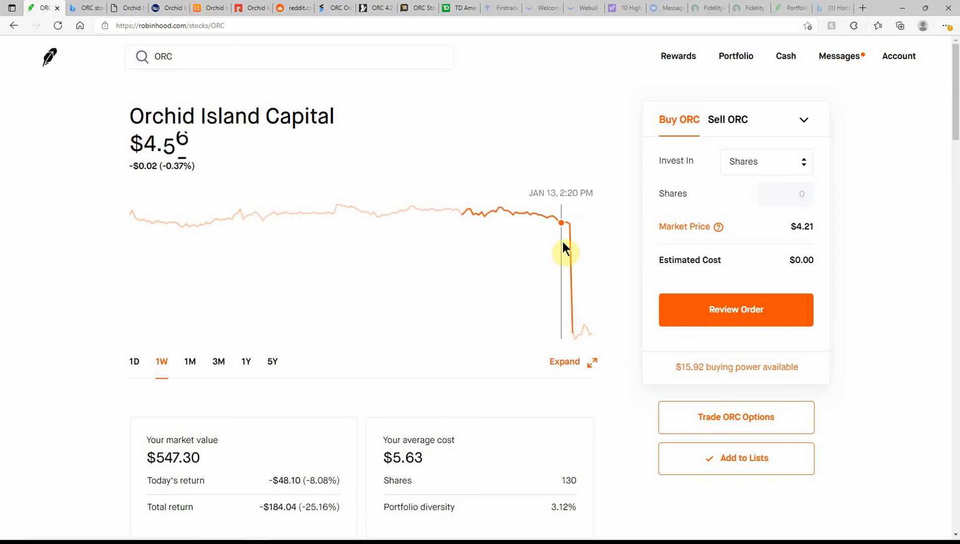
pyautogui.moveTo(569, 244)
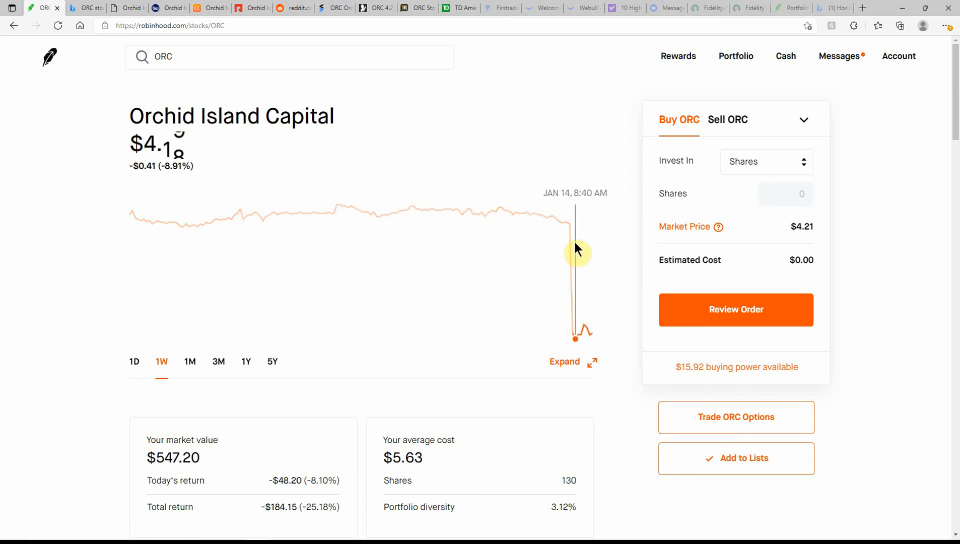
pyautogui.moveTo(566, 235)
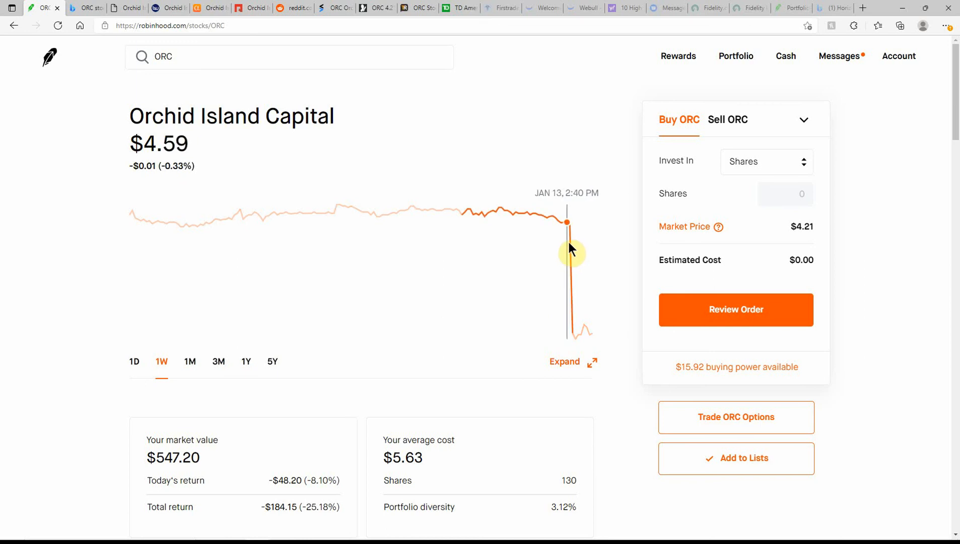
pyautogui.moveTo(578, 253)
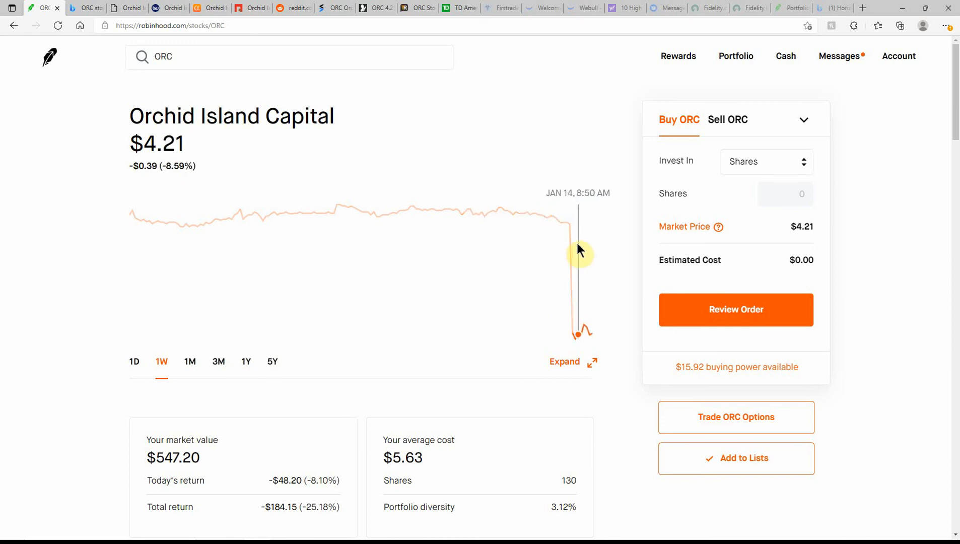
pyautogui.moveTo(78, 309)
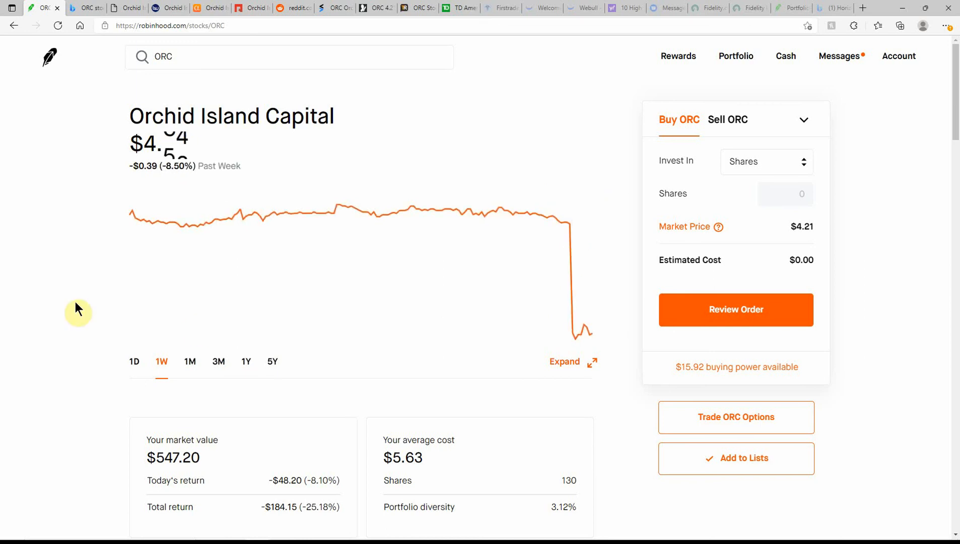
pyautogui.moveTo(26, 420)
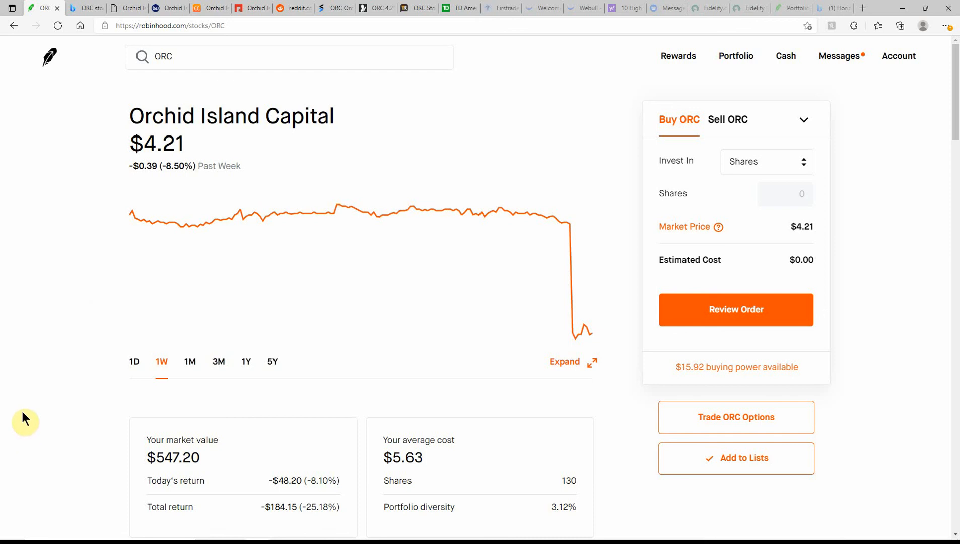
pyautogui.moveTo(530, 441)
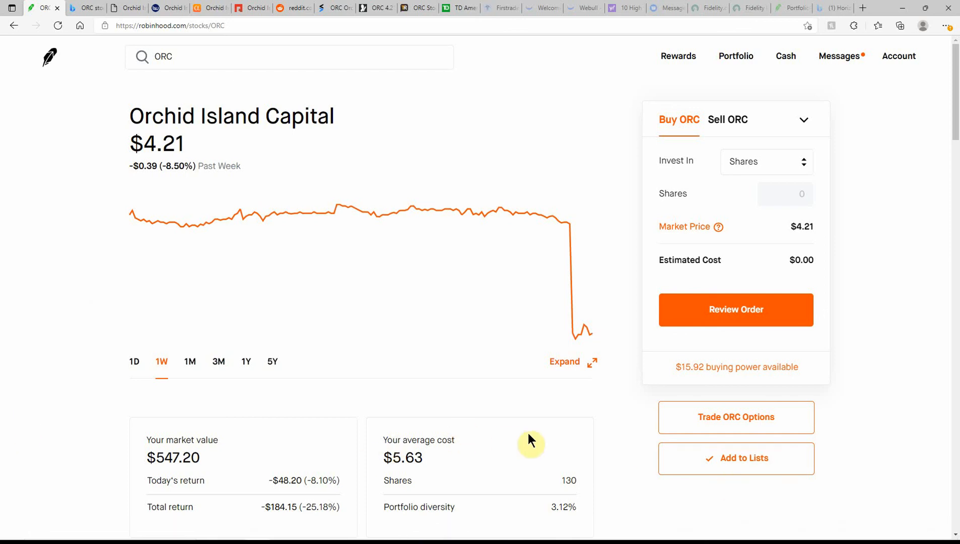
pyautogui.moveTo(479, 458)
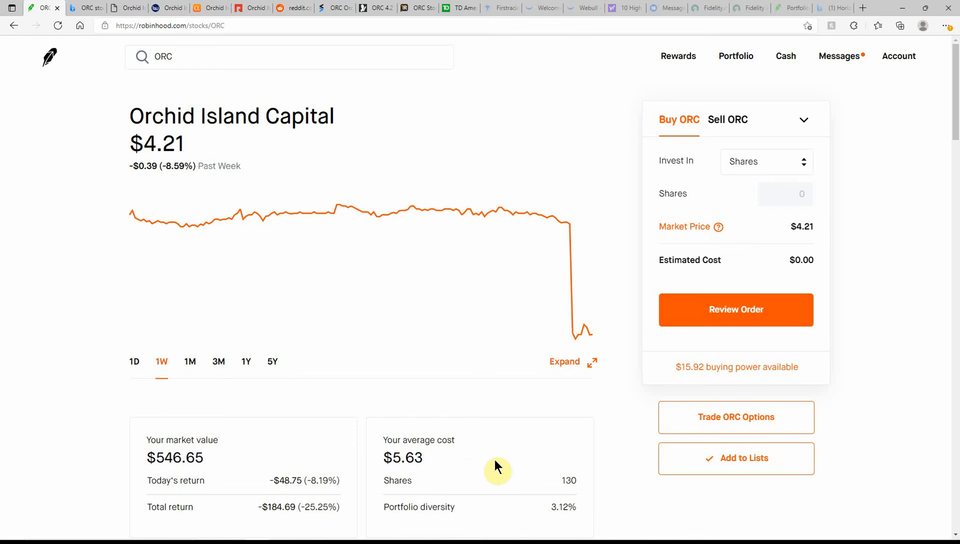
pyautogui.scroll(-3)
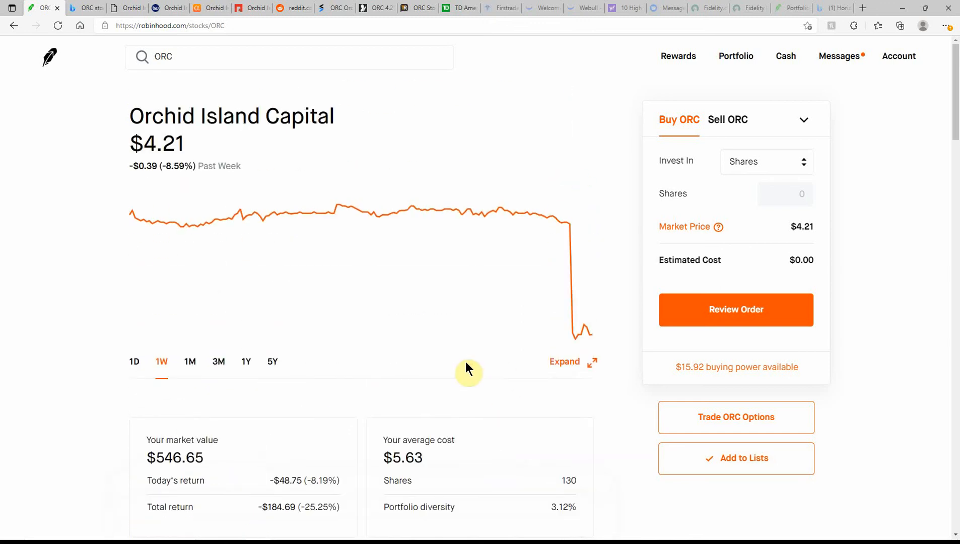
pyautogui.moveTo(569, 483)
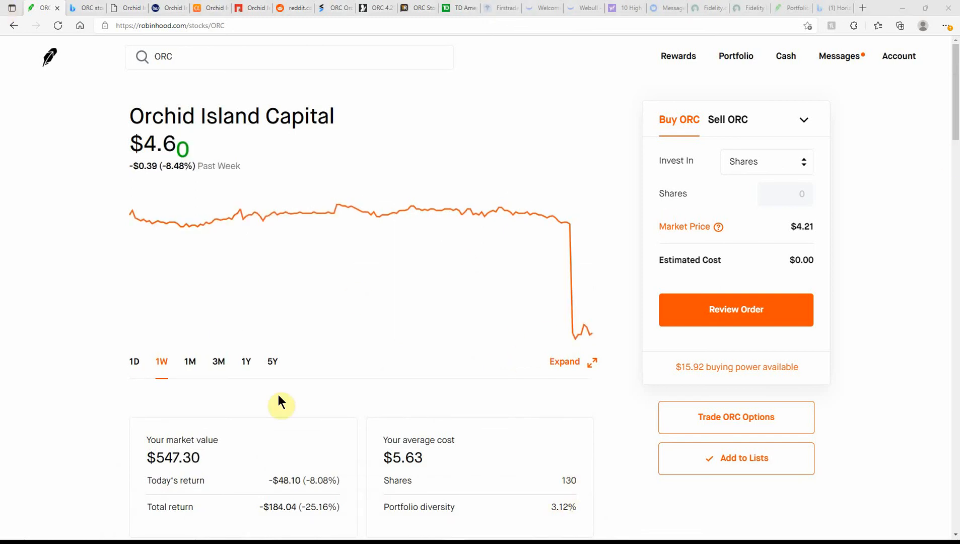
pyautogui.moveTo(577, 340)
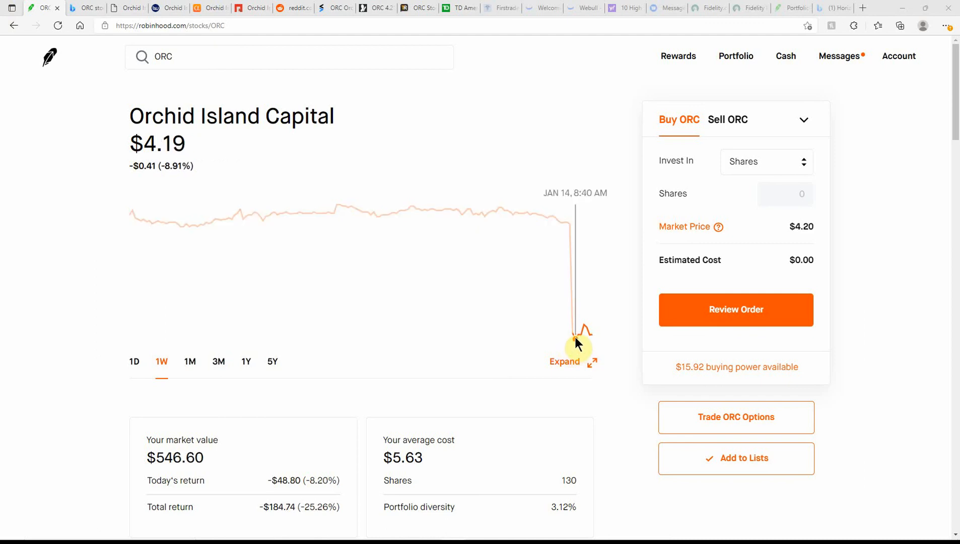
pyautogui.moveTo(218, 361)
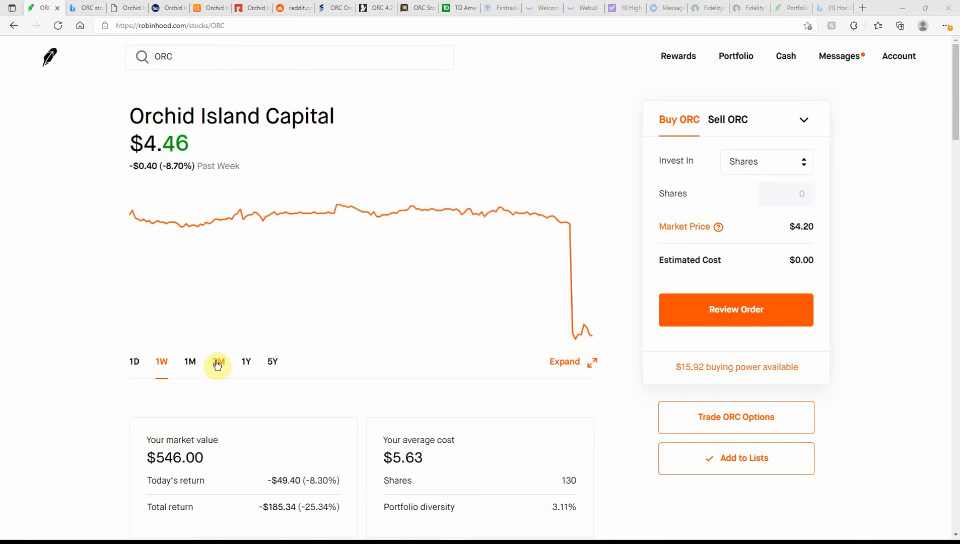
pyautogui.moveTo(58, 399)
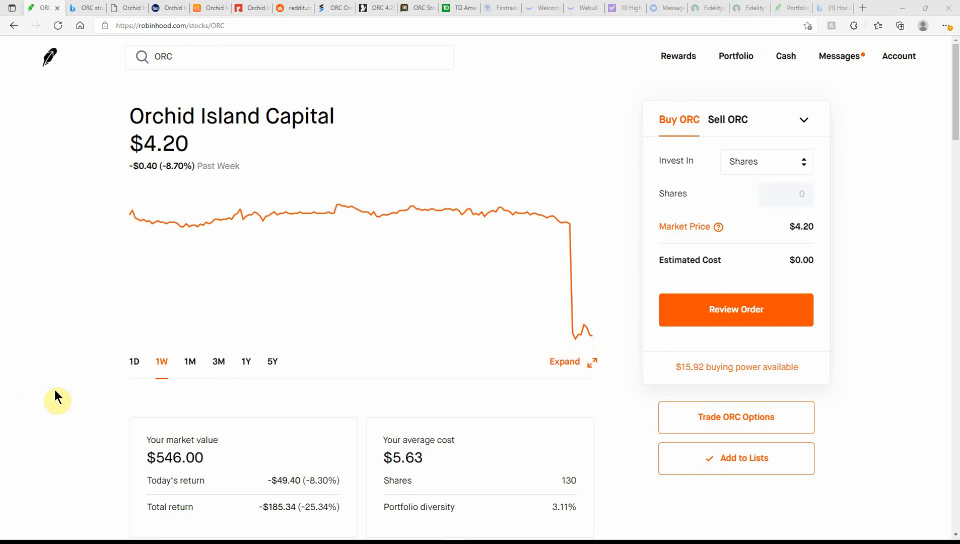
pyautogui.moveTo(344, 410)
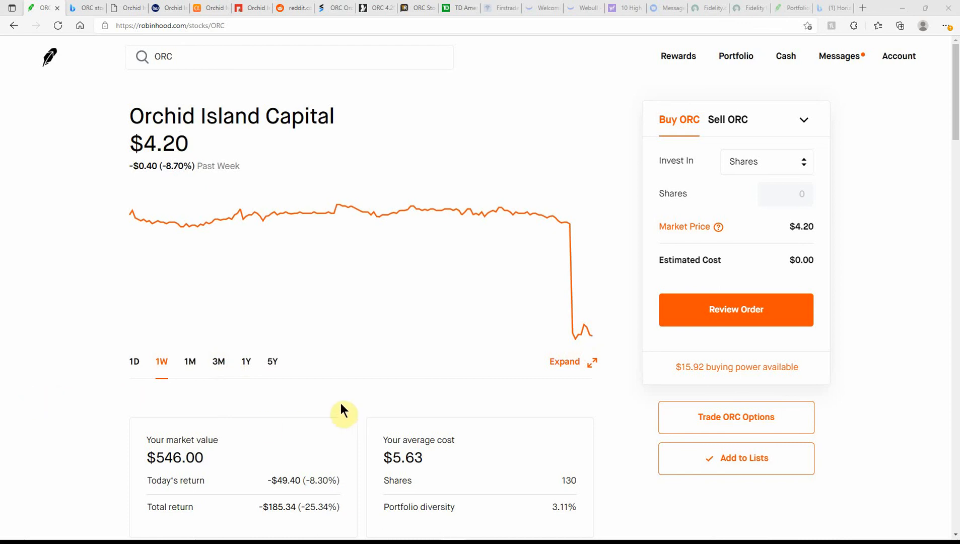
pyautogui.moveTo(340, 399)
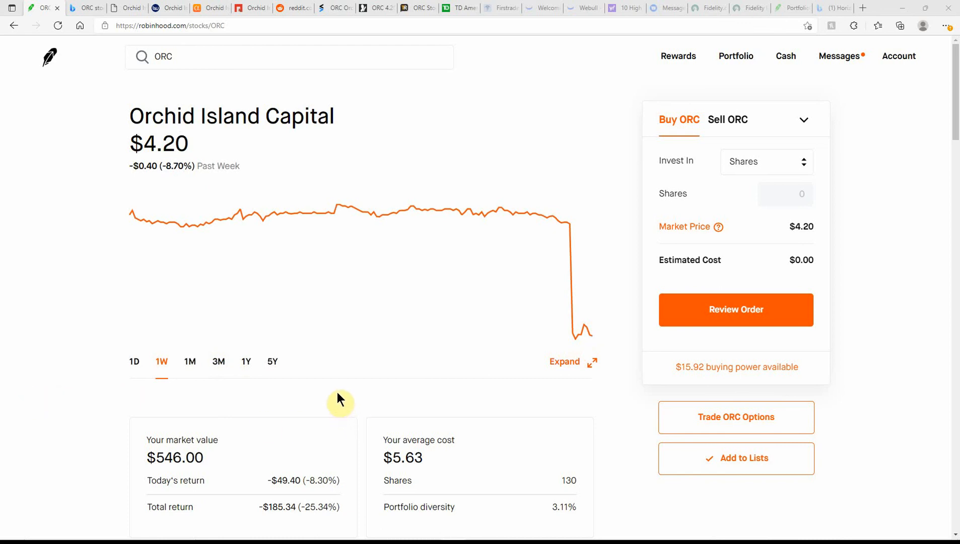